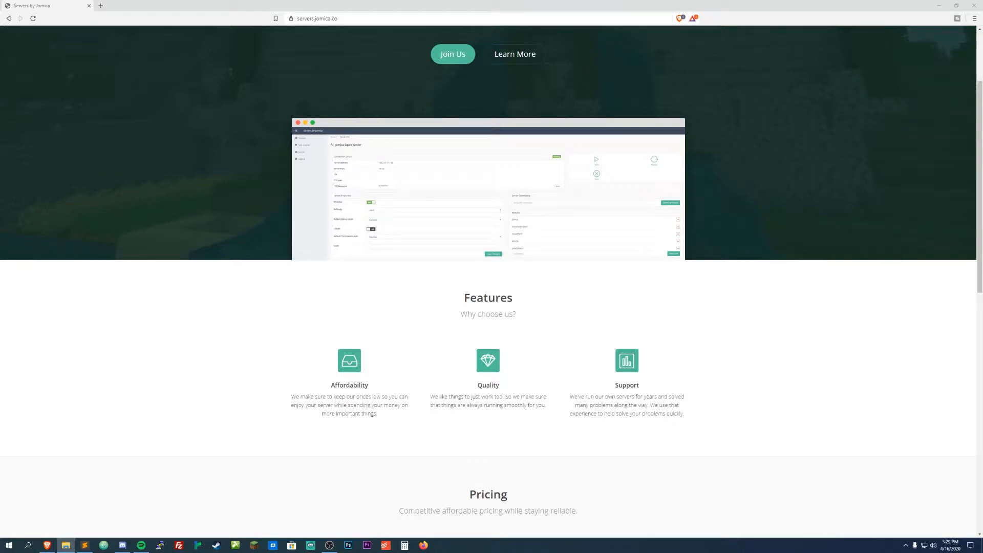
{"action": "mouse_move", "coordinate": [874, 251]}
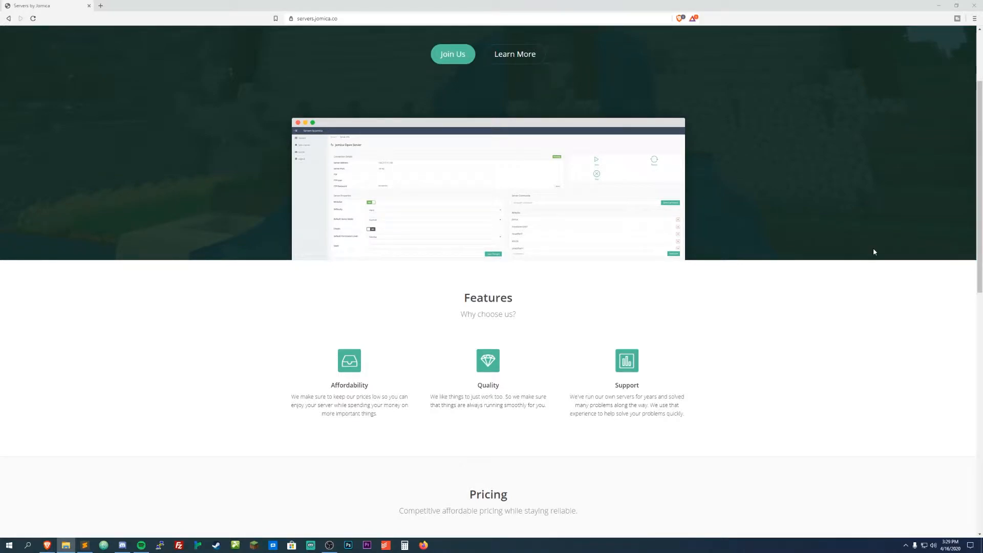
{"action": "mouse_move", "coordinate": [25, 497]}
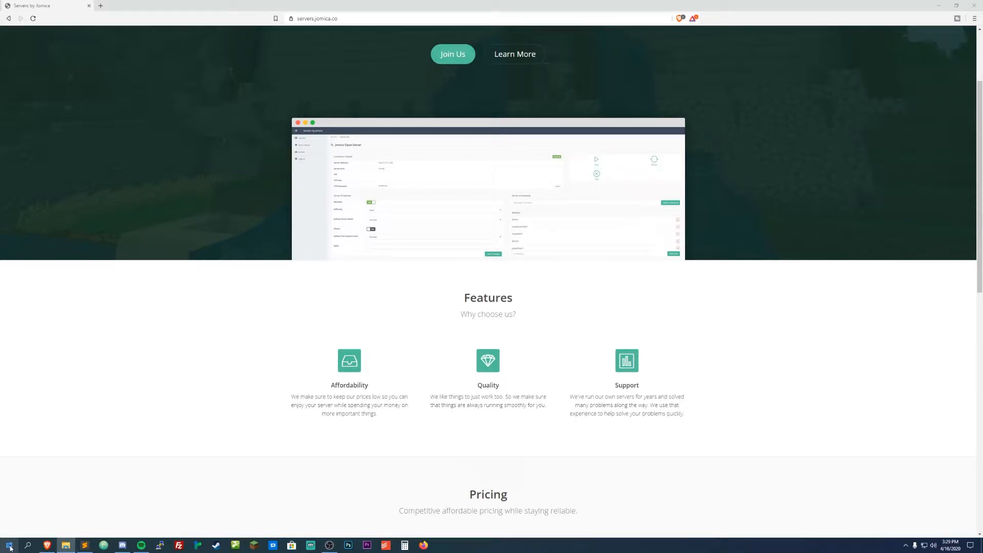
Open File Explorer at %appdata%, then go up to the AppData folder.
{"action": "right_click", "coordinate": [8, 545]}
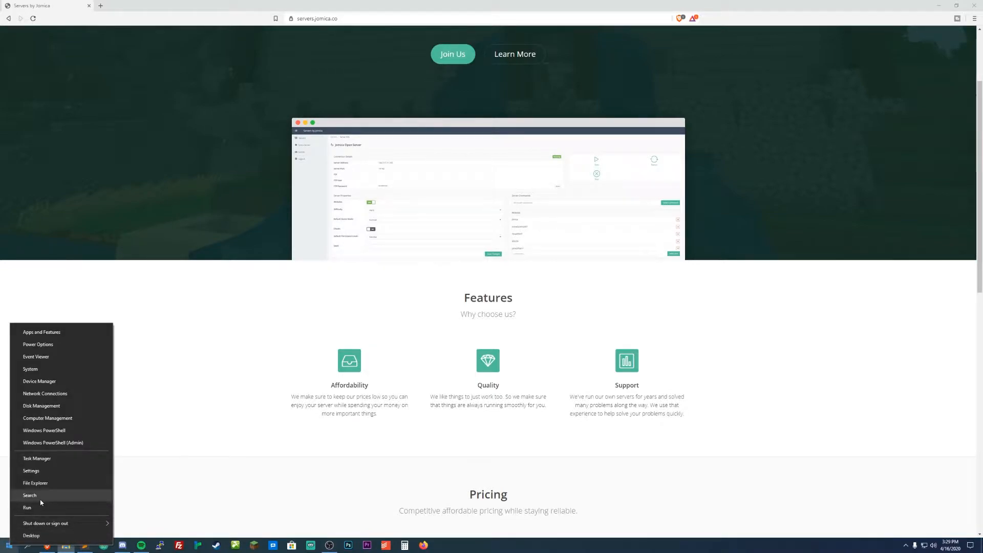
{"action": "mouse_move", "coordinate": [35, 483]}
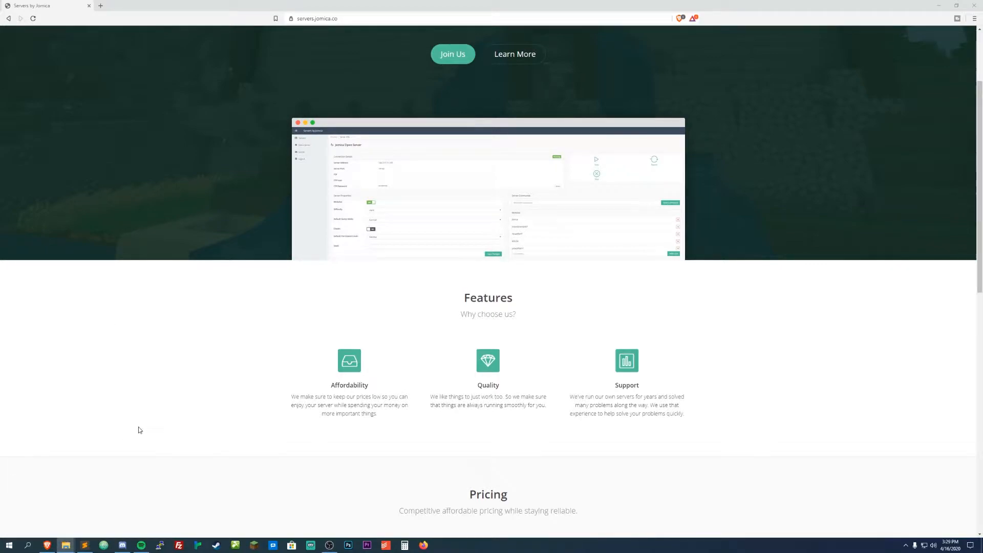
{"action": "left_click", "coordinate": [64, 545]}
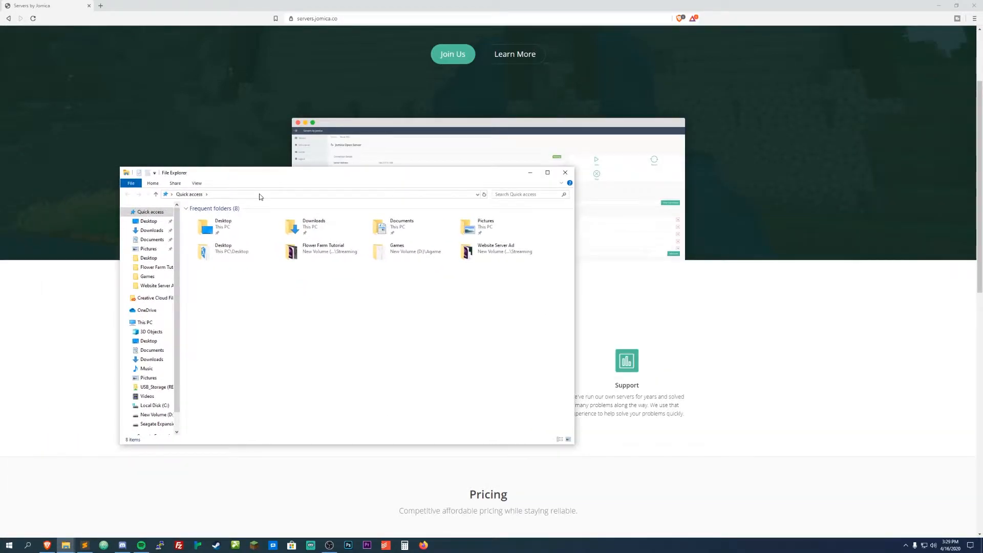
{"action": "left_click", "coordinate": [313, 193]}
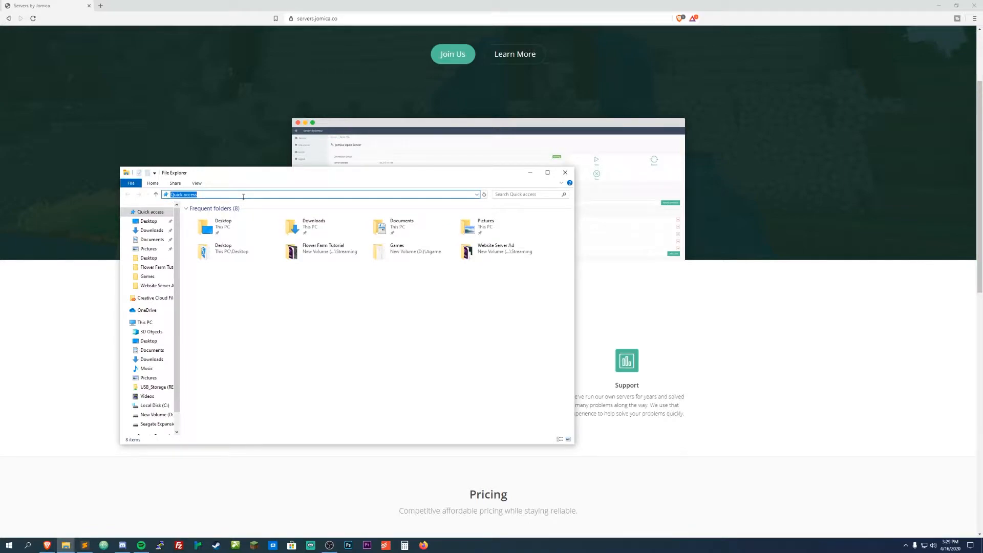
{"action": "type", "text": "%"}
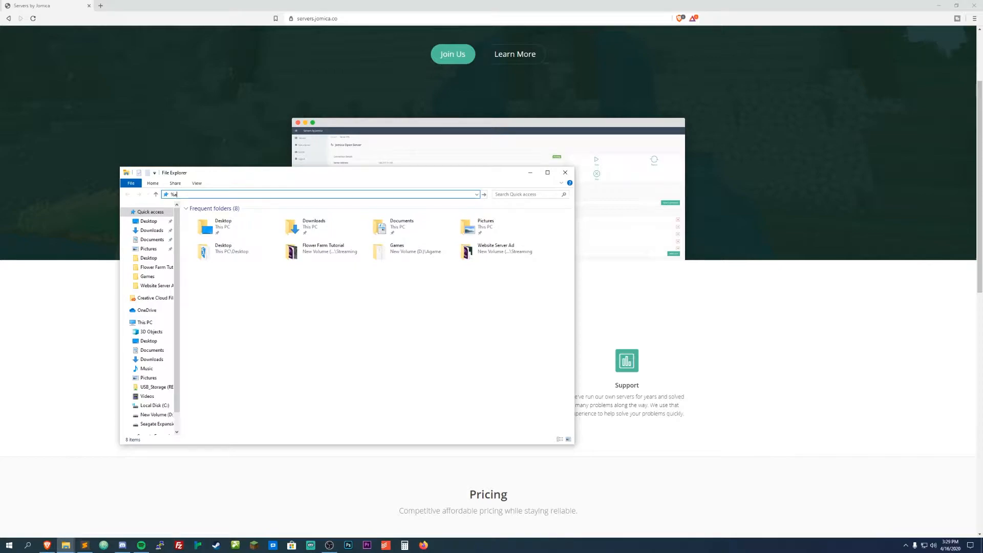
{"action": "type", "text": "appdata%"}
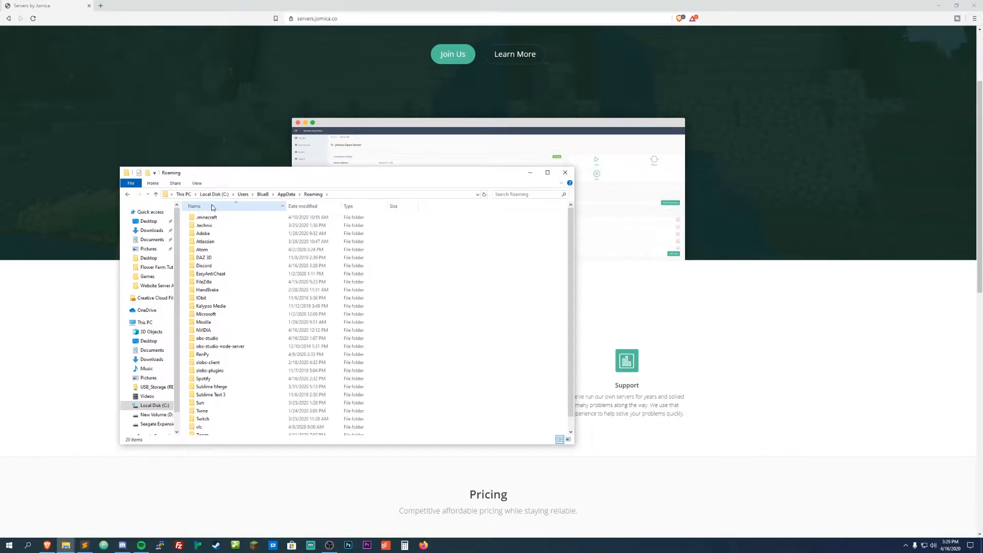
{"action": "mouse_move", "coordinate": [227, 258]}
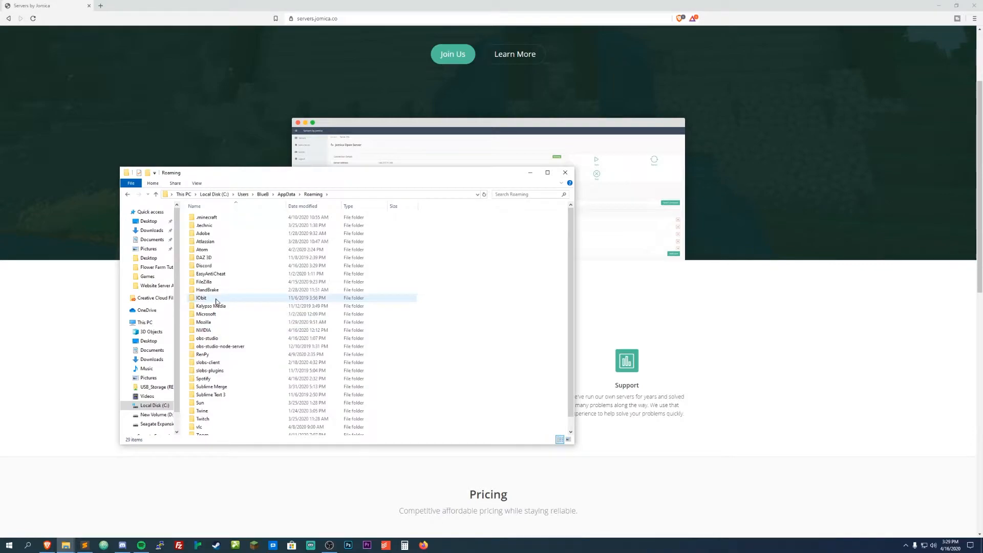
{"action": "left_click", "coordinate": [203, 330]}
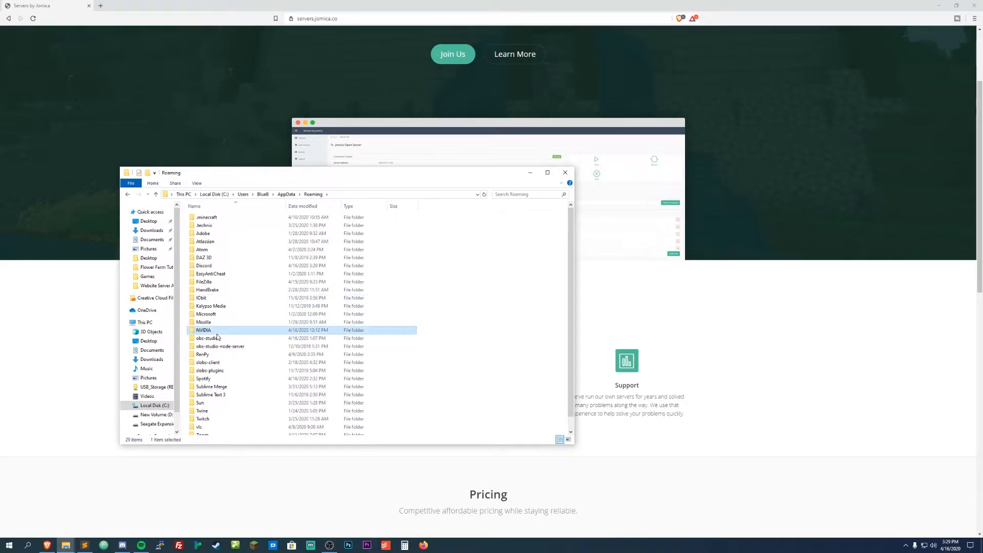
{"action": "mouse_move", "coordinate": [230, 322]}
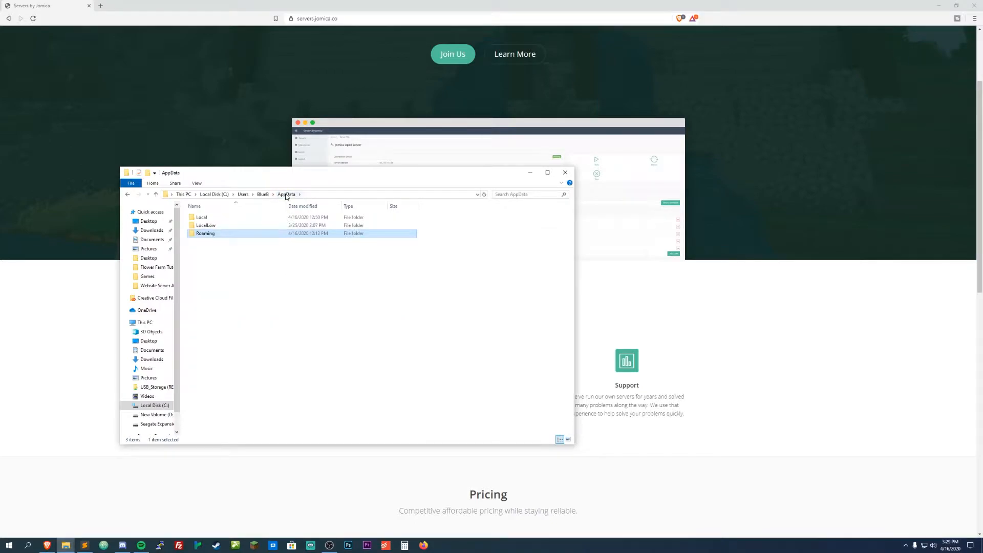
Browse Local > Packages > Microsoft.MinecraftUWP_8wekyb3d8bbwe > LocalState > games > com.mojang.
{"action": "double_click", "coordinate": [201, 217]}
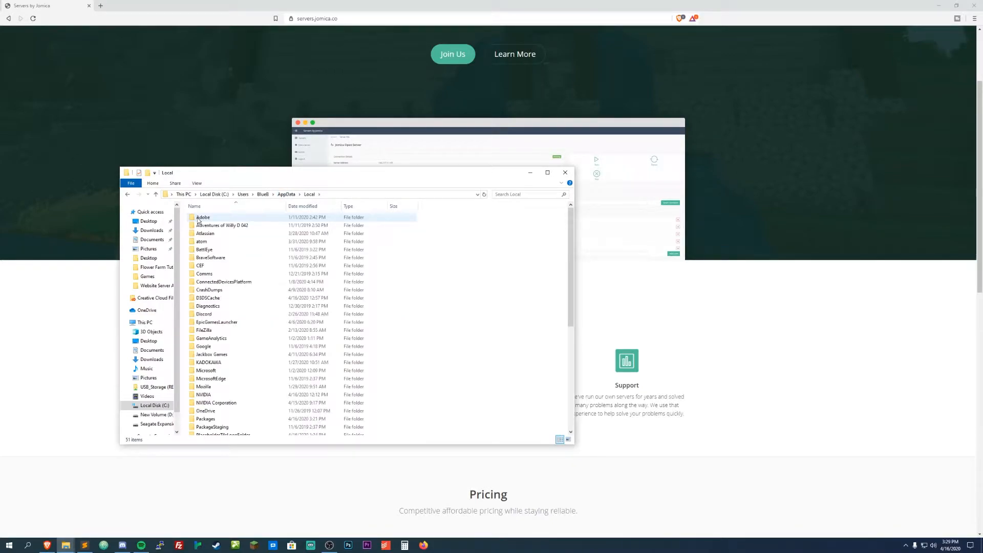
{"action": "left_click", "coordinate": [210, 257]}
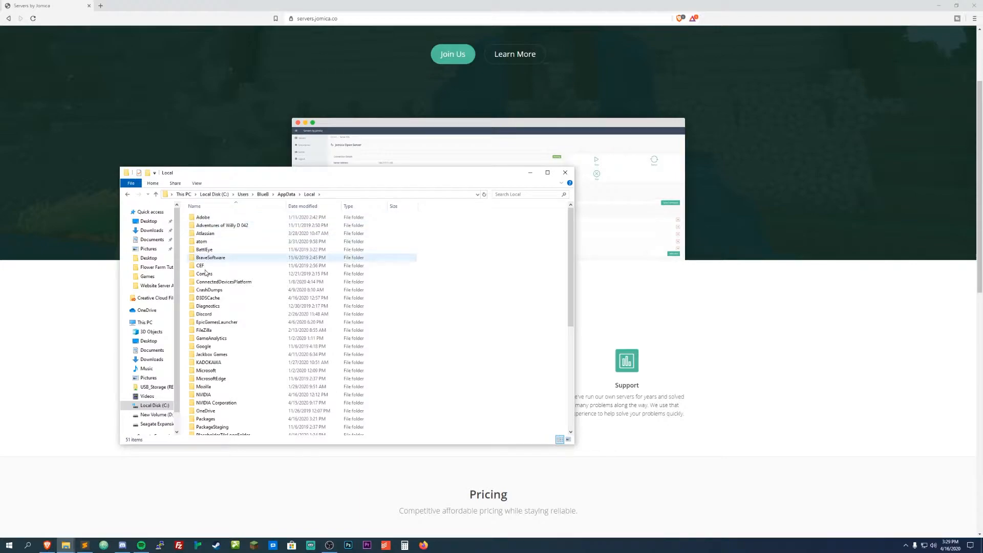
{"action": "left_click", "coordinate": [216, 395]}
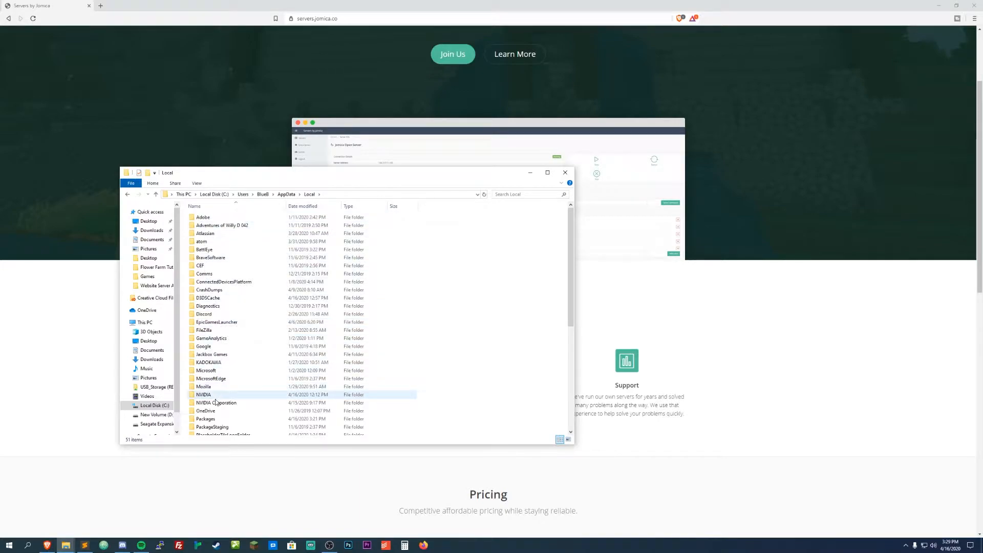
{"action": "double_click", "coordinate": [206, 418]}
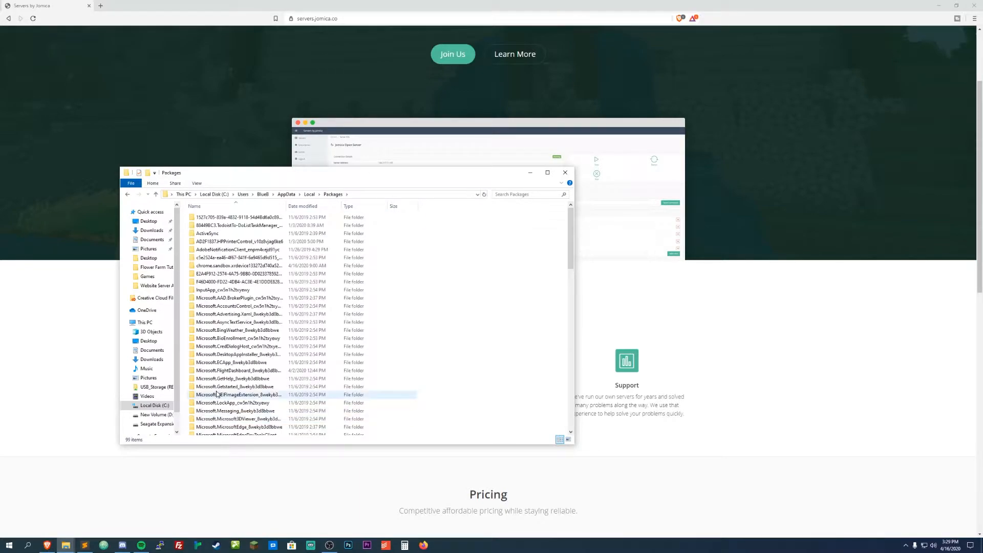
{"action": "left_click", "coordinate": [251, 346]}
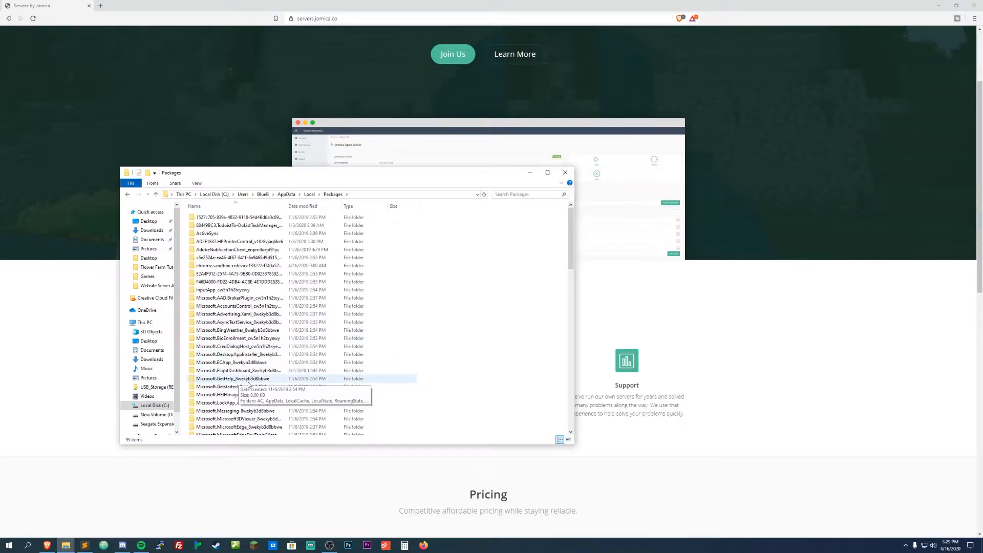
{"action": "scroll", "scroll_direction": "down", "scroll_amount": 3}
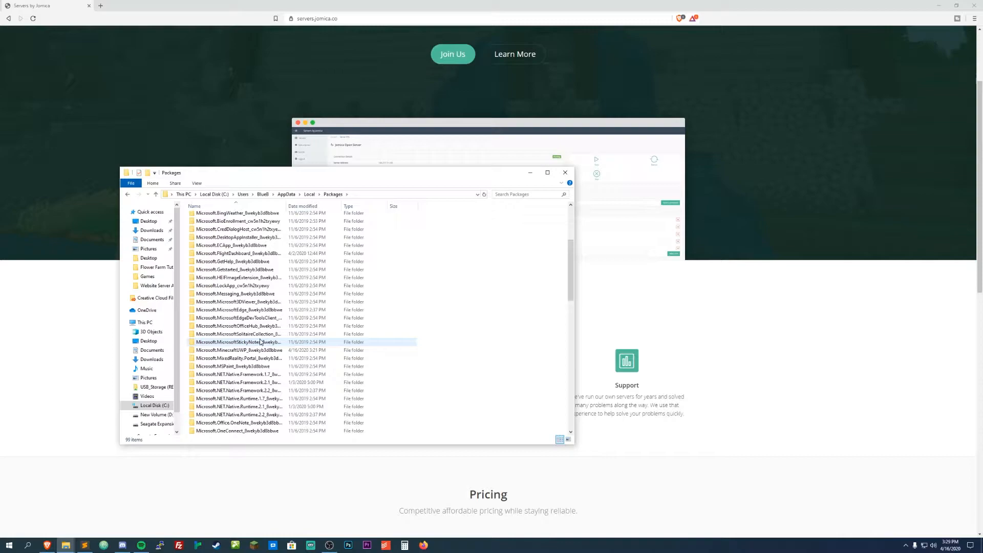
{"action": "left_click", "coordinate": [251, 350]}
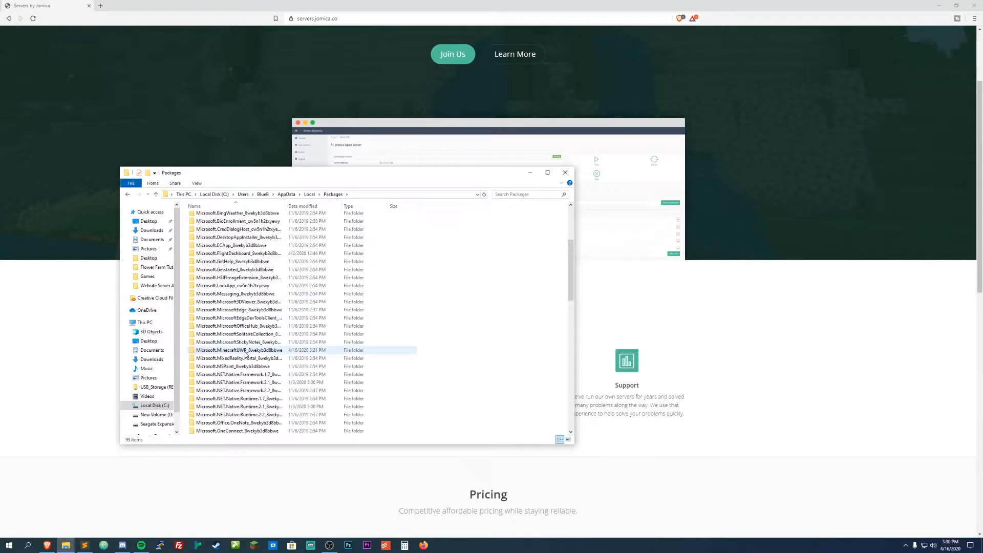
{"action": "double_click", "coordinate": [240, 349]}
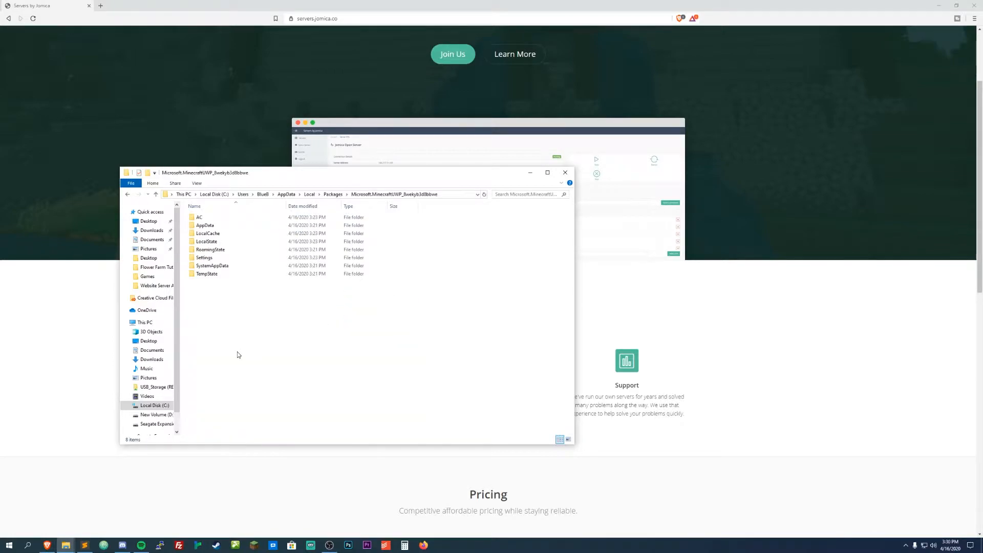
{"action": "mouse_move", "coordinate": [247, 339]}
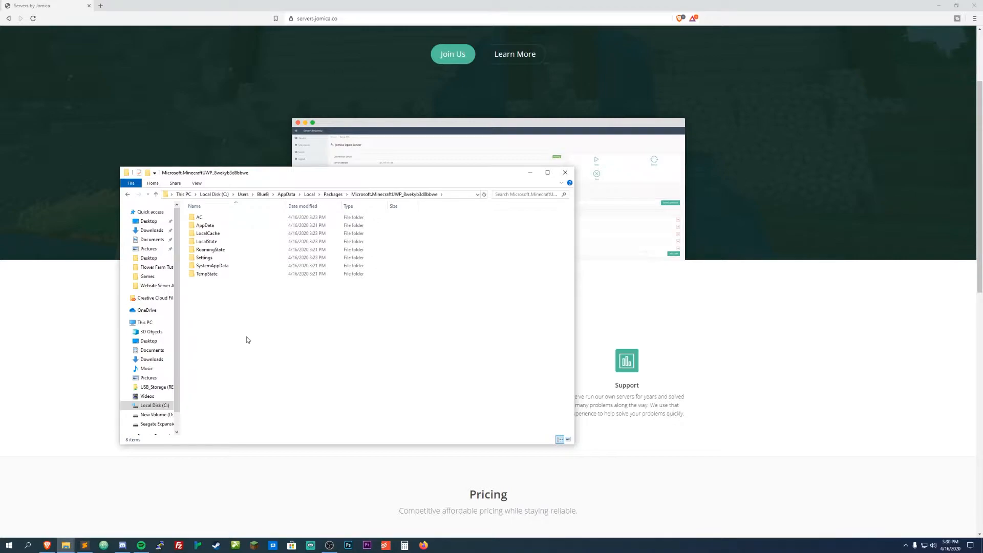
{"action": "double_click", "coordinate": [206, 241]}
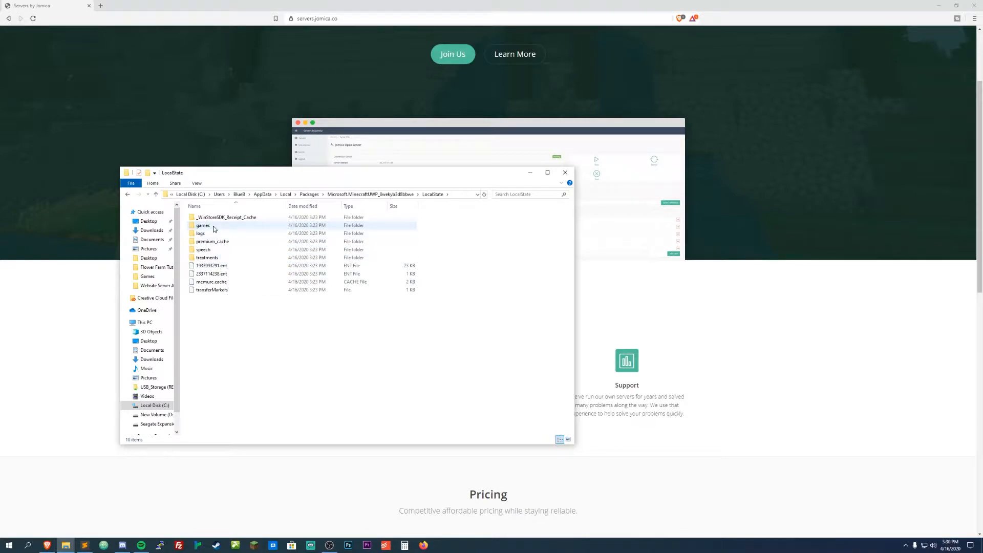
{"action": "mouse_move", "coordinate": [203, 225]}
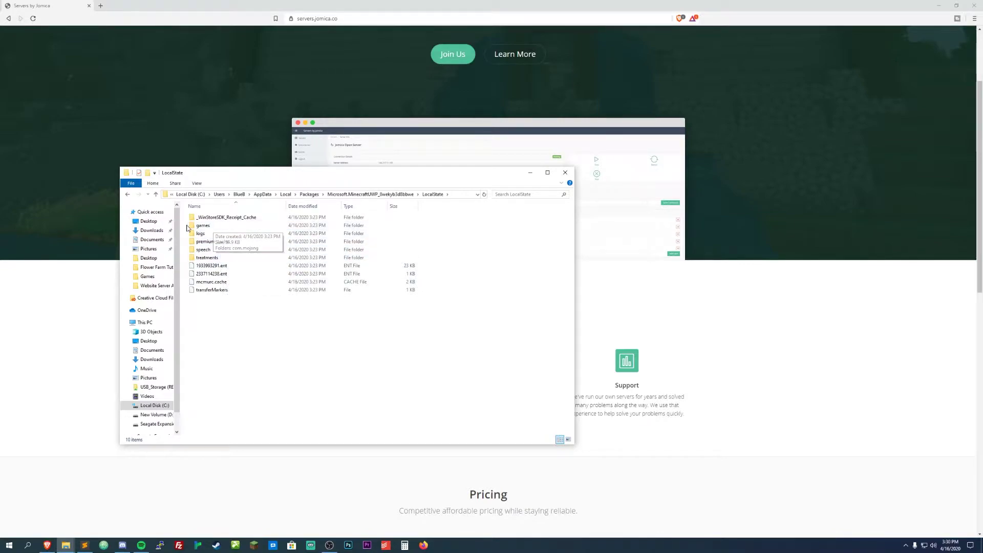
{"action": "double_click", "coordinate": [202, 226]}
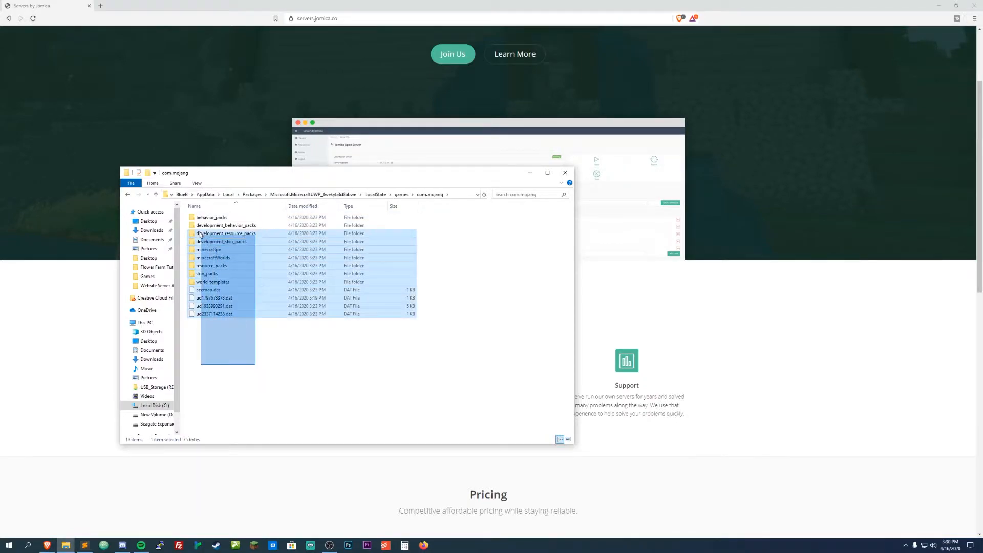
{"action": "left_click", "coordinate": [236, 350]}
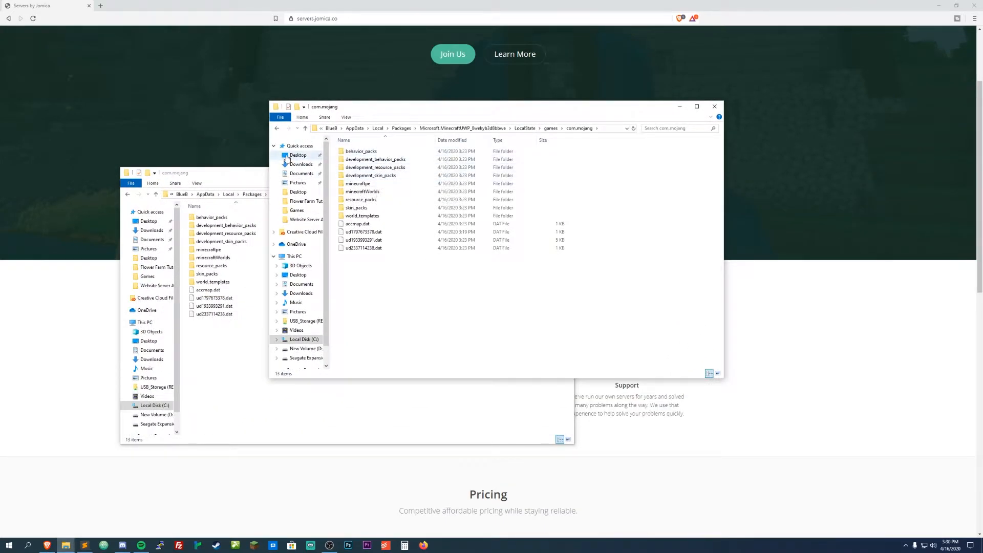
Create a Minecraft Backup folder on the Desktop, with the com.mojang window beside it.
{"action": "left_click", "coordinate": [298, 154]}
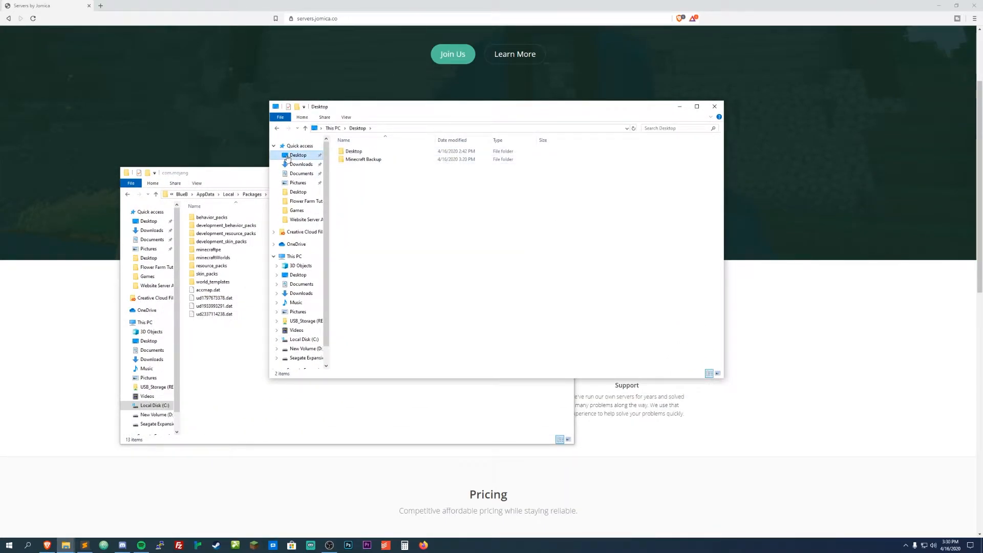
{"action": "double_click", "coordinate": [363, 159]}
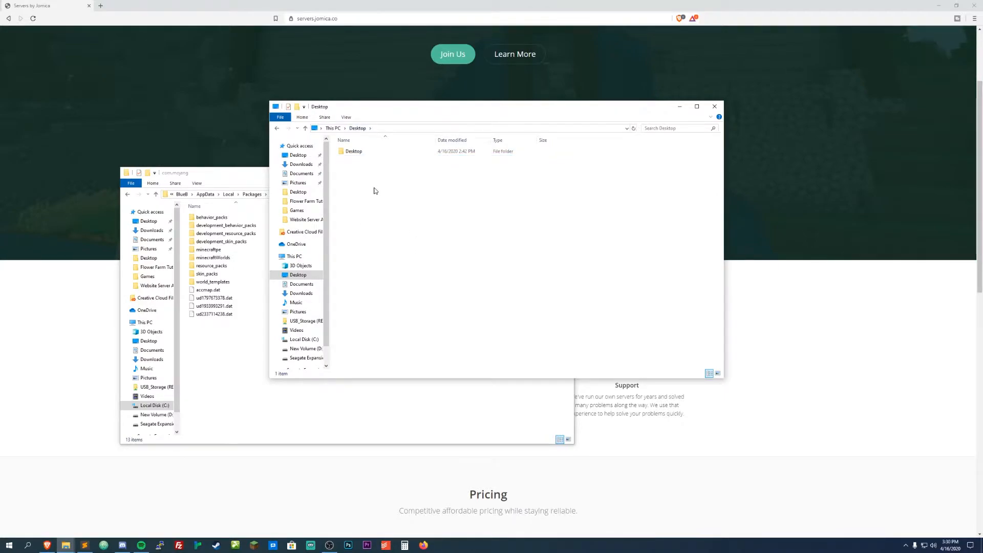
{"action": "right_click", "coordinate": [374, 191]}
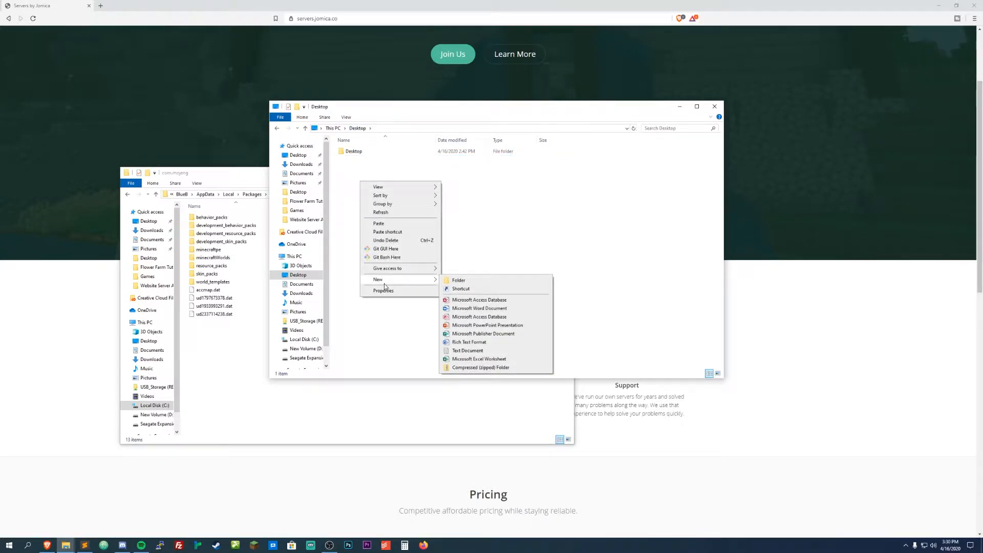
{"action": "mouse_move", "coordinate": [480, 281]}
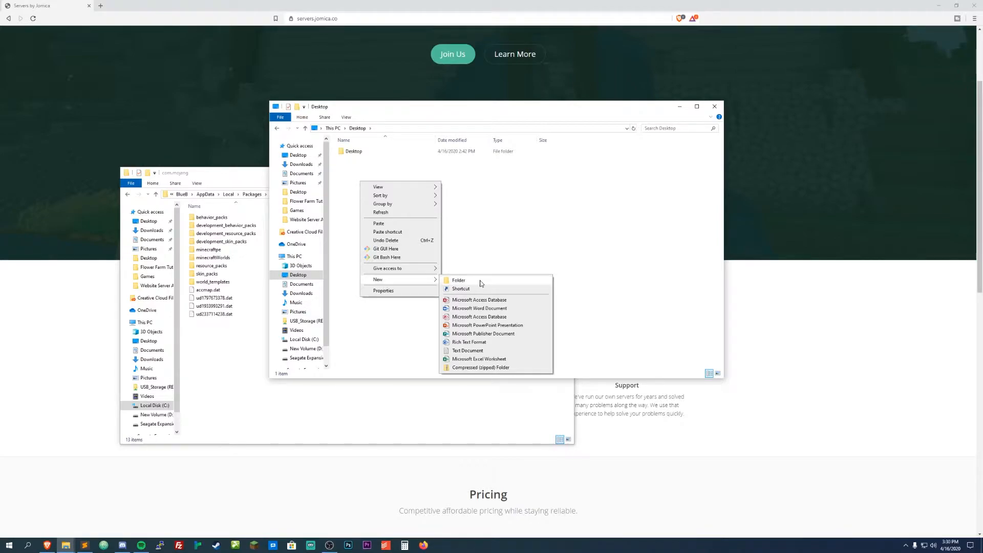
{"action": "left_click", "coordinate": [458, 280]}
{"action": "type", "text": "Minecraft Backup"}
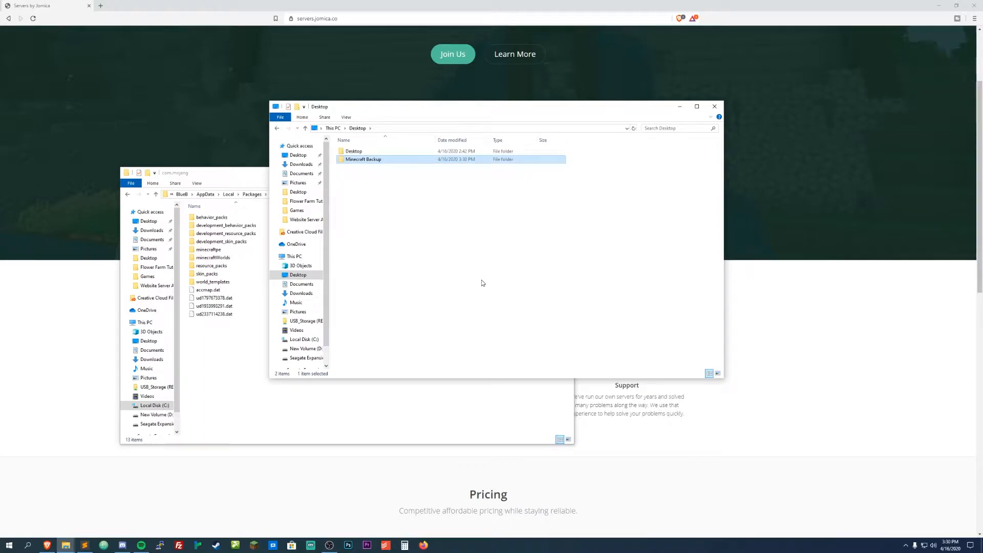
{"action": "left_click_drag", "start_coordinate": [483, 107], "coordinate": [572, 98]}
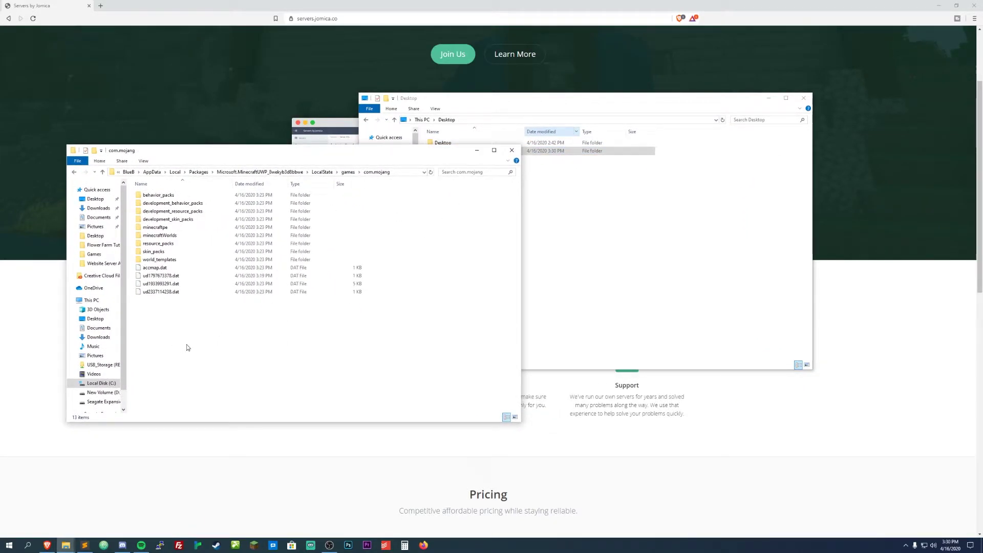
Select all 13 com.mojang items, verify them in Minecraft Backup, then close that window.
{"action": "key", "text": "ctrl+a"}
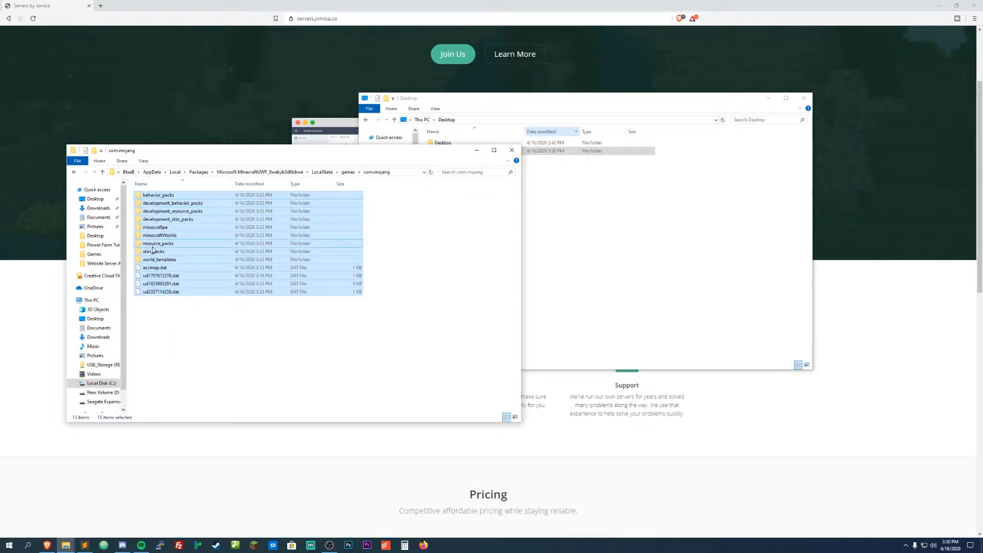
{"action": "mouse_move", "coordinate": [168, 256]}
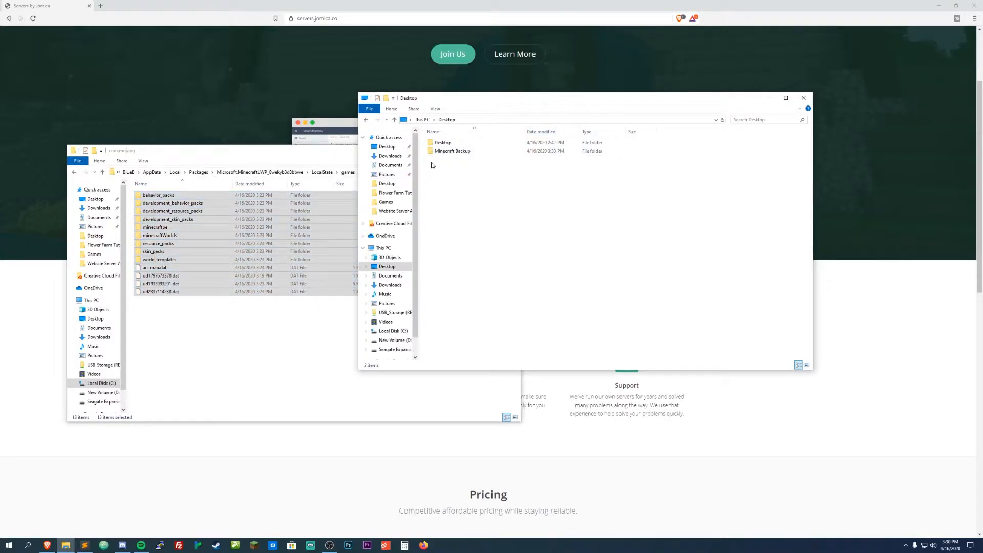
{"action": "double_click", "coordinate": [452, 150]}
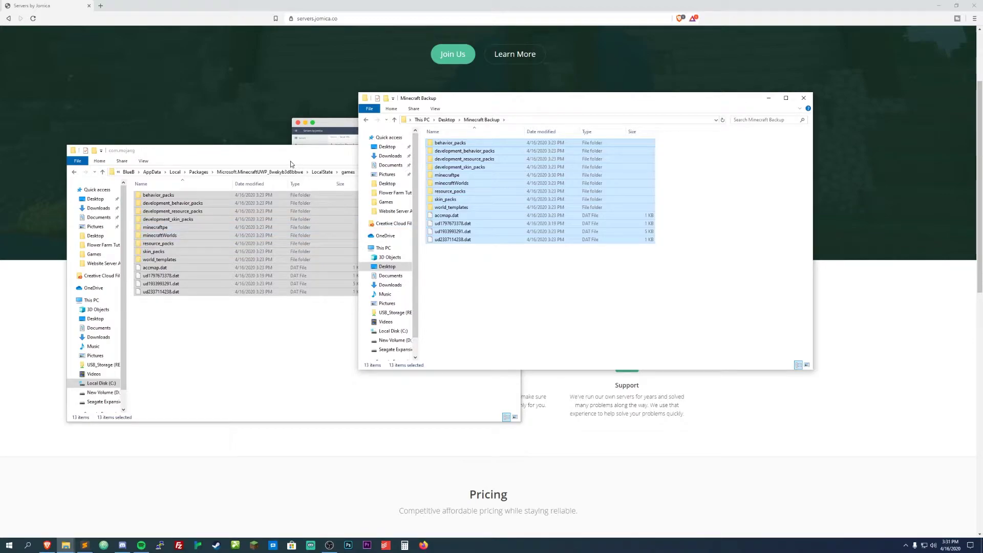
{"action": "mouse_move", "coordinate": [453, 102]}
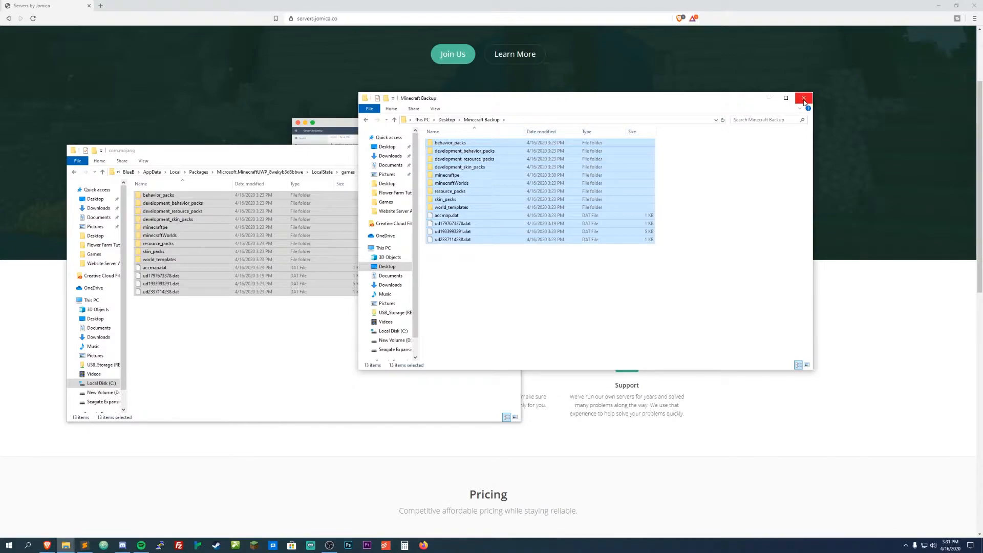
{"action": "mouse_move", "coordinate": [804, 101]}
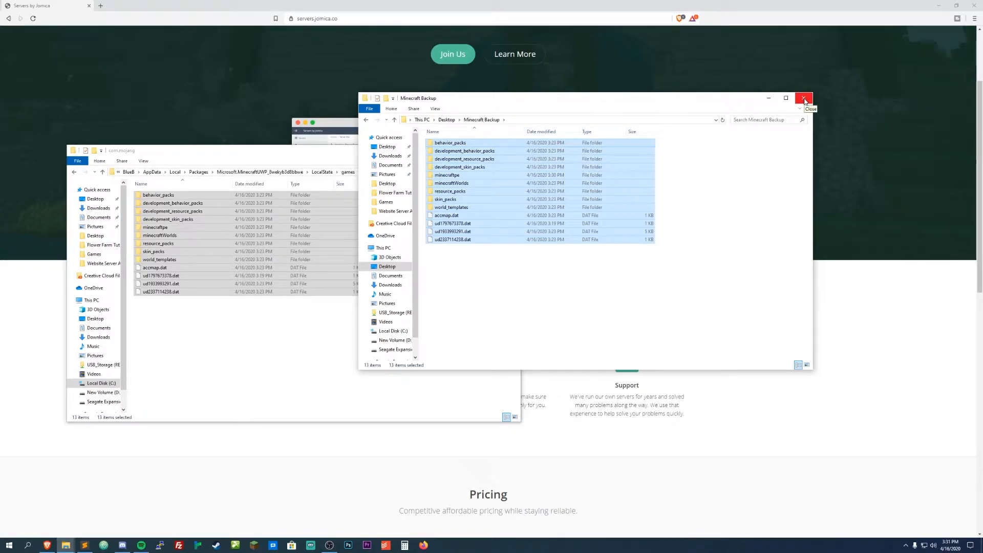
{"action": "left_click", "coordinate": [805, 98]}
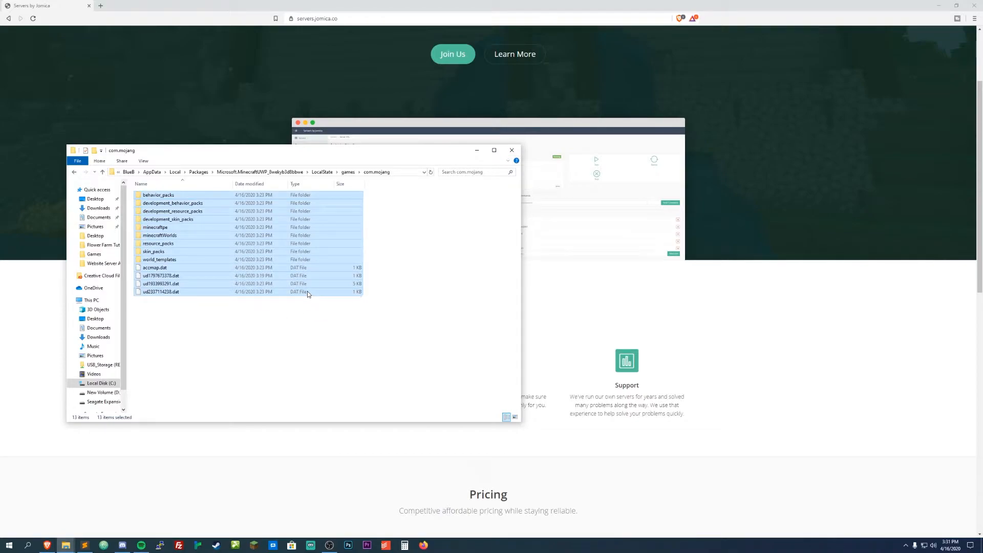
Close the com.mojang window and search Windows for 'microsoft store'.
{"action": "left_click", "coordinate": [468, 234]}
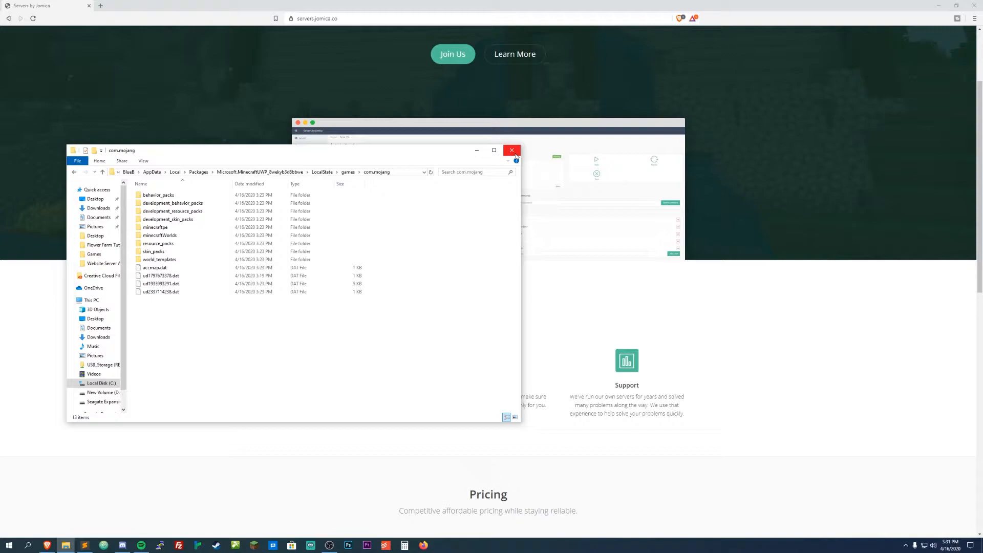
{"action": "mouse_move", "coordinate": [512, 150]}
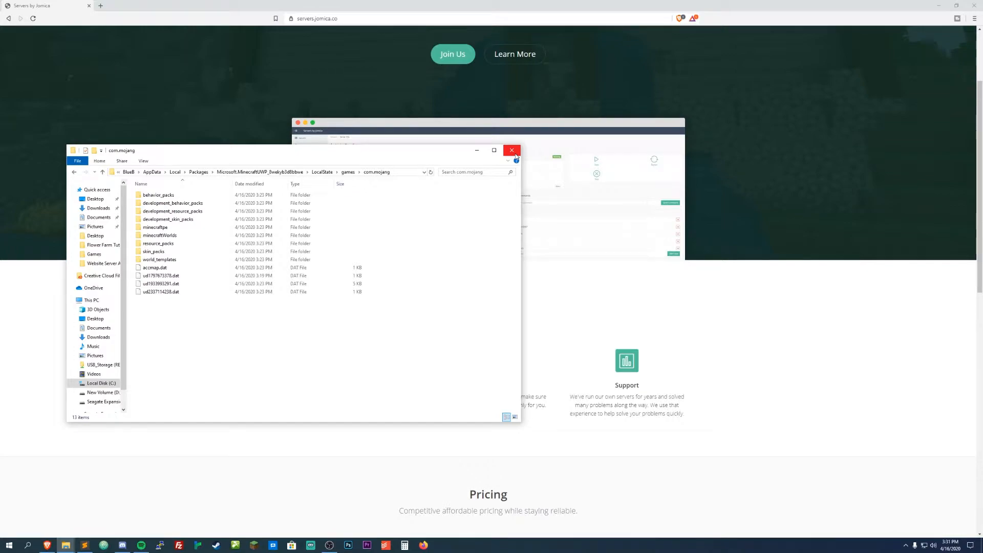
{"action": "left_click", "coordinate": [512, 150]}
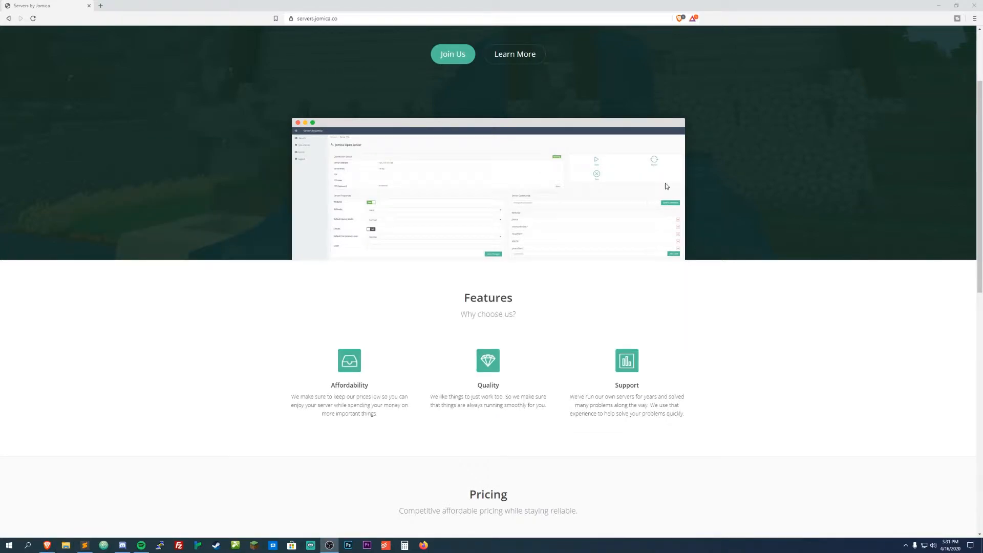
{"action": "mouse_move", "coordinate": [62, 409]}
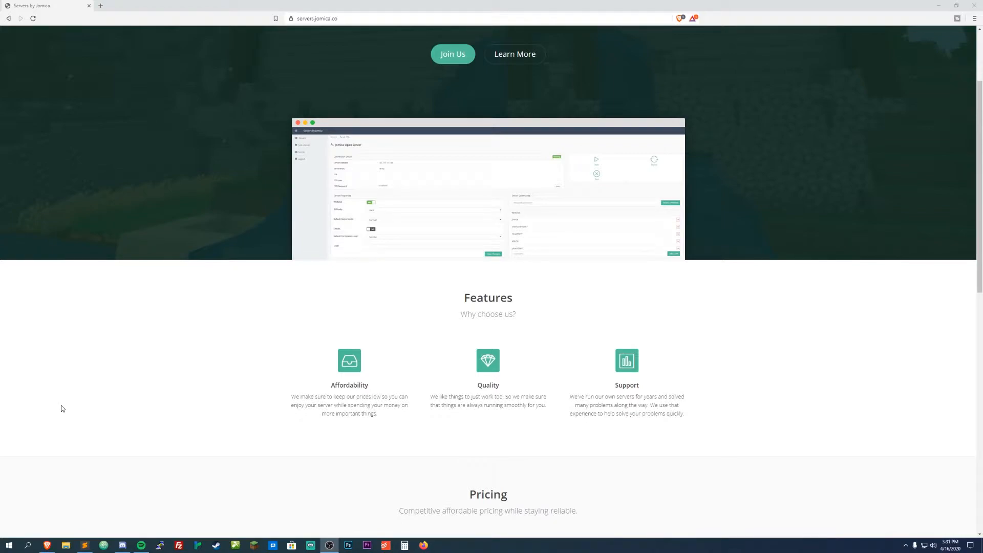
{"action": "mouse_move", "coordinate": [42, 466]}
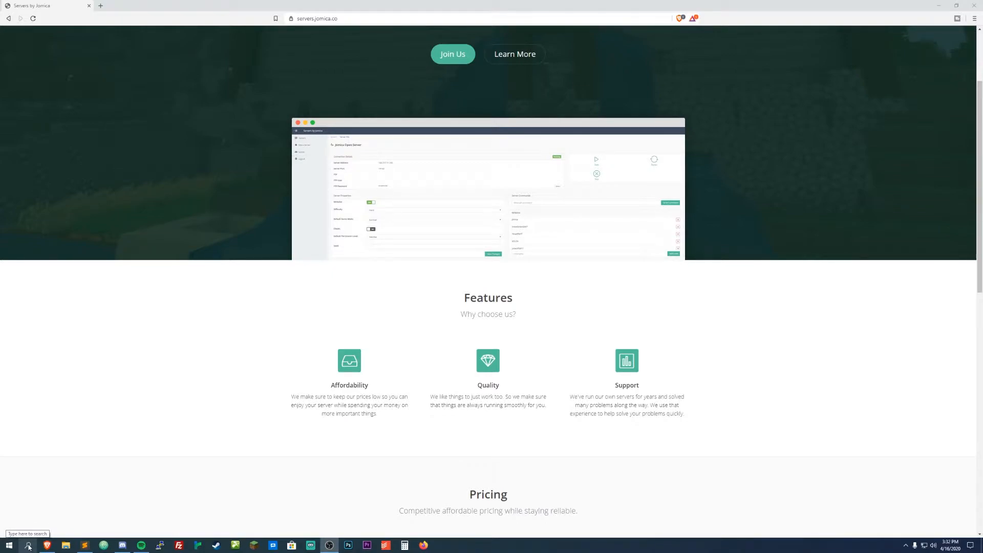
{"action": "left_click", "coordinate": [28, 545]}
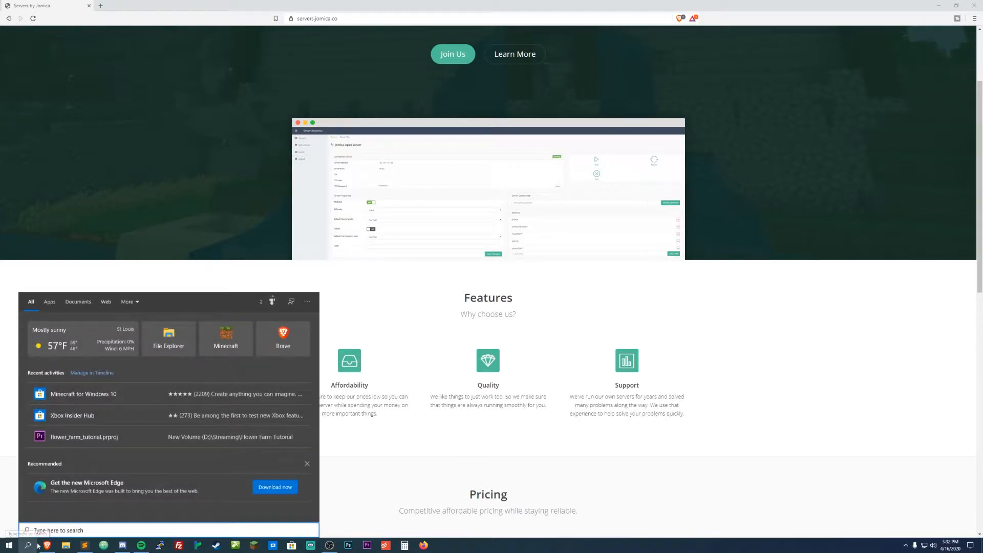
{"action": "type", "text": "minecraft"}
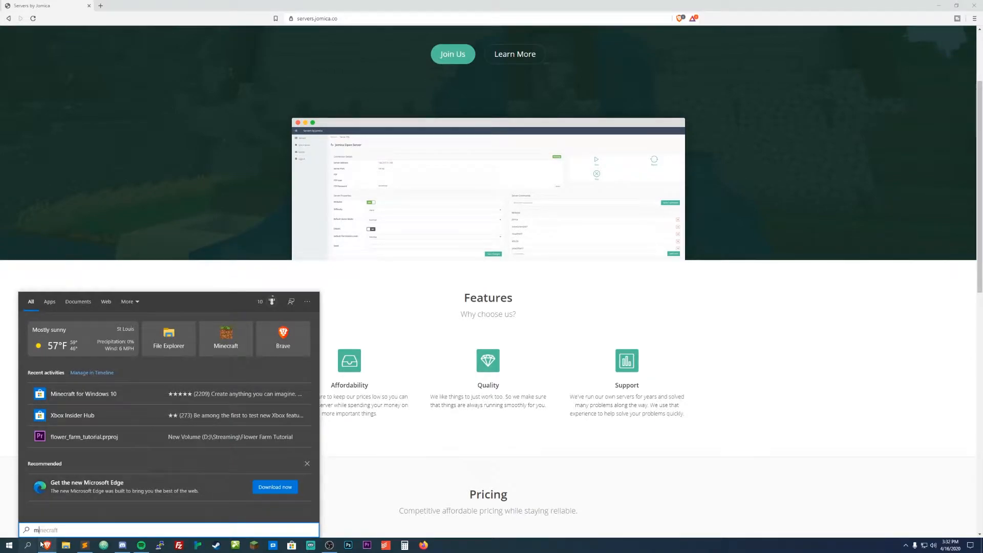
{"action": "type", "text": "microsoft store"}
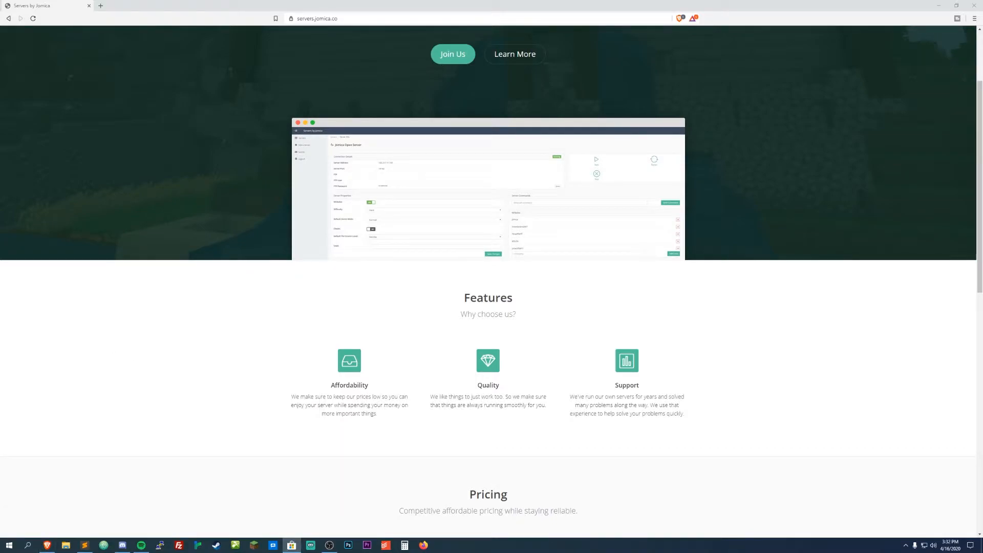
Search the Store for 'xbox insider' and open the Xbox Insider Hub page.
{"action": "left_click", "coordinate": [291, 545]}
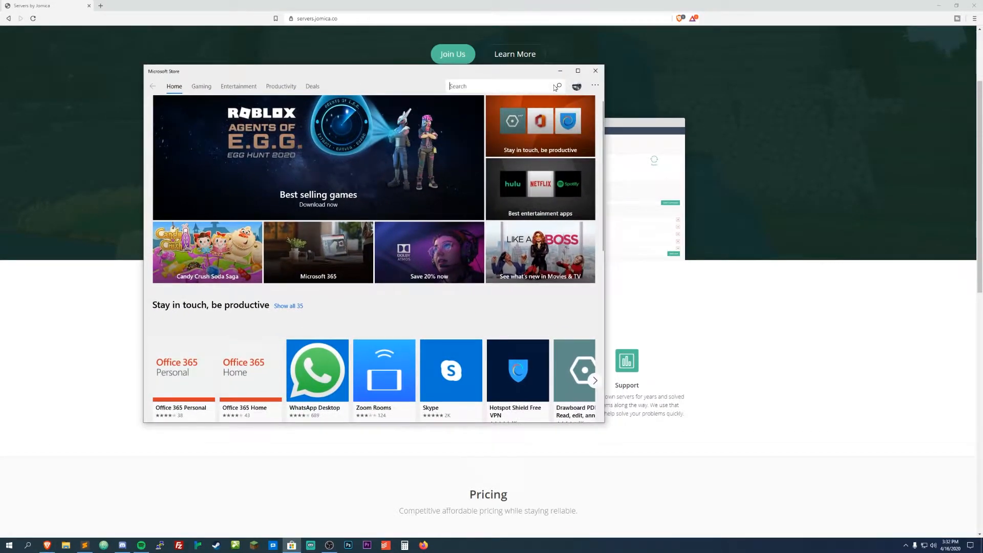
{"action": "type", "text": "xbox"}
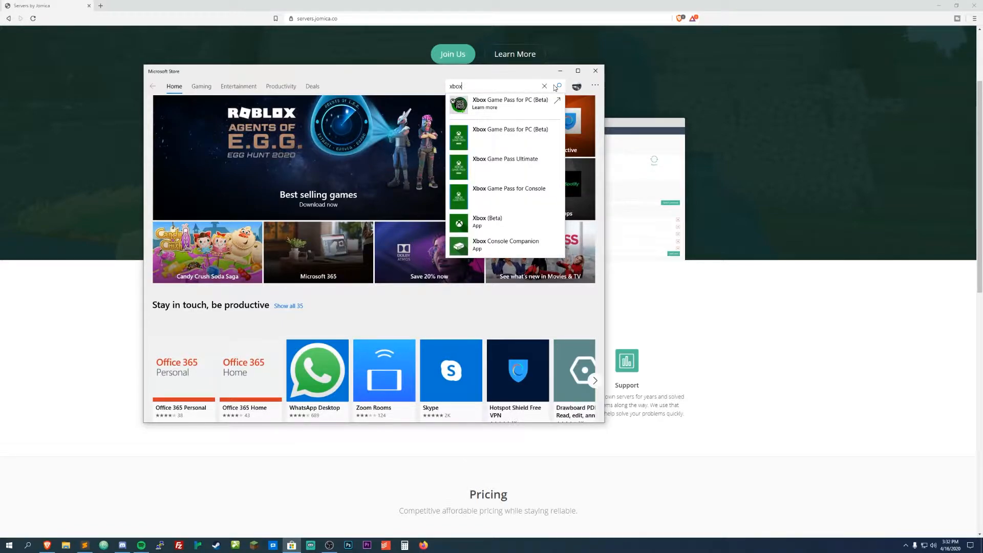
{"action": "type", "text": "insider"}
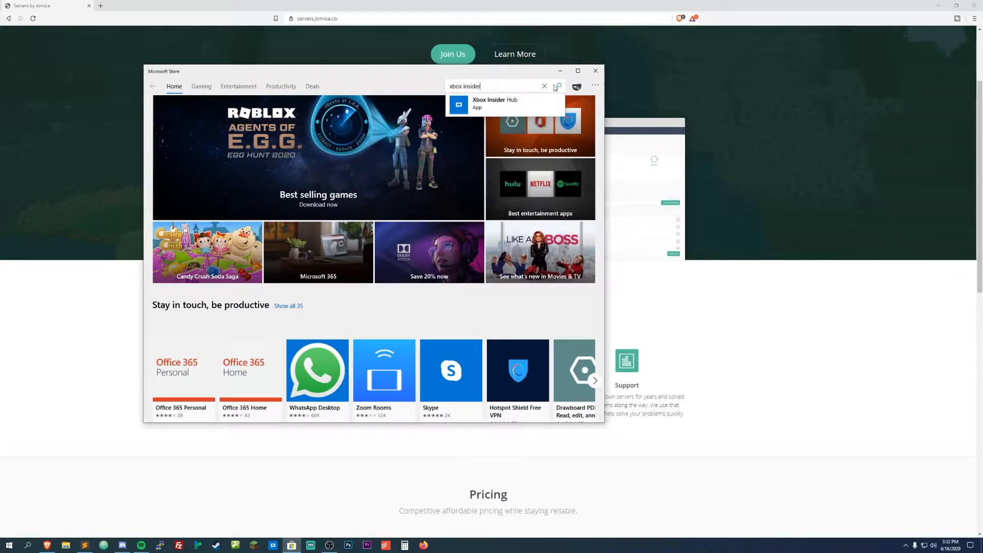
{"action": "left_click", "coordinate": [494, 102]}
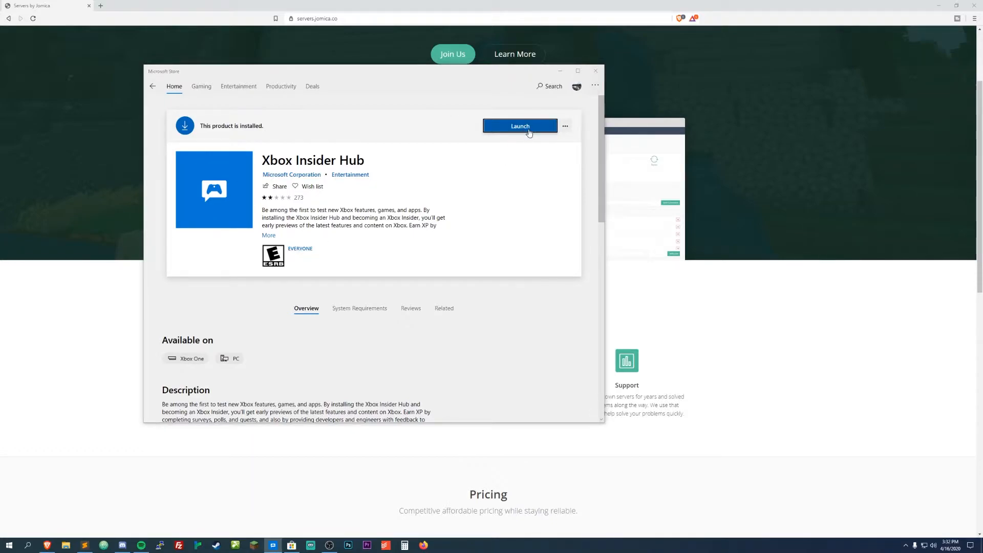
Launch Xbox Insider Hub and open Minecraft for Windows 10 under Insider content.
{"action": "left_click", "coordinate": [520, 126]}
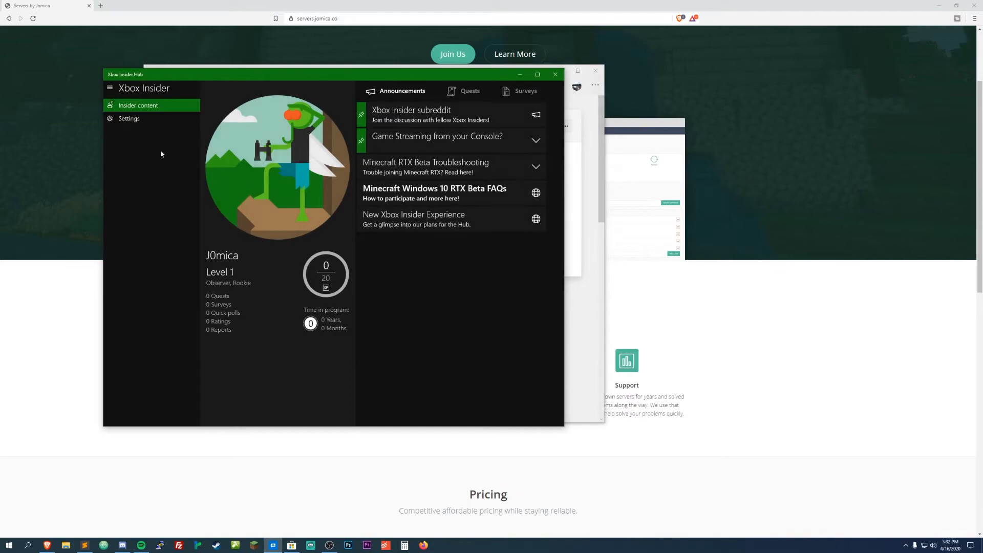
{"action": "mouse_move", "coordinate": [187, 141]}
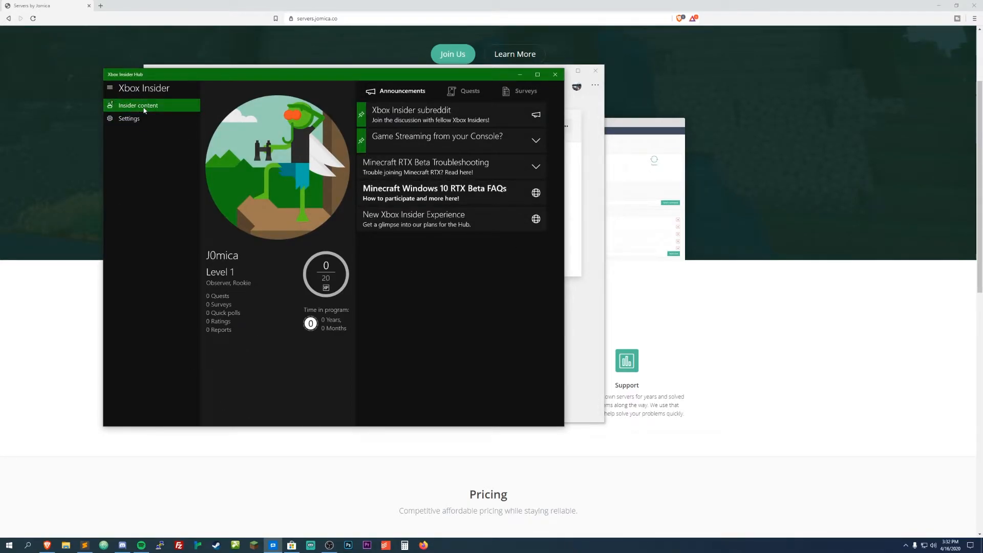
{"action": "left_click", "coordinate": [137, 104]}
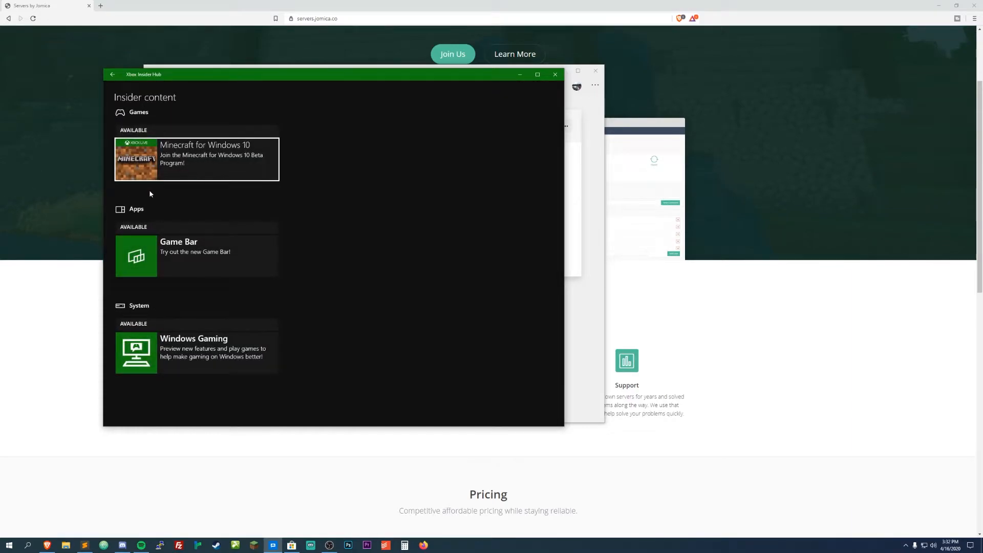
{"action": "mouse_move", "coordinate": [181, 164]}
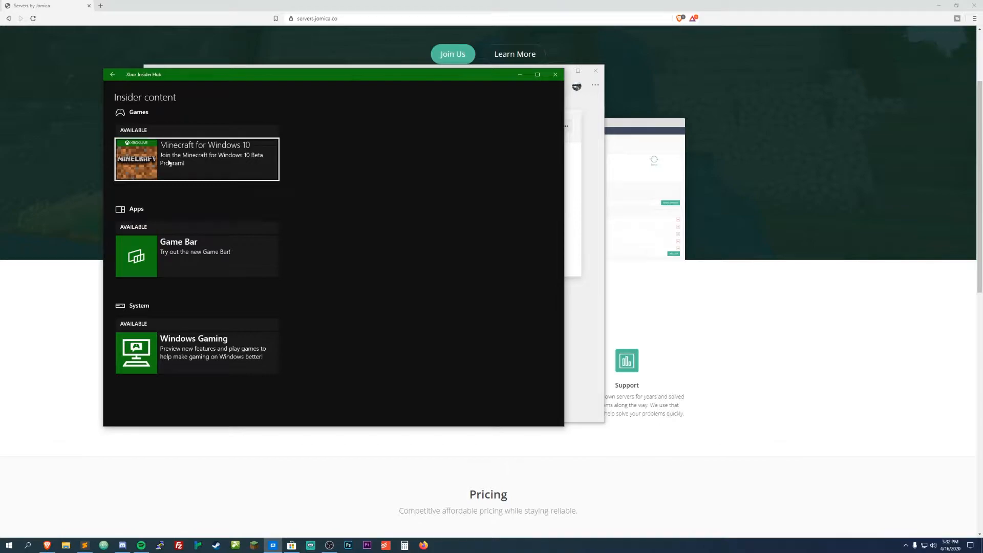
{"action": "left_click", "coordinate": [196, 159]}
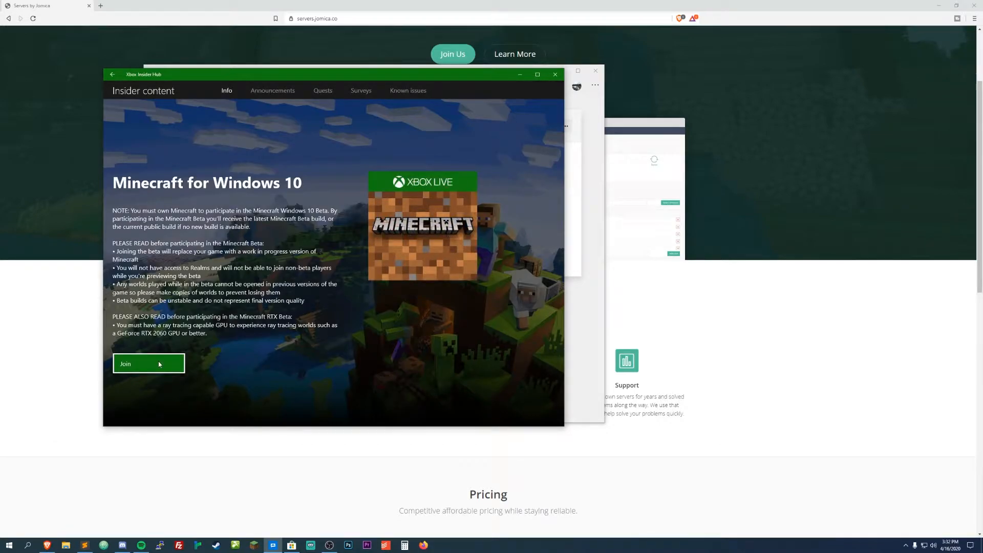
Pick the Minecraft for Windows 10 RTX Beta group in Manage and accept its terms.
{"action": "left_click", "coordinate": [148, 363]}
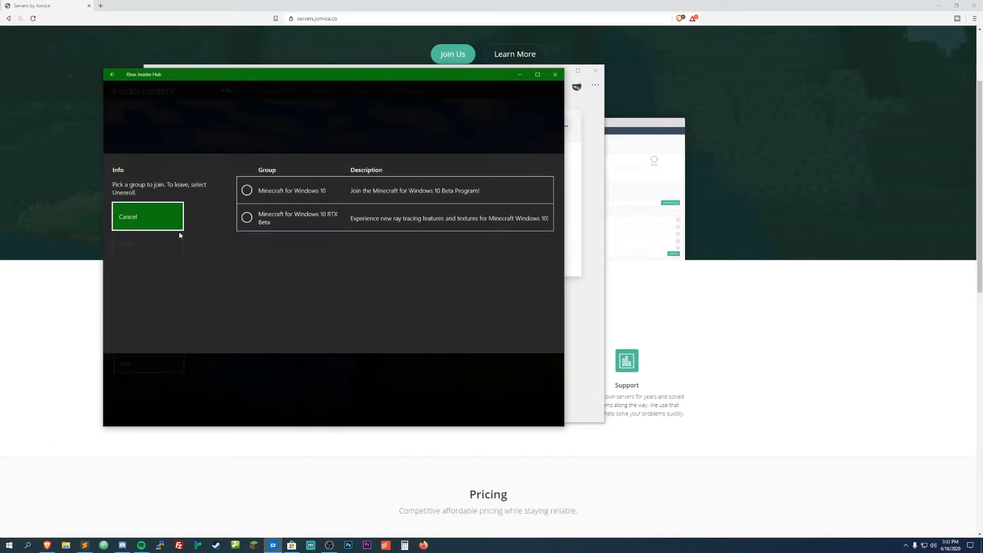
{"action": "mouse_move", "coordinate": [259, 287]}
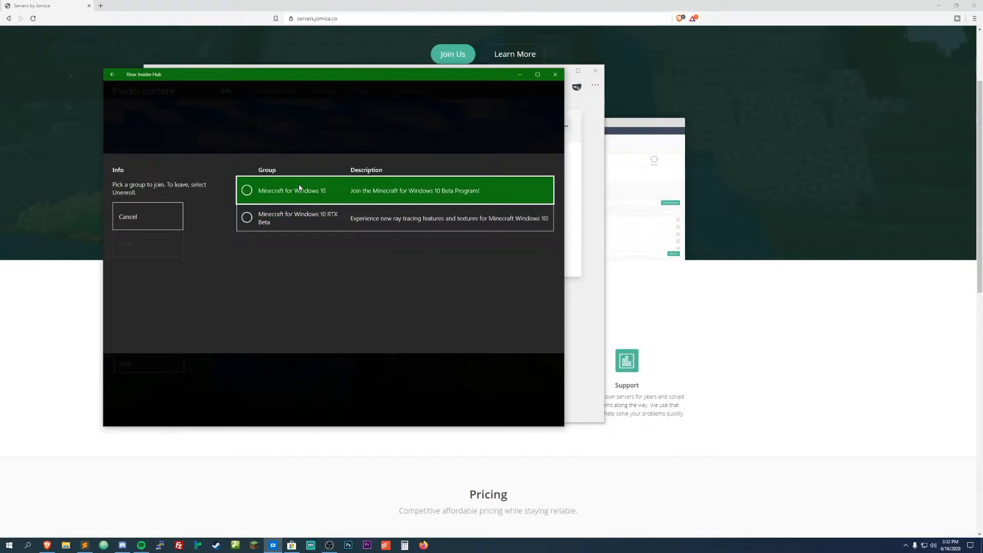
{"action": "mouse_move", "coordinate": [219, 204]}
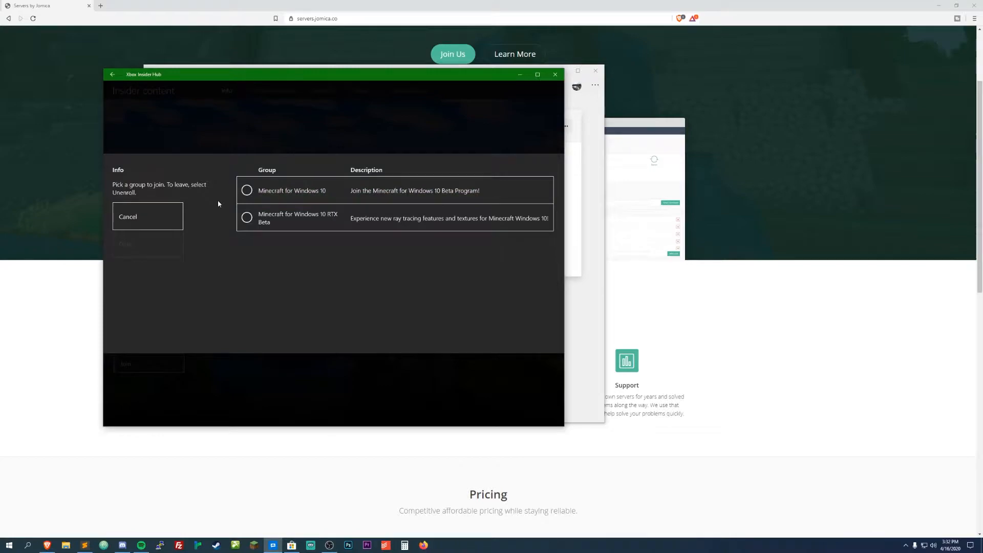
{"action": "mouse_move", "coordinate": [210, 232]}
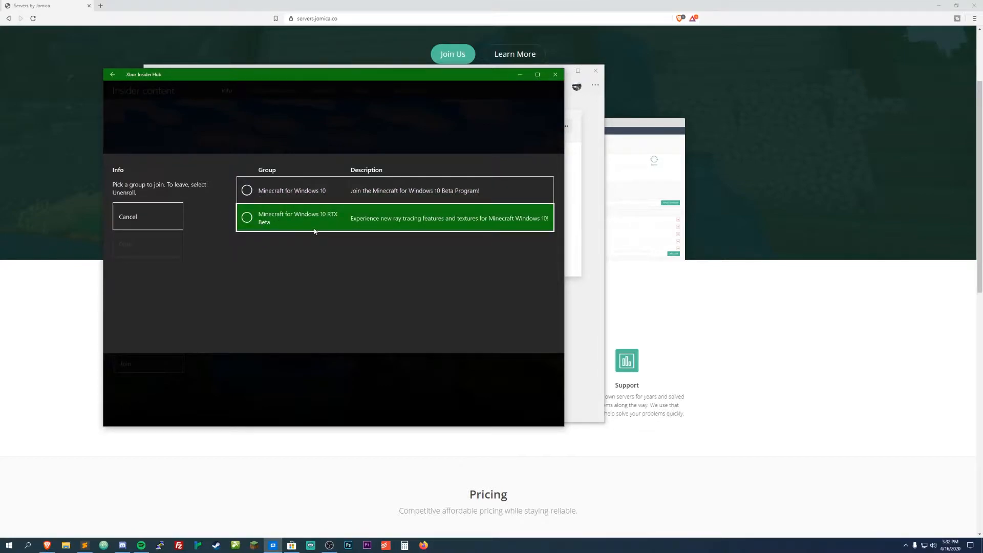
{"action": "left_click", "coordinate": [246, 217]}
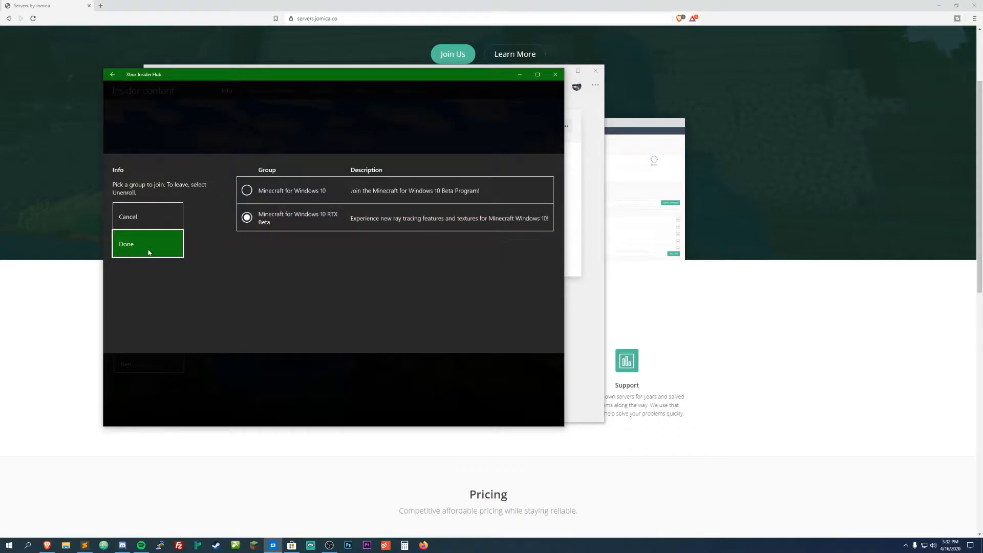
{"action": "mouse_move", "coordinate": [411, 220]}
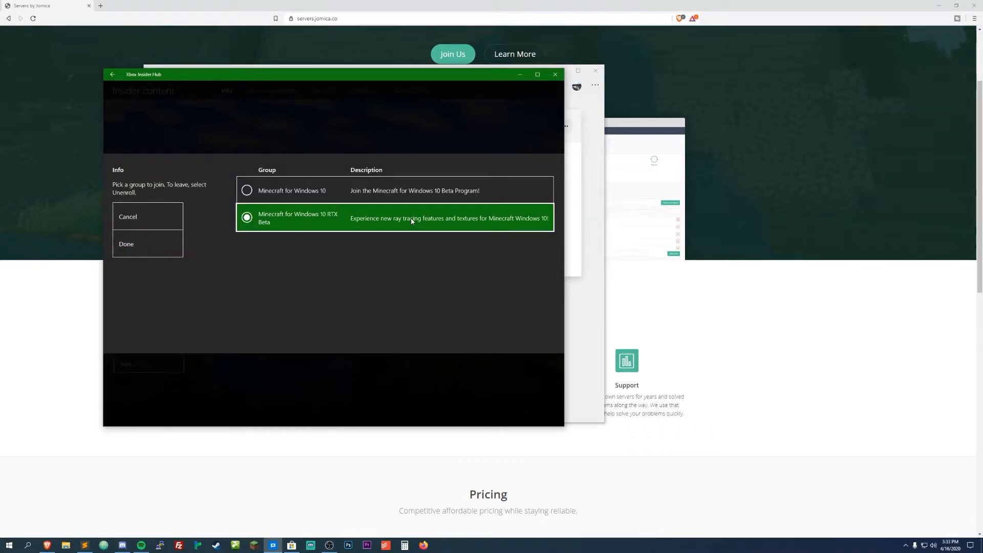
{"action": "left_click", "coordinate": [126, 244]}
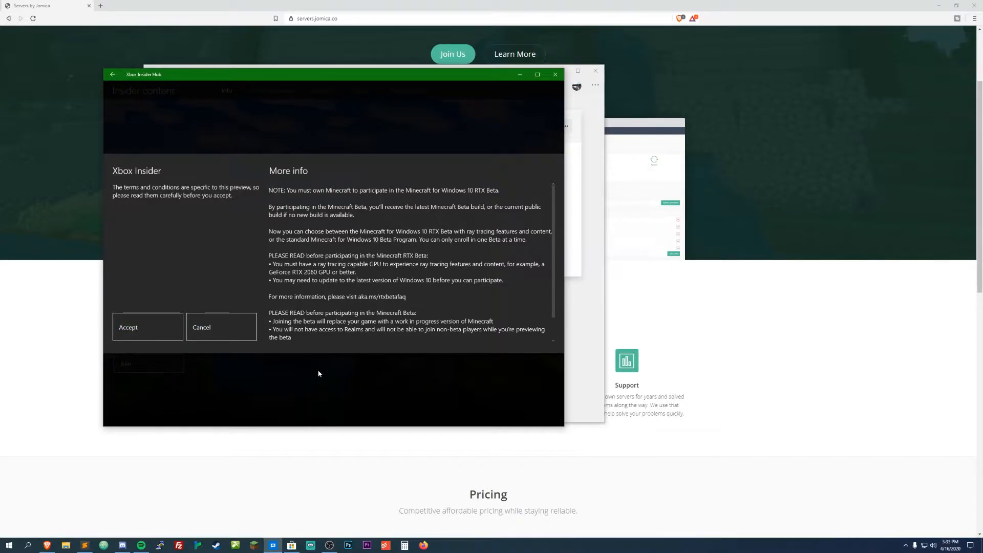
{"action": "mouse_move", "coordinate": [146, 335]}
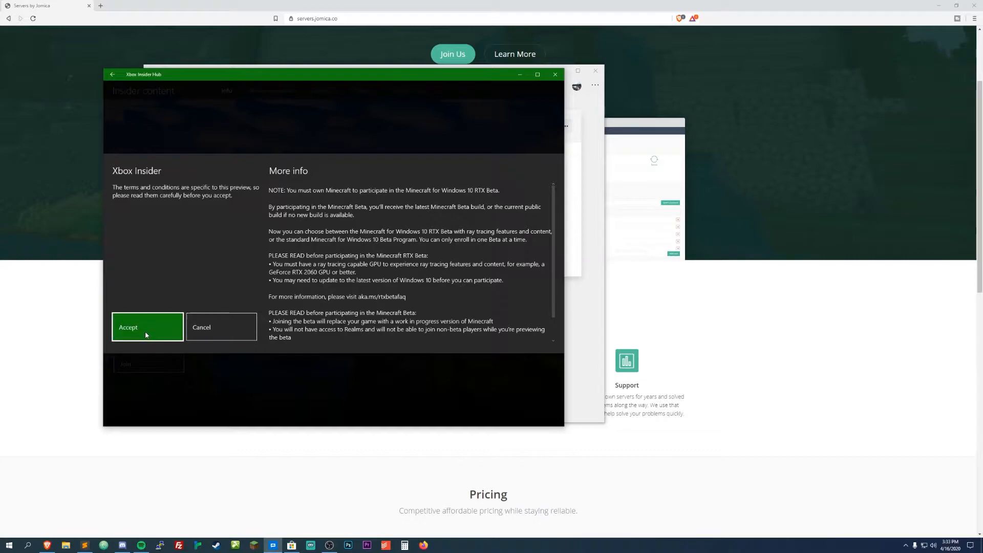
{"action": "left_click", "coordinate": [147, 327]}
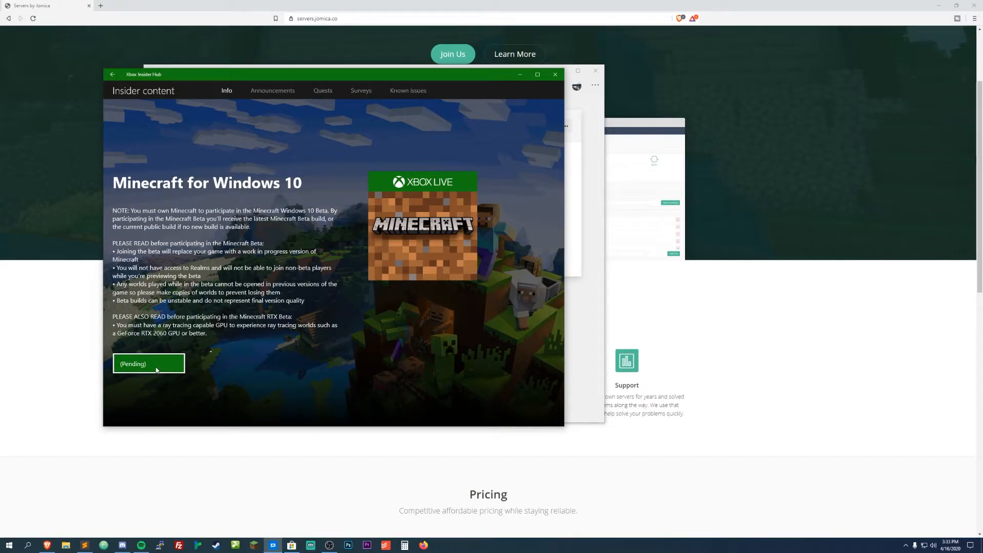
{"action": "mouse_move", "coordinate": [204, 326]}
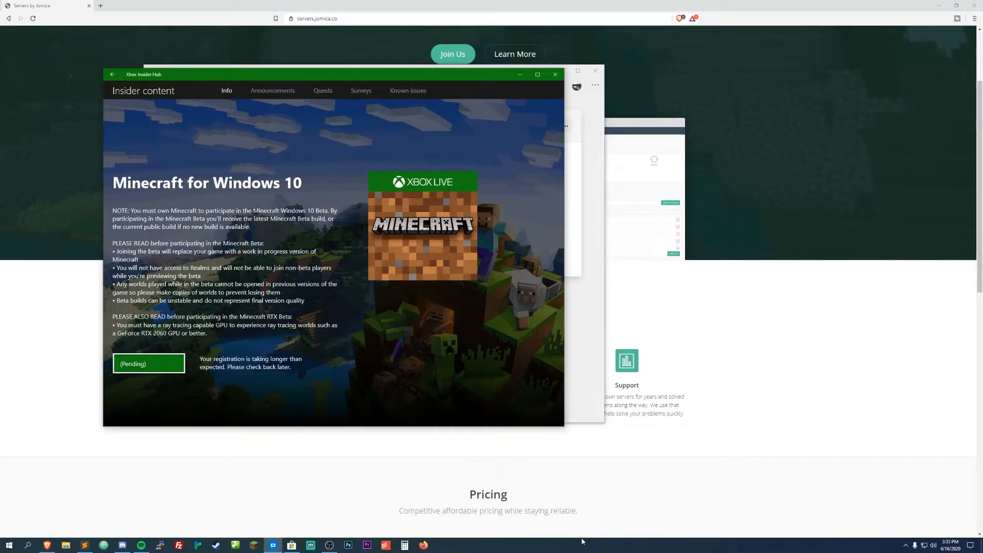
{"action": "mouse_move", "coordinate": [151, 258]}
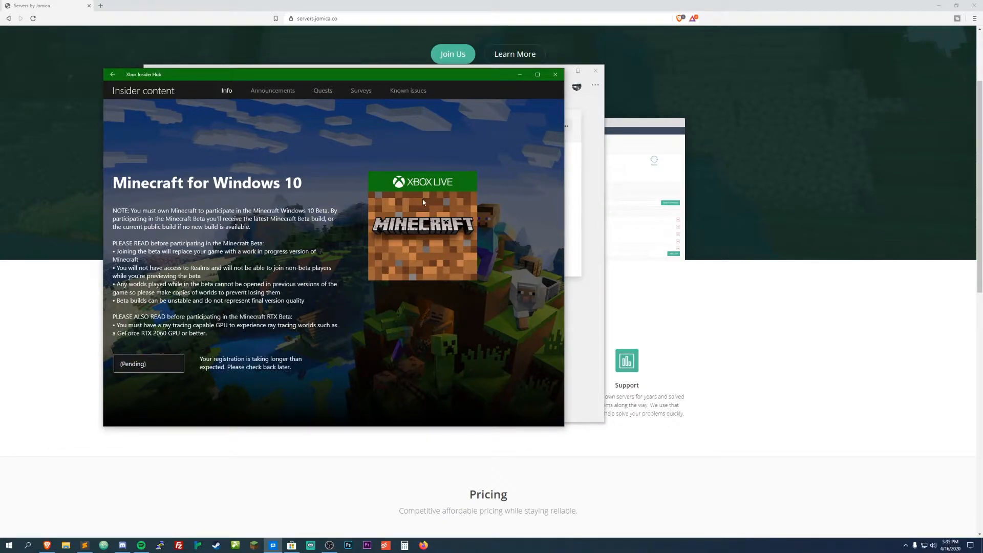
{"action": "mouse_move", "coordinate": [295, 380]}
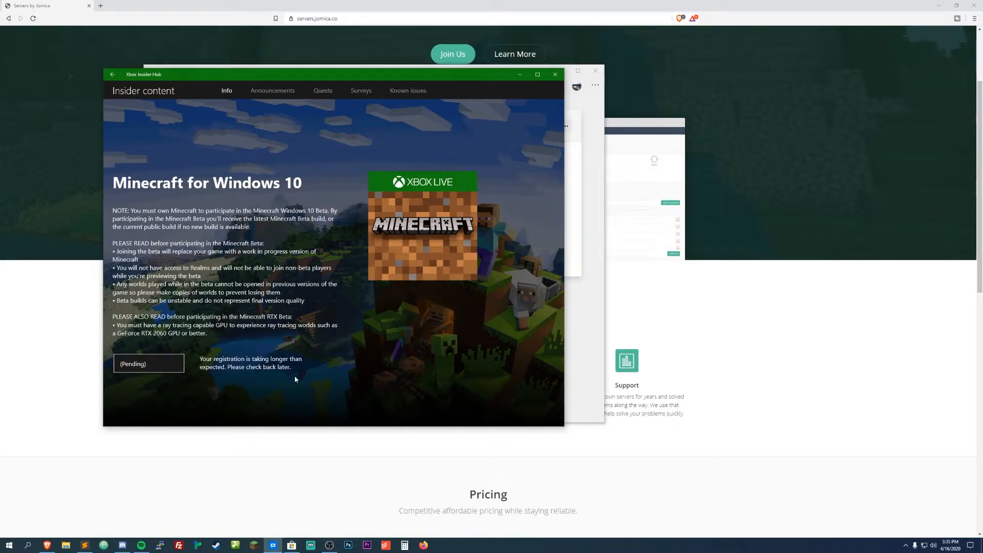
{"action": "mouse_move", "coordinate": [297, 375]}
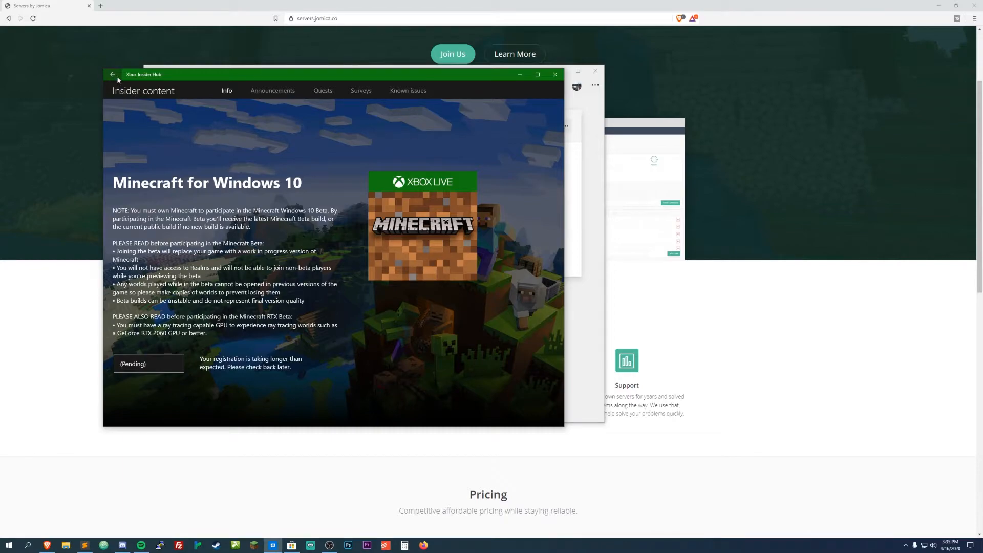
{"action": "left_click", "coordinate": [113, 73]}
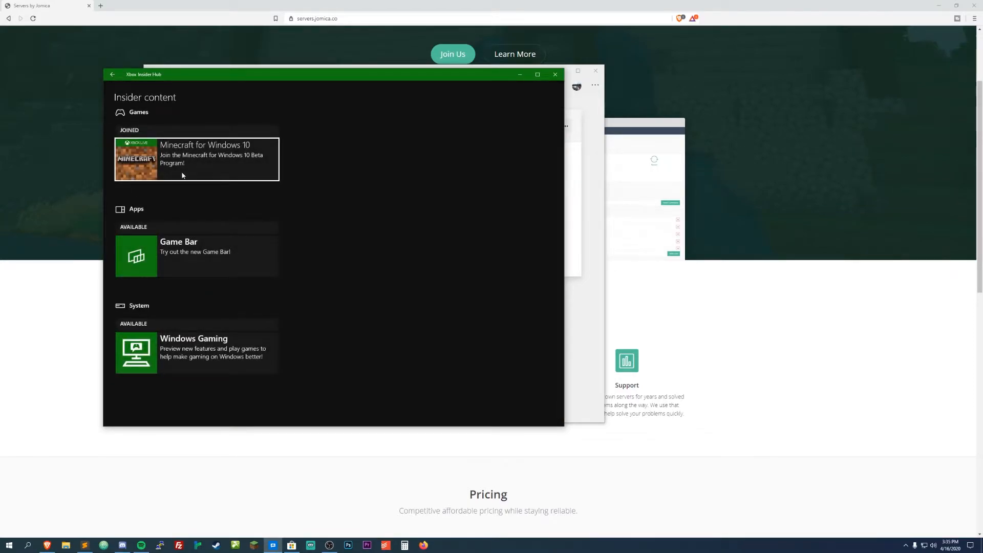
{"action": "left_click", "coordinate": [196, 159]}
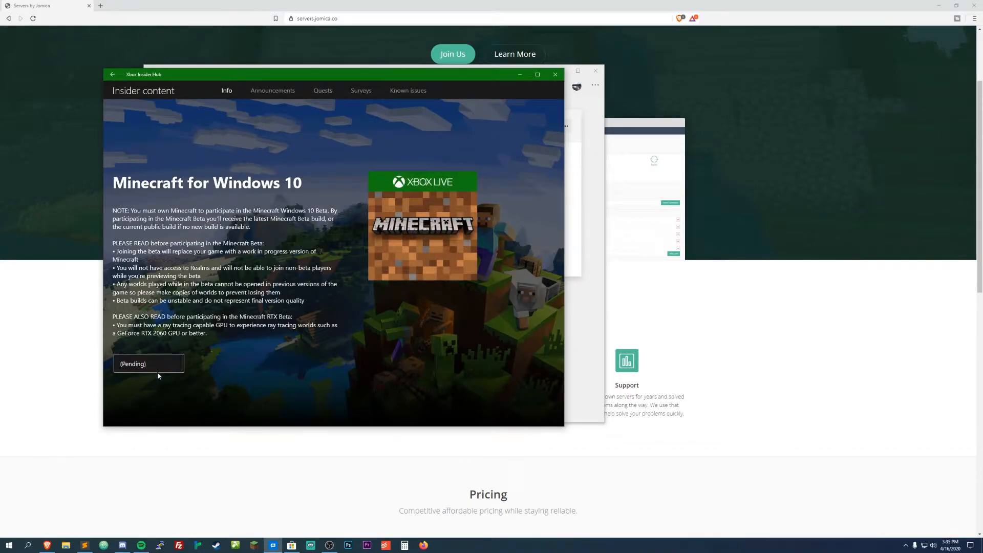
{"action": "mouse_move", "coordinate": [417, 321]}
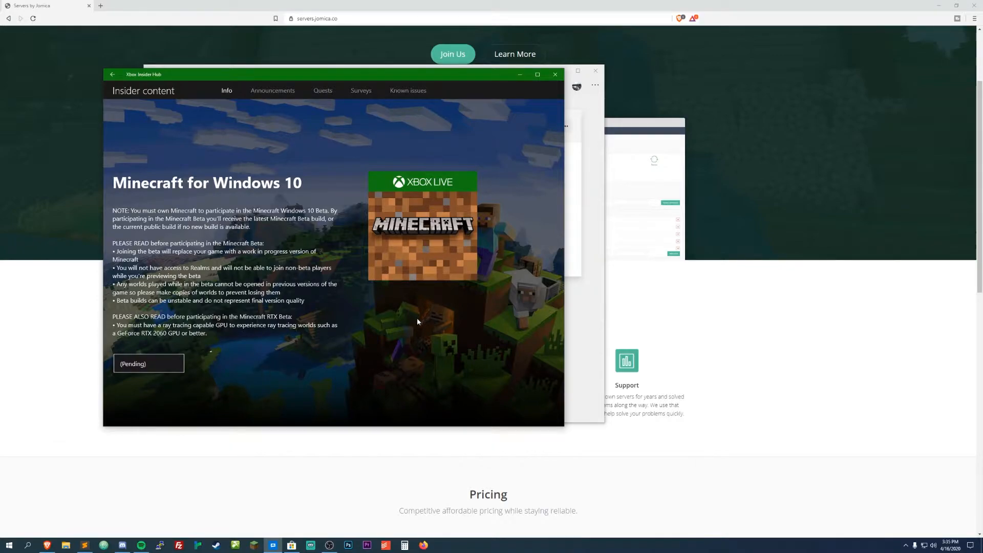
{"action": "left_click", "coordinate": [149, 364]}
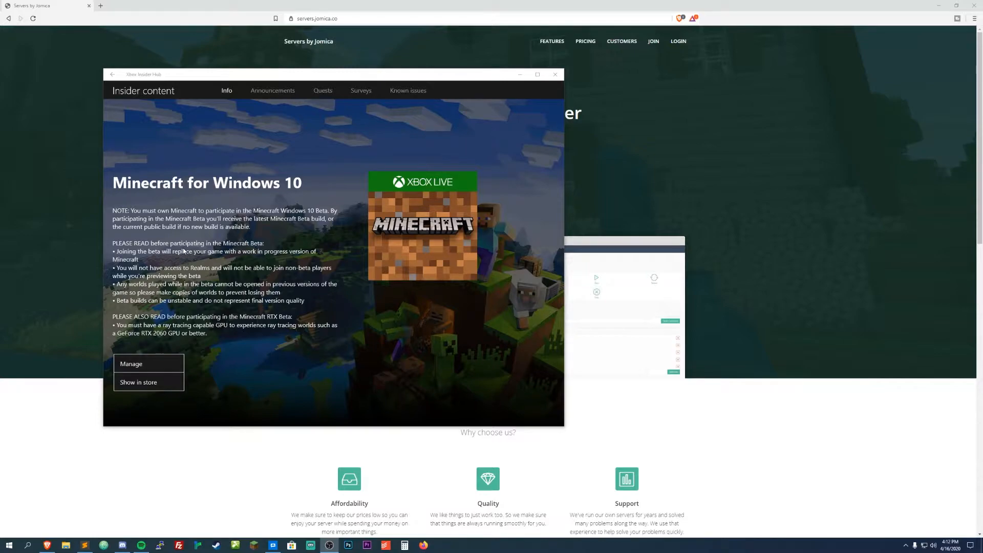
{"action": "mouse_move", "coordinate": [222, 400]}
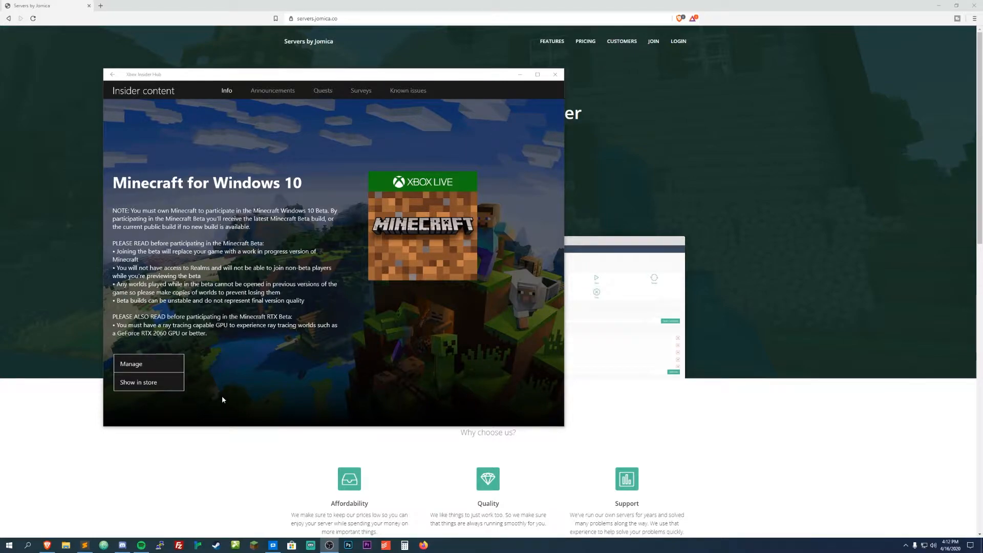
{"action": "mouse_move", "coordinate": [143, 382]}
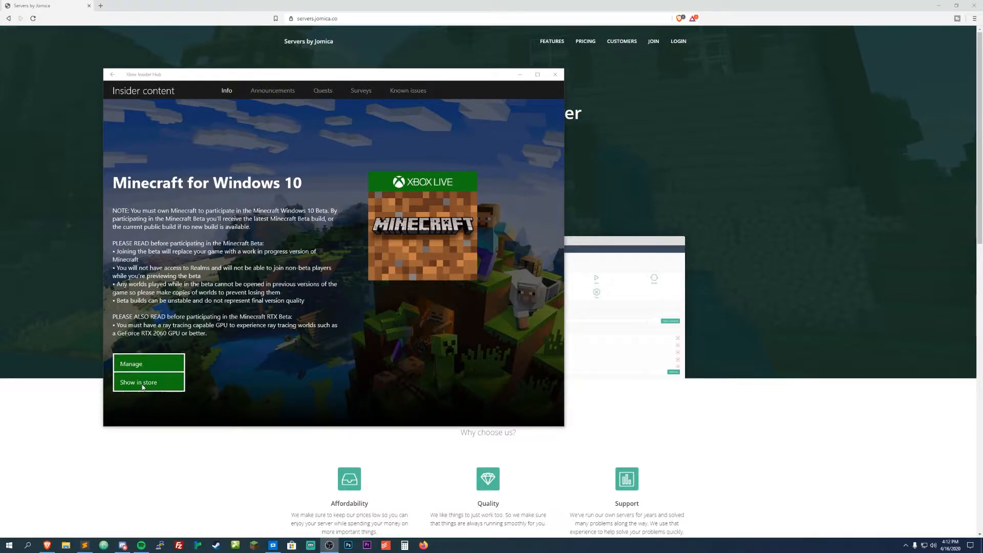
Keep the RTX Beta group under Manage, then show Minecraft for Windows 10 in the Store.
{"action": "left_click", "coordinate": [131, 364]}
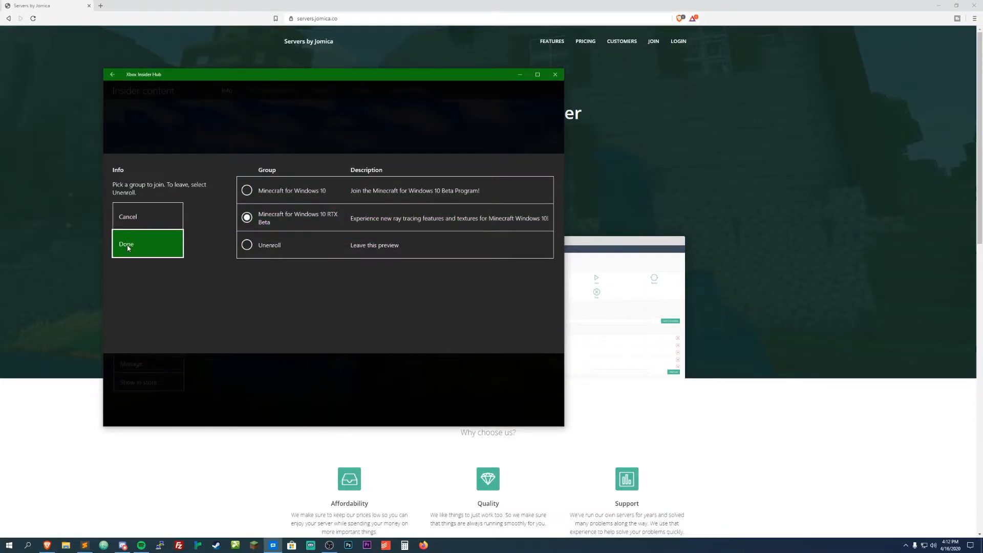
{"action": "left_click", "coordinate": [127, 243]}
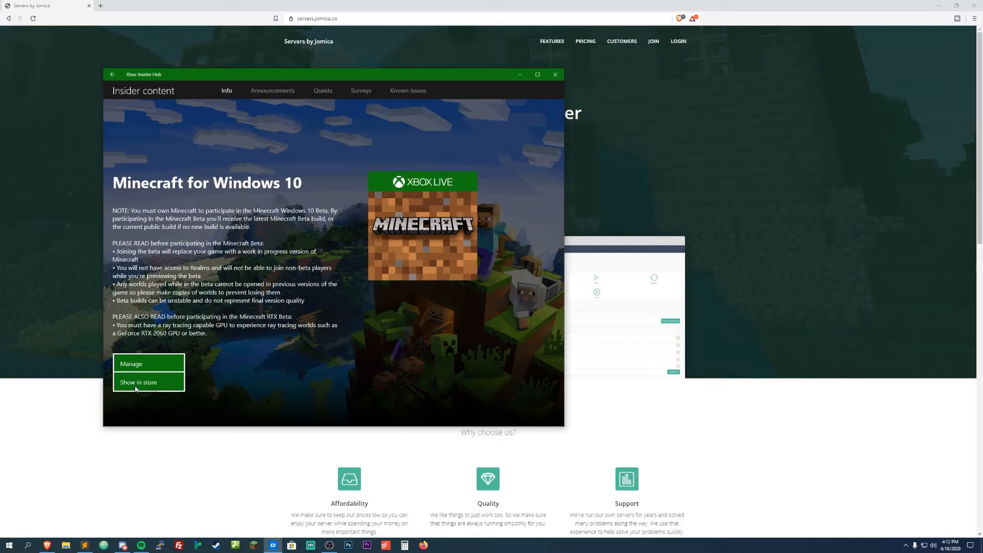
{"action": "left_click", "coordinate": [138, 382]}
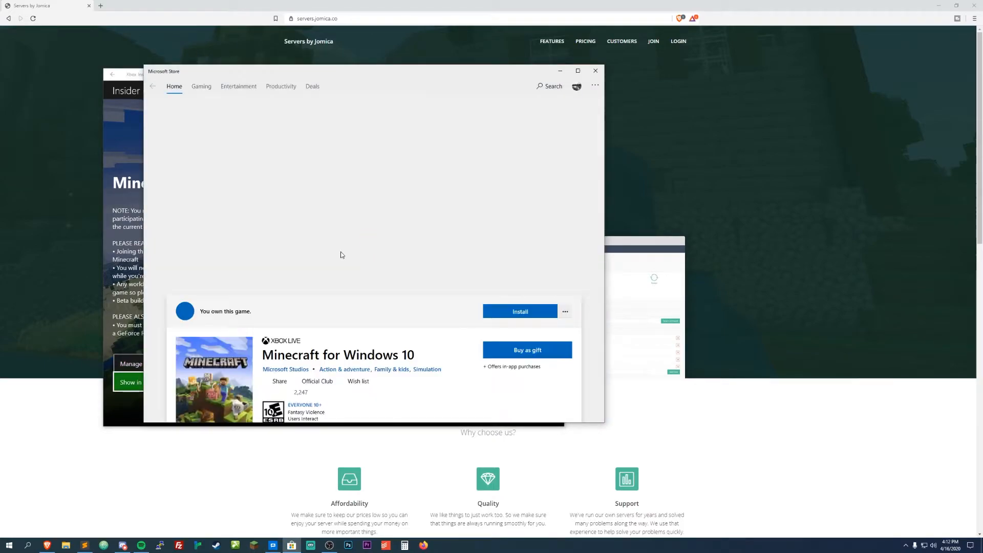
Install the Minecraft for Windows 10 beta build, then start it with Play.
{"action": "left_click", "coordinate": [520, 311]}
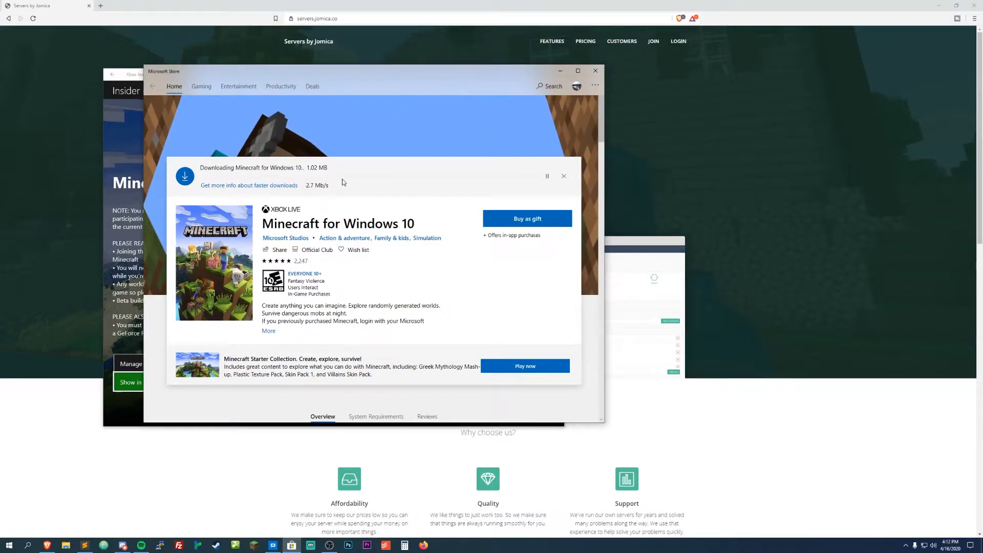
{"action": "mouse_move", "coordinate": [361, 171]}
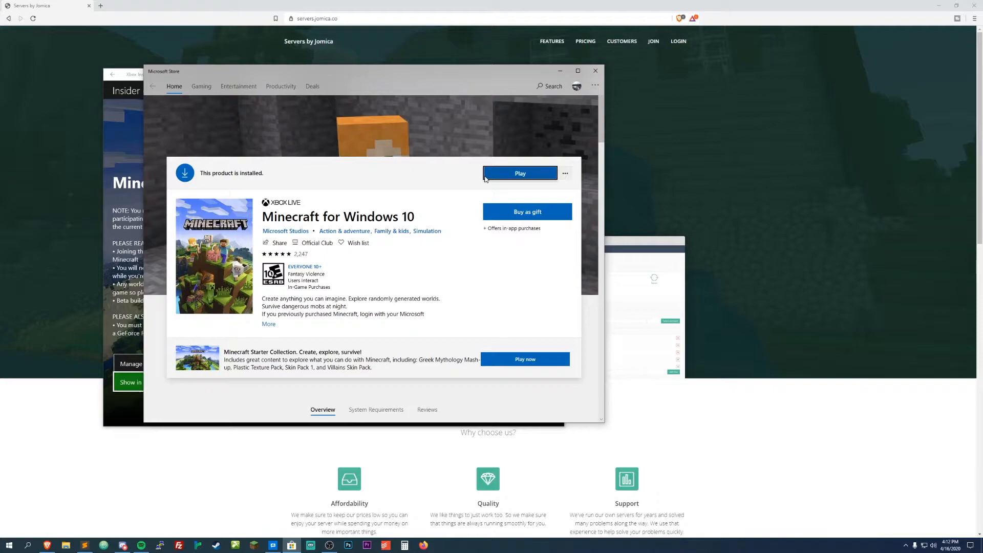
{"action": "left_click", "coordinate": [519, 173]}
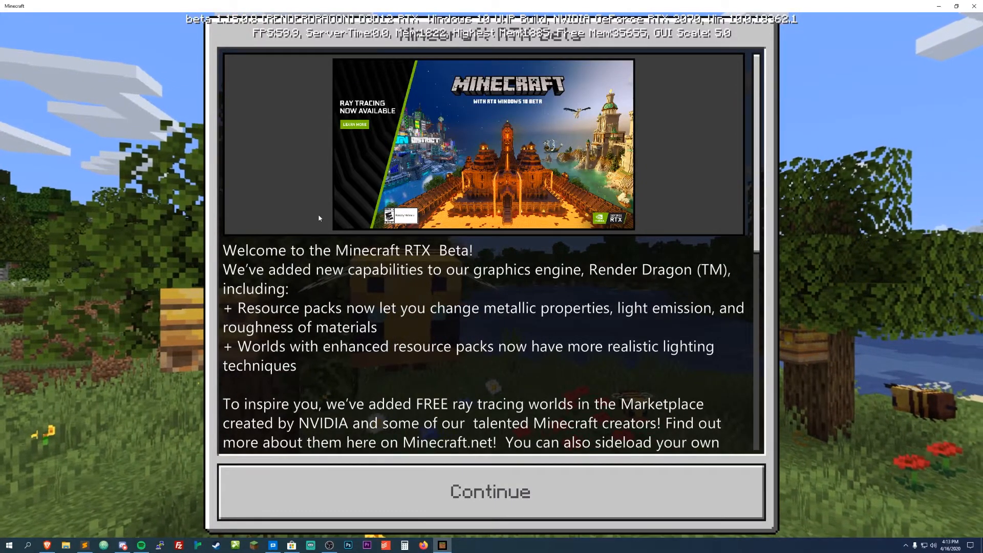
Read past the RTX Beta welcome notice, then bring up Marketplace search.
{"action": "scroll", "scroll_direction": "down", "scroll_amount": 3}
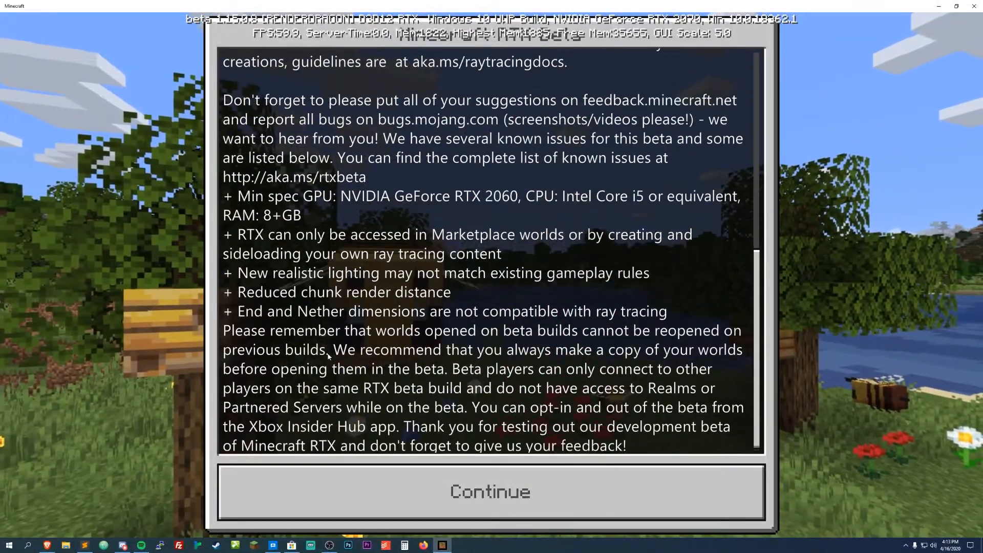
{"action": "scroll", "scroll_direction": "up", "scroll_amount": 3}
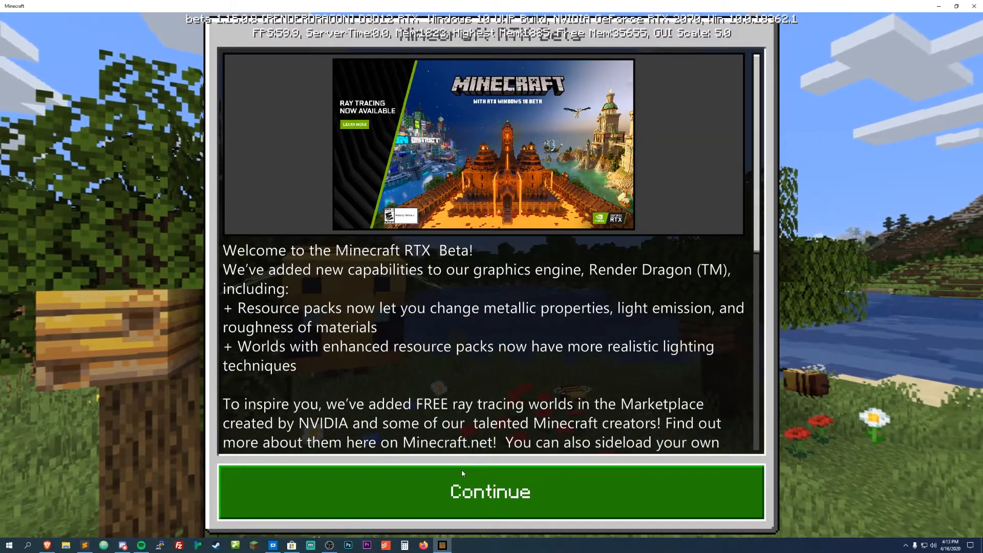
{"action": "left_click", "coordinate": [491, 492]}
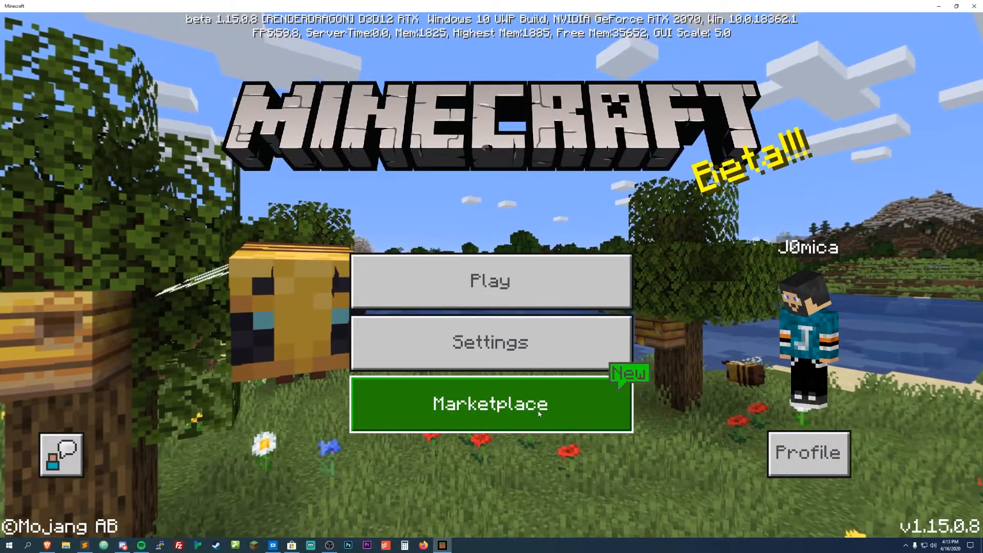
{"action": "left_click", "coordinate": [491, 404]}
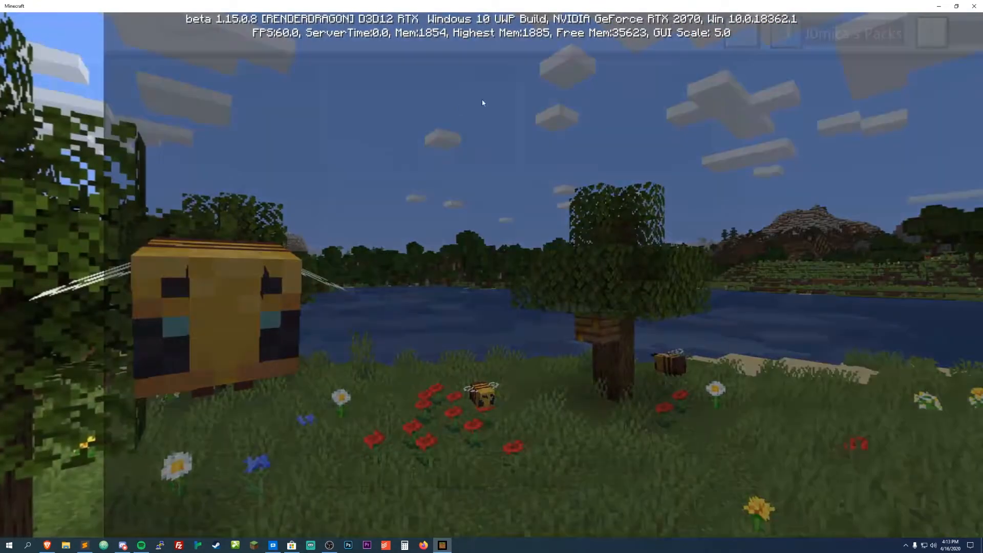
{"action": "left_click", "coordinate": [962, 32]}
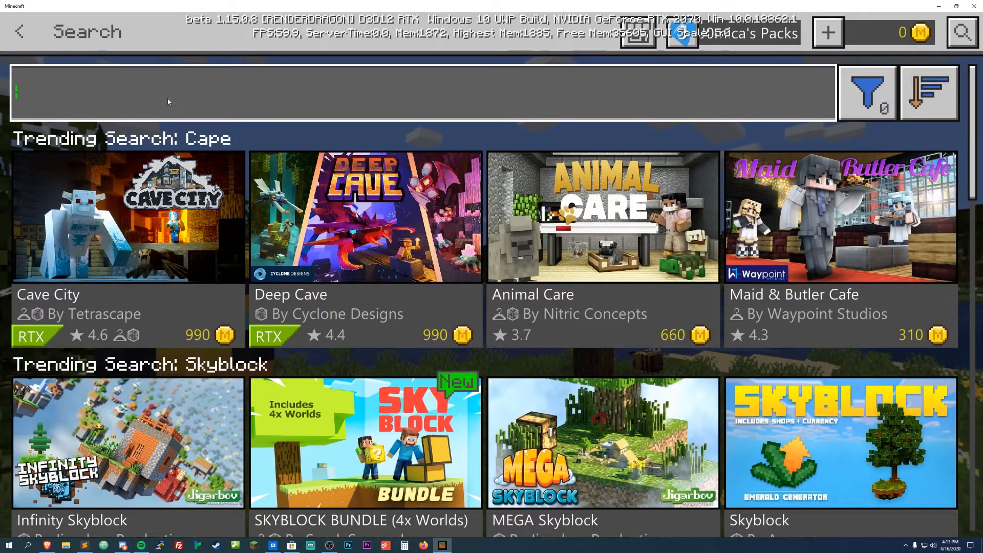
Search Marketplace for 'Nvidia', download the Color, Light and Shadow RTX world, return to menu.
{"action": "type", "text": "Nvi"}
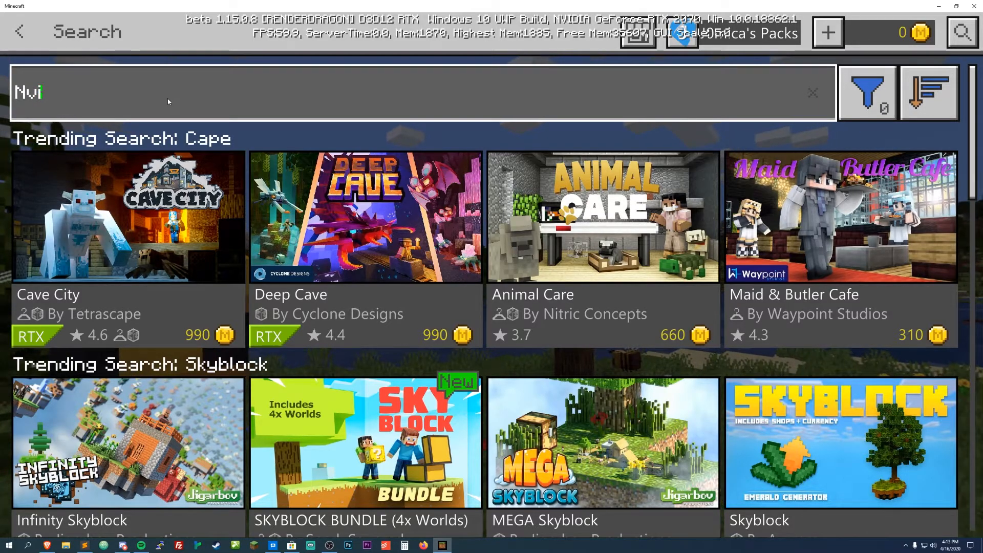
{"action": "type", "text": "dia"}
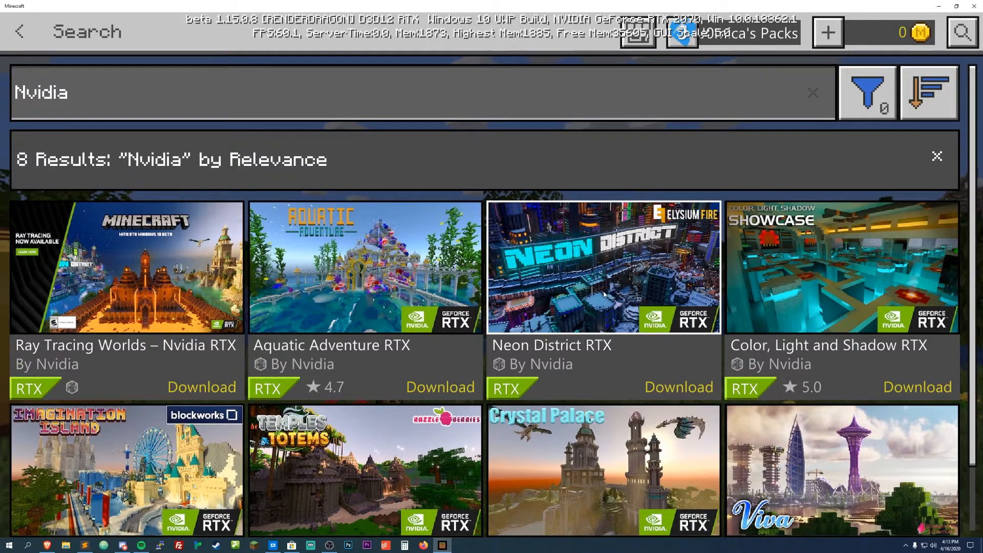
{"action": "mouse_move", "coordinate": [126, 268]}
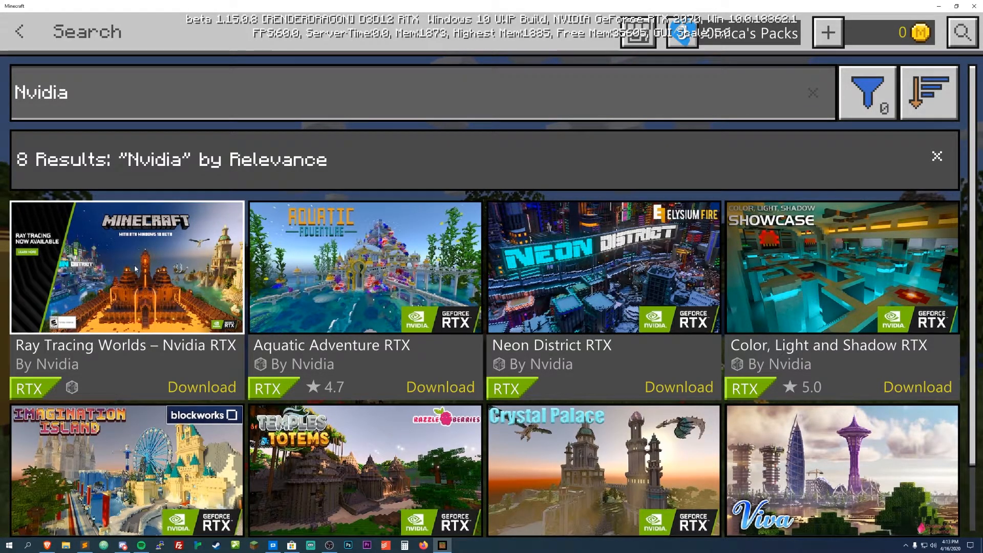
{"action": "left_click", "coordinate": [841, 268]}
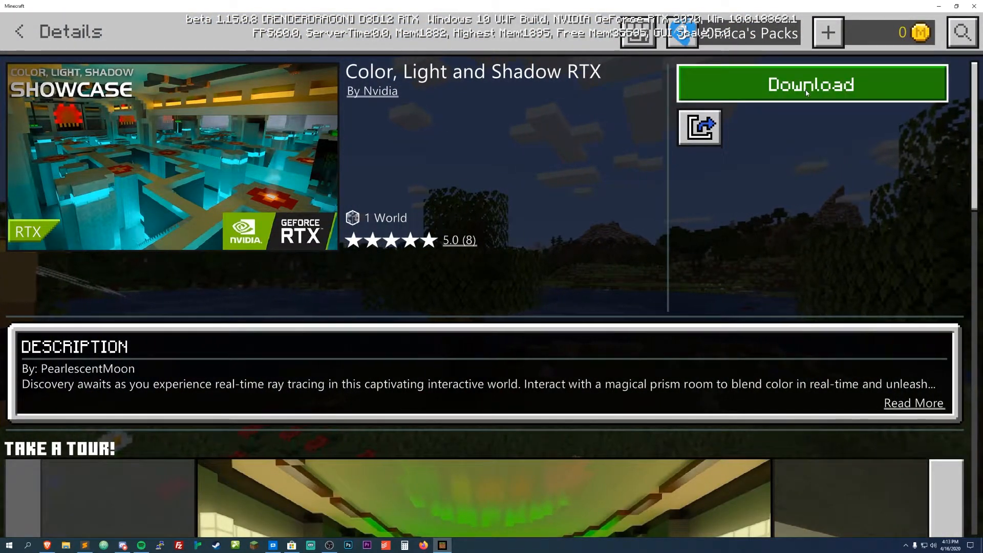
{"action": "left_click", "coordinate": [811, 83]}
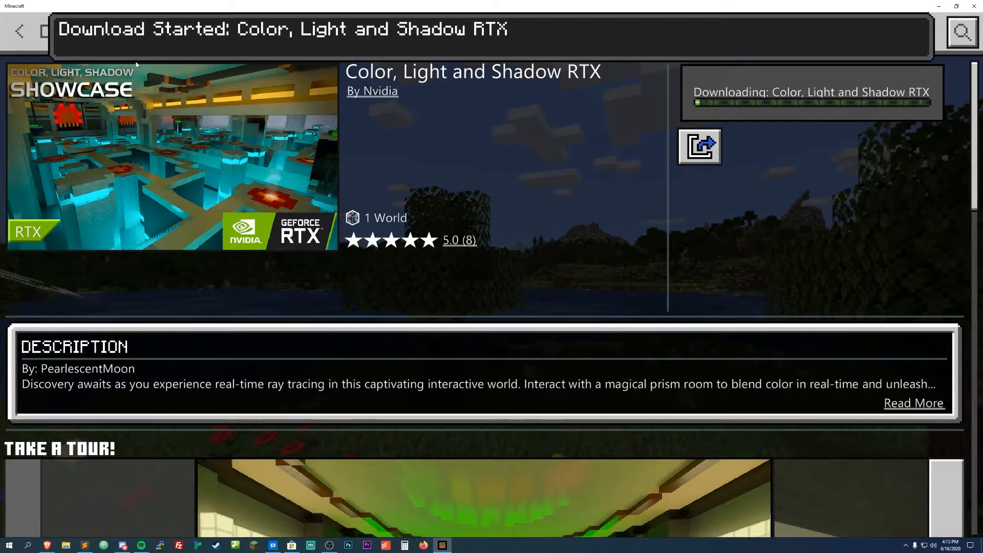
{"action": "mouse_move", "coordinate": [629, 127]}
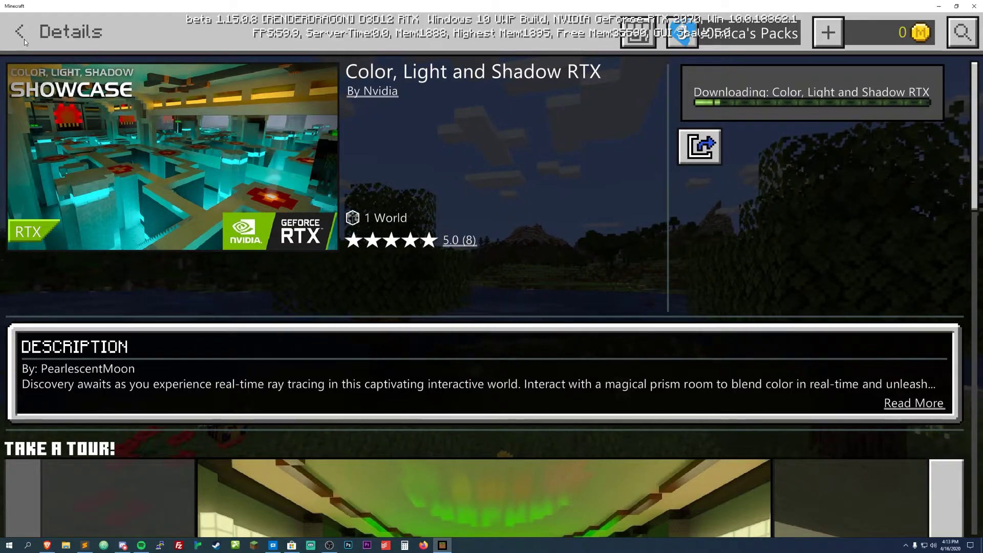
{"action": "left_click", "coordinate": [20, 32]}
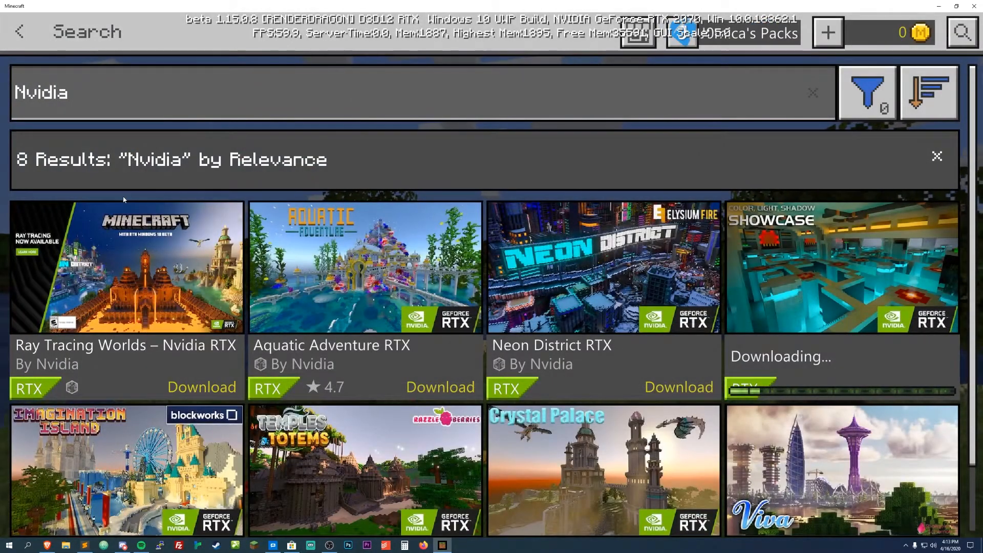
{"action": "left_click", "coordinate": [19, 31]}
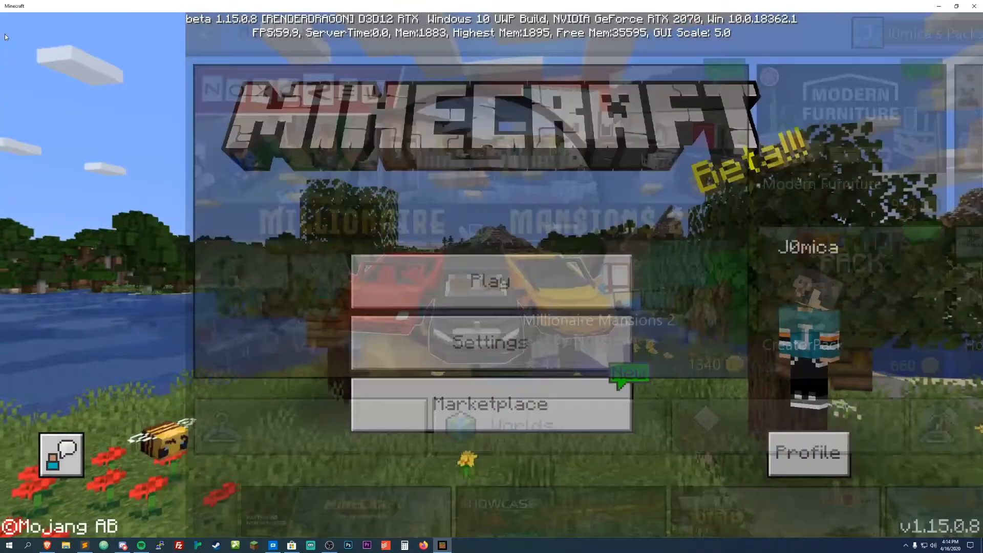
Check the Advanced Video and Video settings, then open the Play screen's Worlds tab.
{"action": "left_click", "coordinate": [489, 343]}
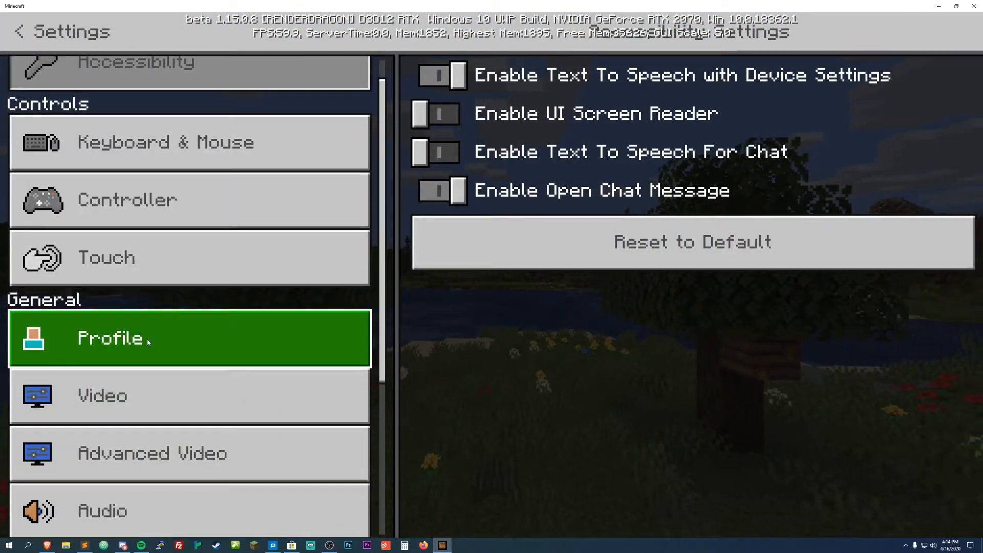
{"action": "left_click", "coordinate": [188, 453]}
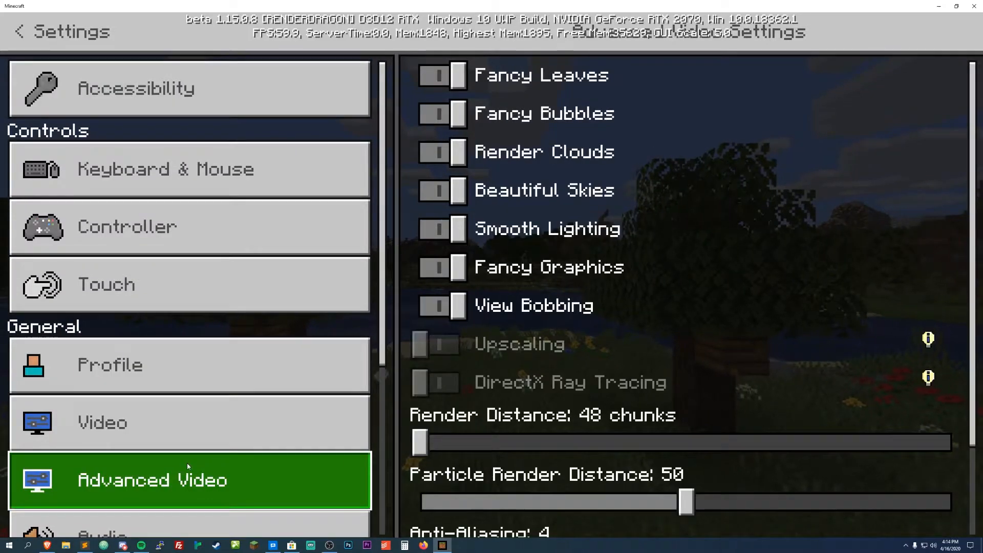
{"action": "mouse_move", "coordinate": [431, 332]}
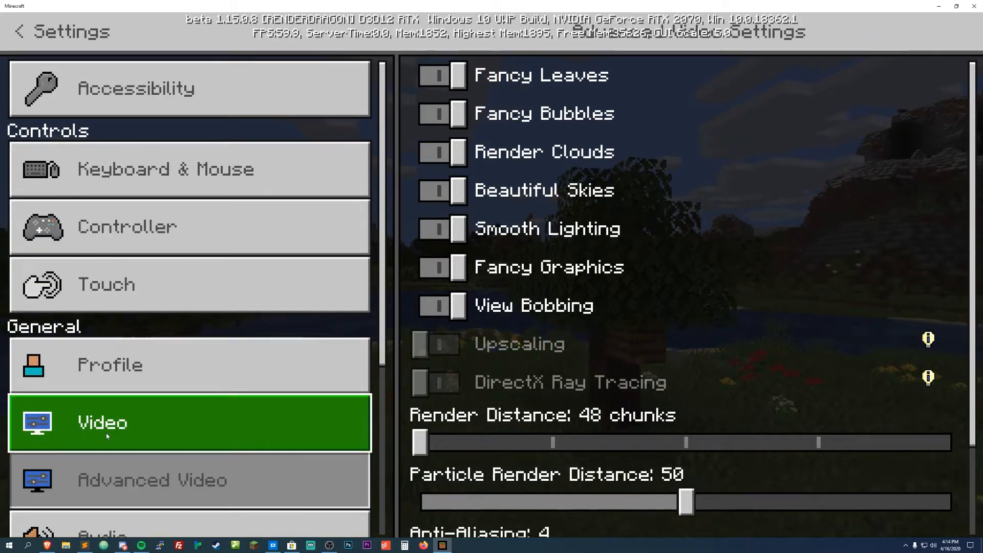
{"action": "left_click", "coordinate": [19, 31]}
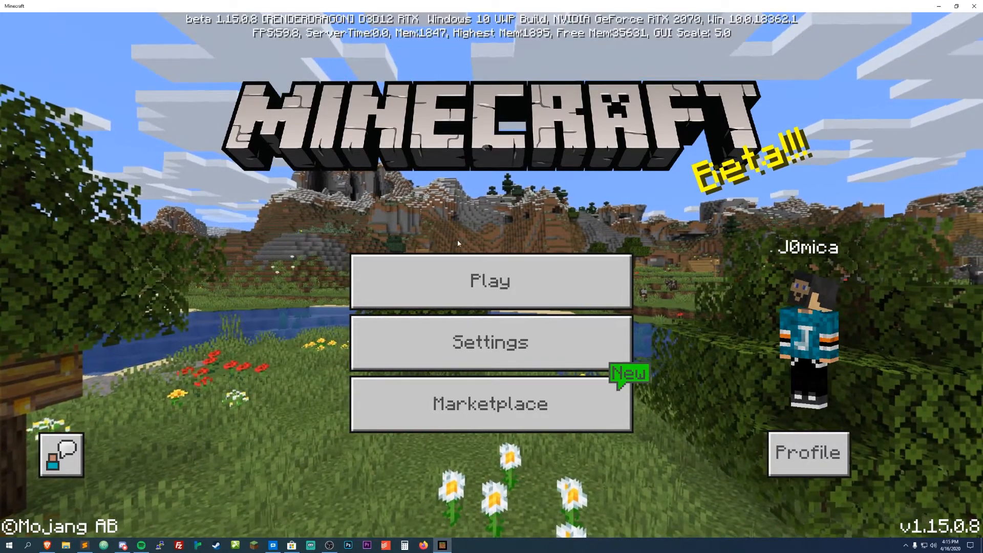
{"action": "left_click", "coordinate": [490, 280]}
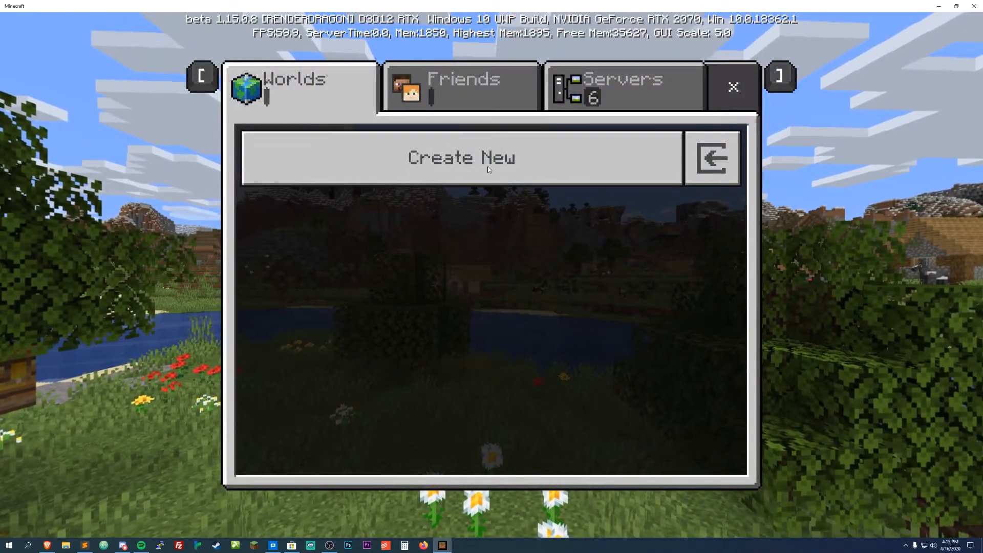
Create a new world from the Color, Light and Shadow RTX template after reviewing its settings.
{"action": "left_click", "coordinate": [461, 157]}
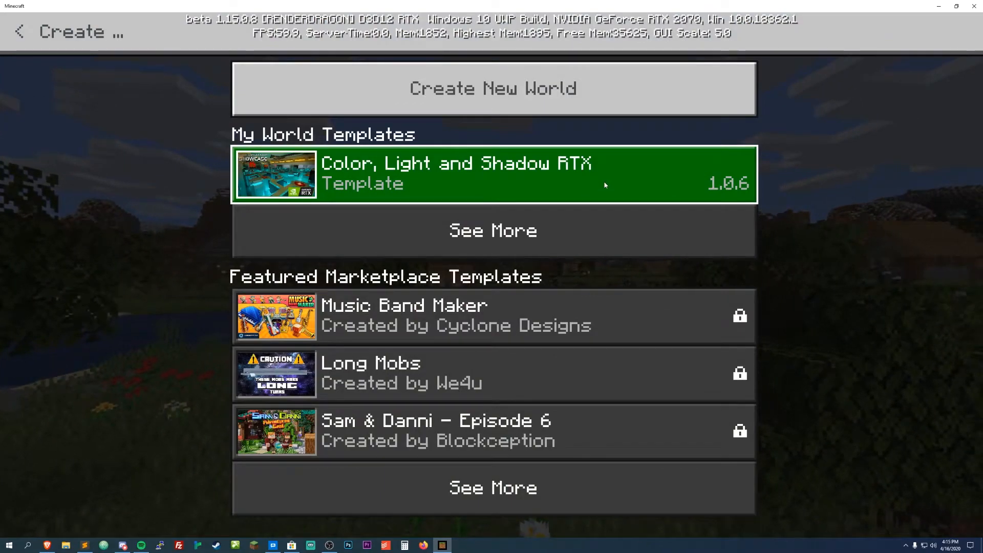
{"action": "mouse_move", "coordinate": [455, 198]}
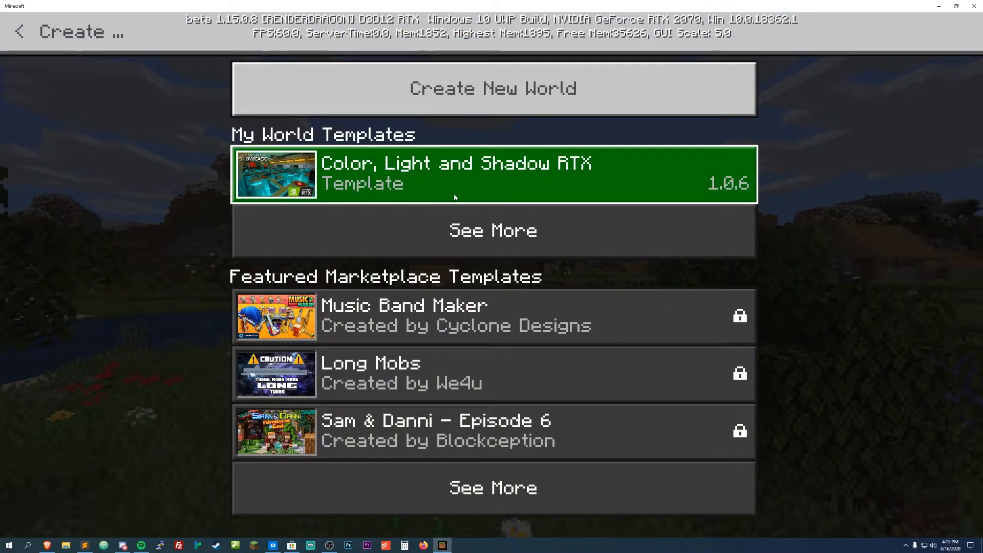
{"action": "mouse_move", "coordinate": [417, 182]}
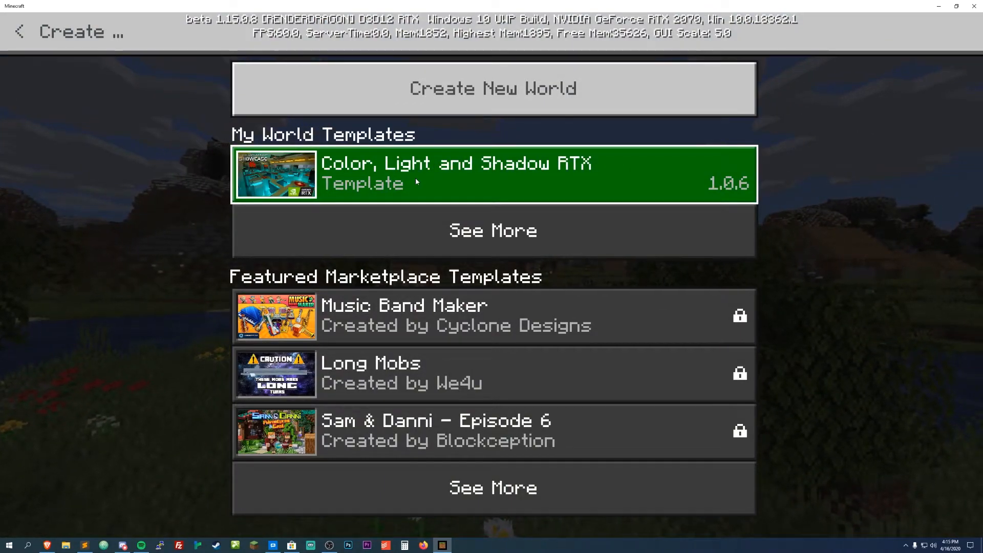
{"action": "mouse_move", "coordinate": [380, 243]}
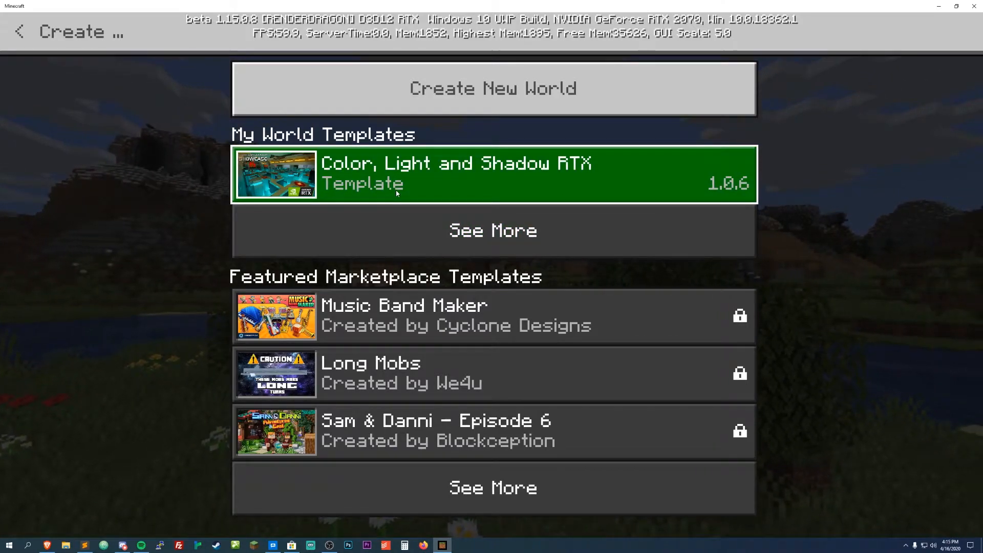
{"action": "mouse_move", "coordinate": [456, 176]}
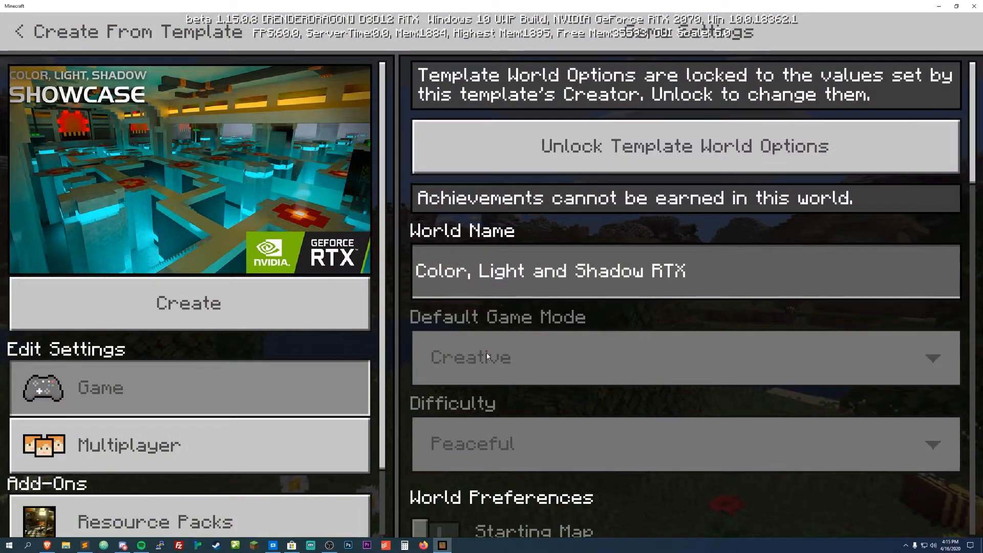
{"action": "scroll", "scroll_direction": "down", "scroll_amount": 3}
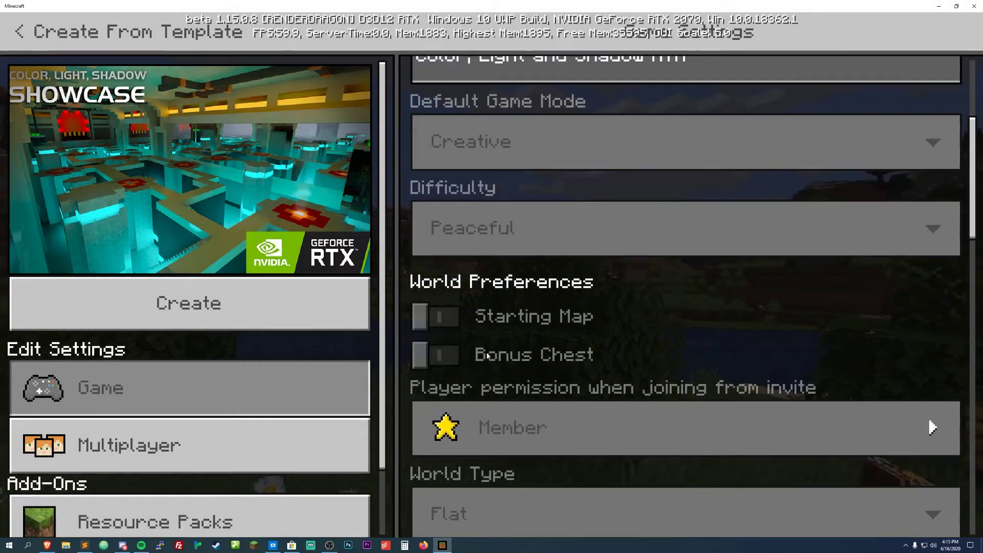
{"action": "scroll", "scroll_direction": "up", "scroll_amount": 3}
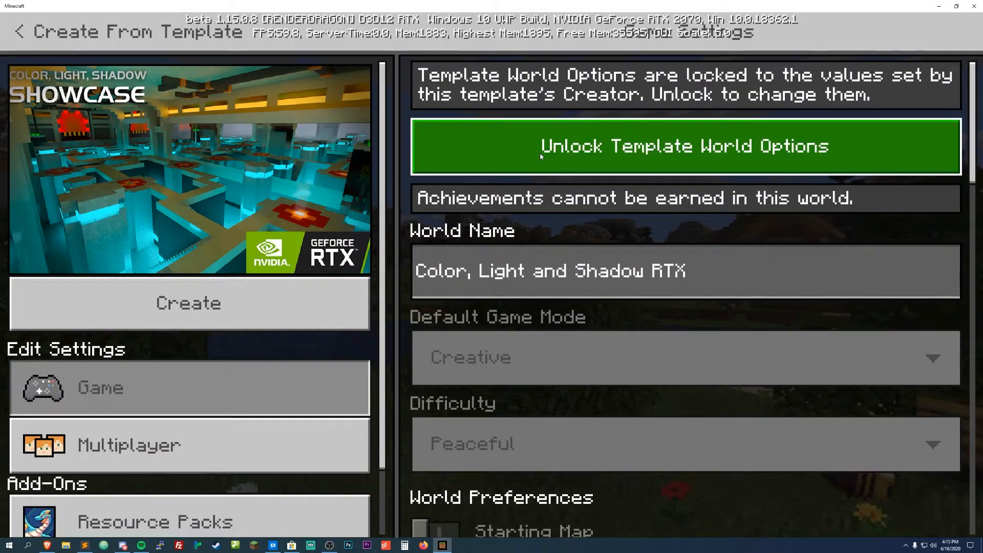
{"action": "mouse_move", "coordinate": [563, 339]}
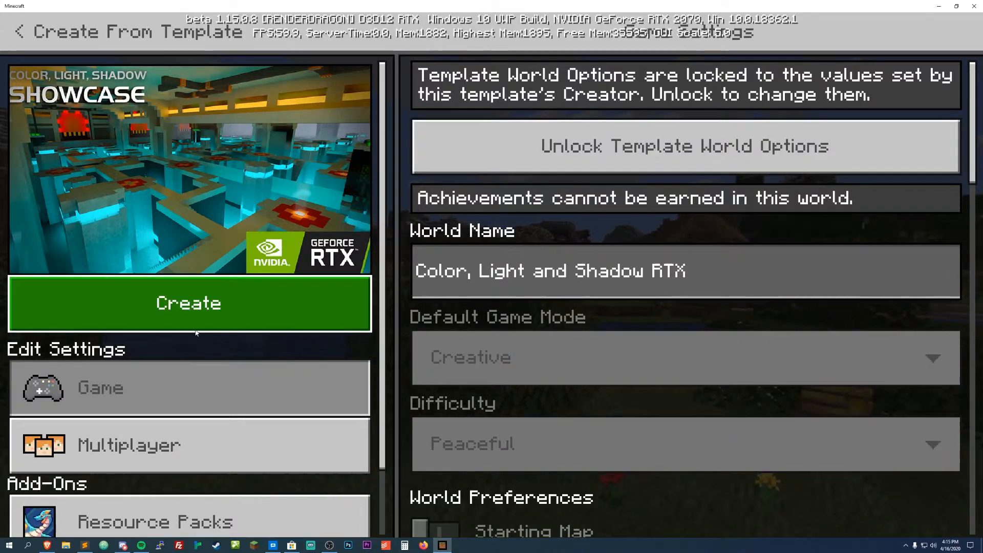
{"action": "left_click", "coordinate": [189, 303]}
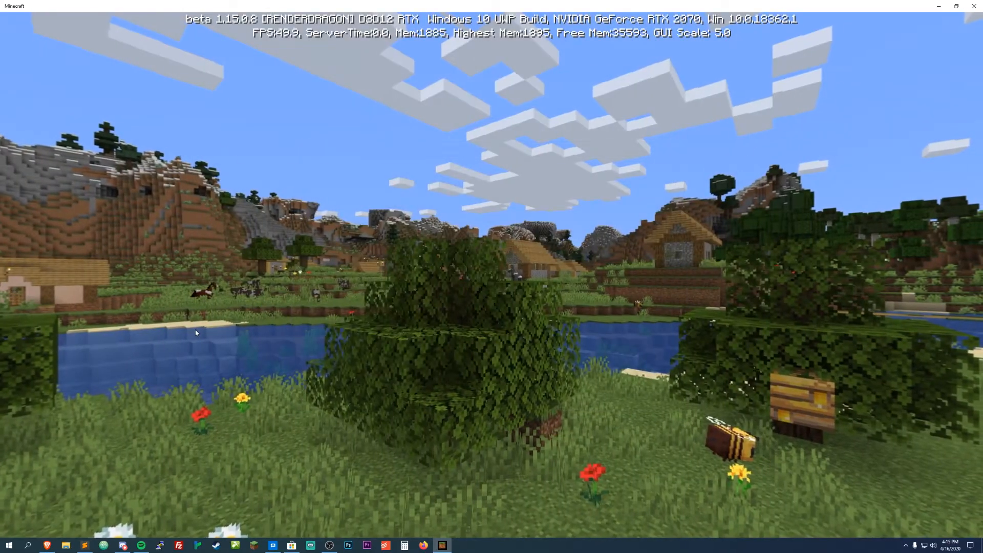
Wait through loading until the ray-traced Color, Light and Shadow showcase hall appears.
{"action": "key", "text": "Escape"}
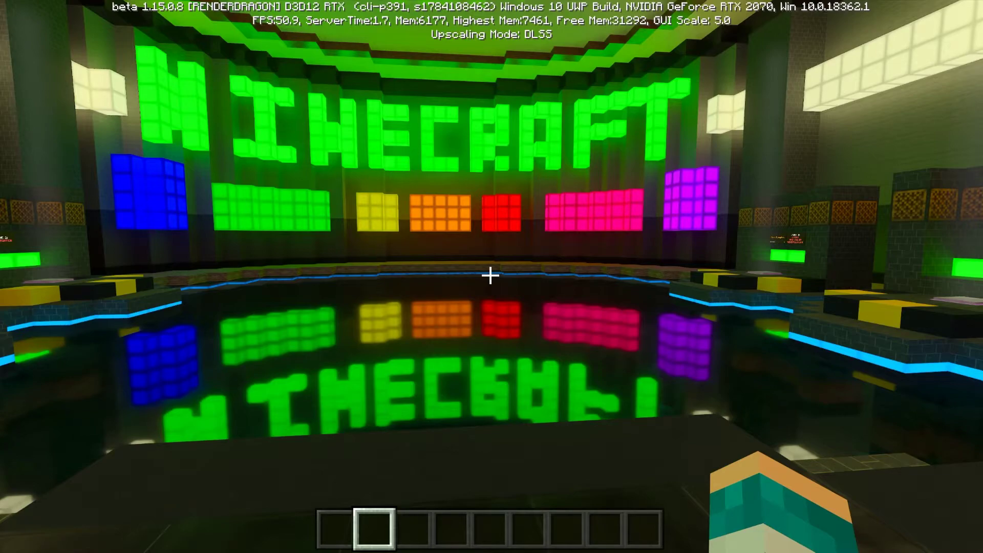
{"action": "mouse_move", "coordinate": [492, 276]}
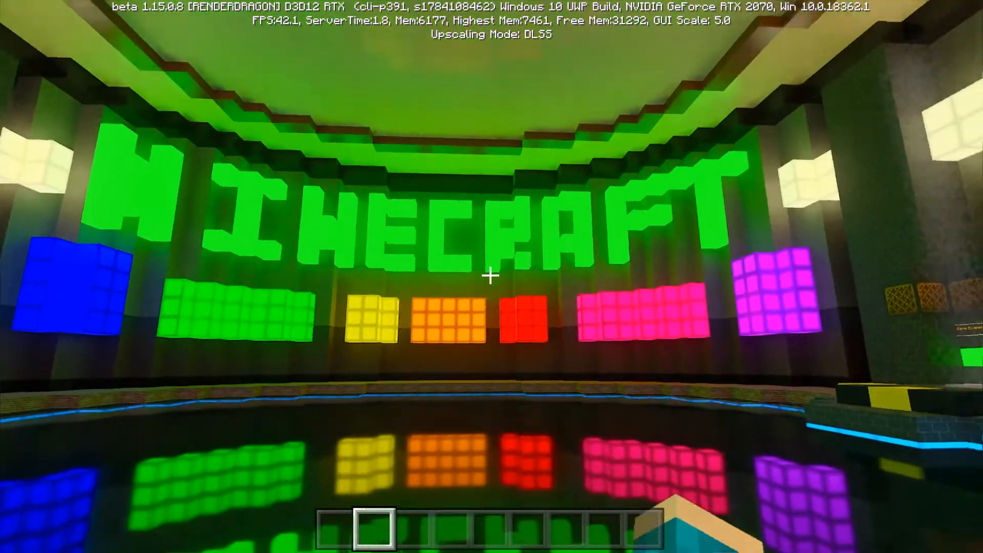
{"action": "mouse_move", "coordinate": [492, 277]}
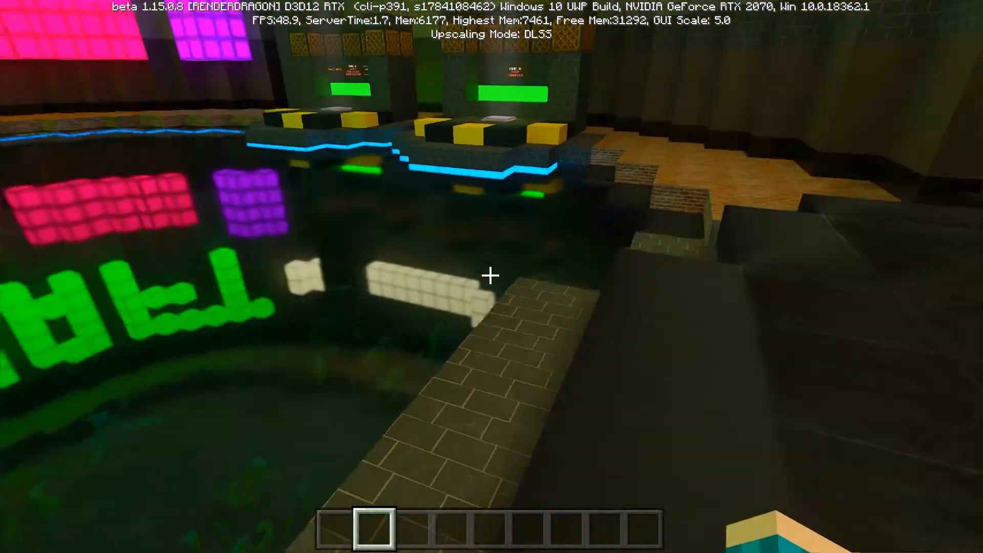
{"action": "mouse_move", "coordinate": [492, 277]}
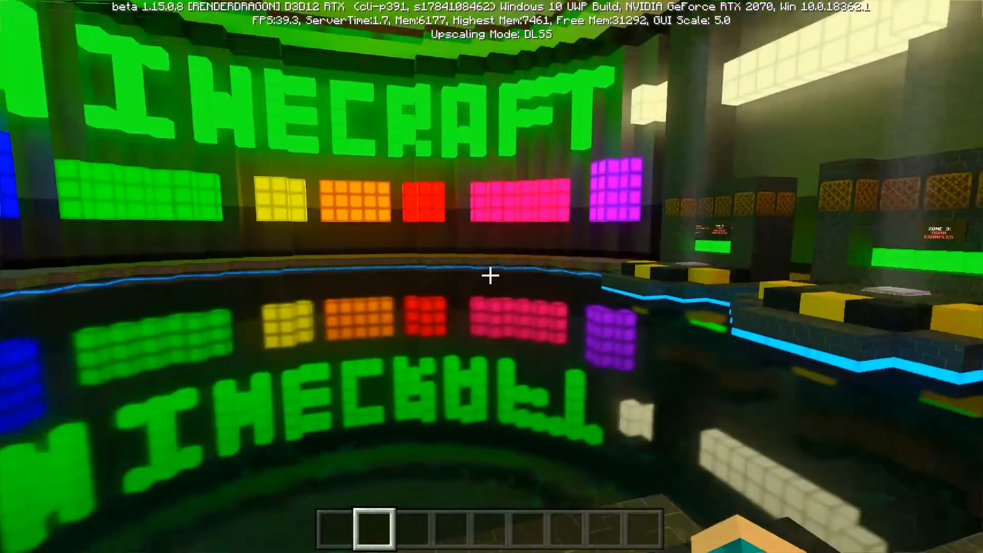
{"action": "mouse_move", "coordinate": [491, 274]}
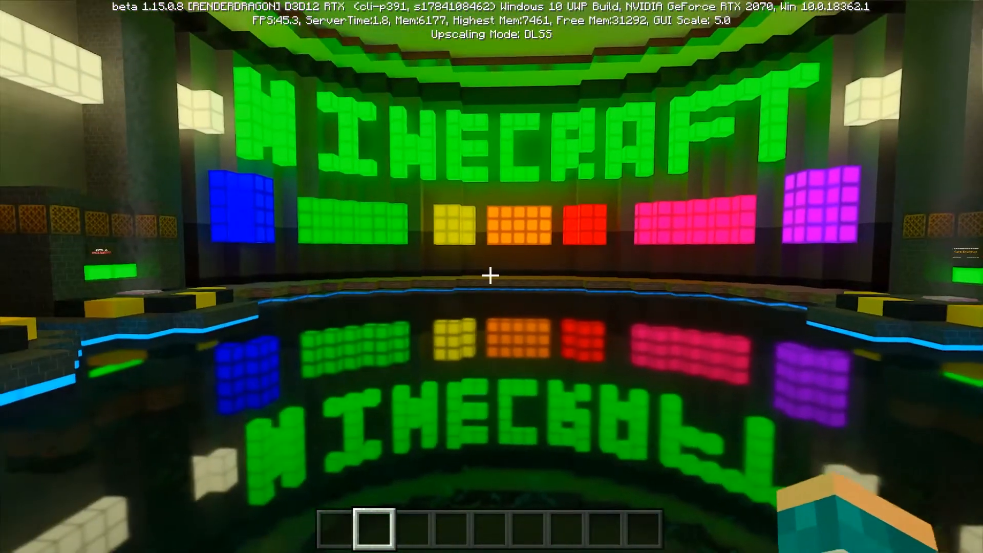
{"action": "mouse_move", "coordinate": [492, 274]}
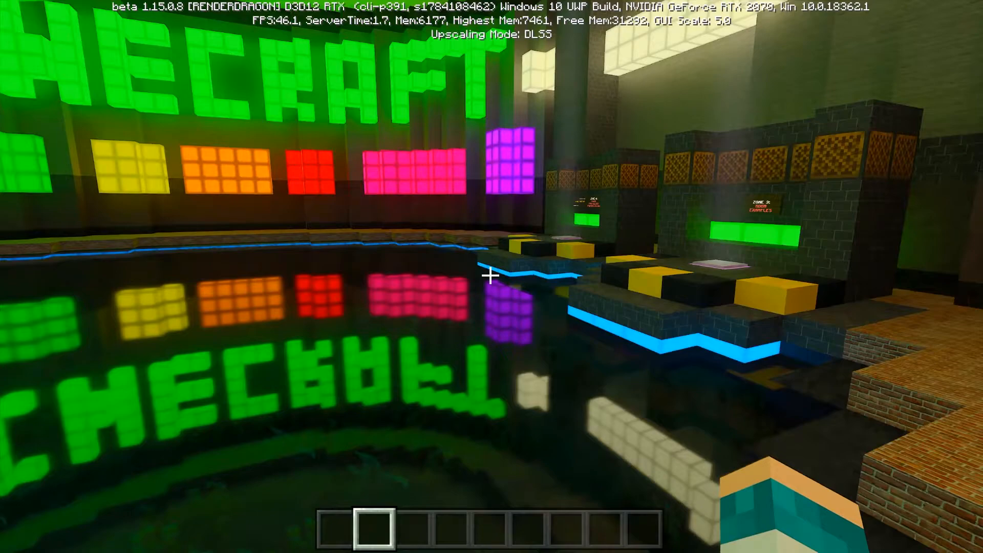
{"action": "mouse_move", "coordinate": [492, 274]}
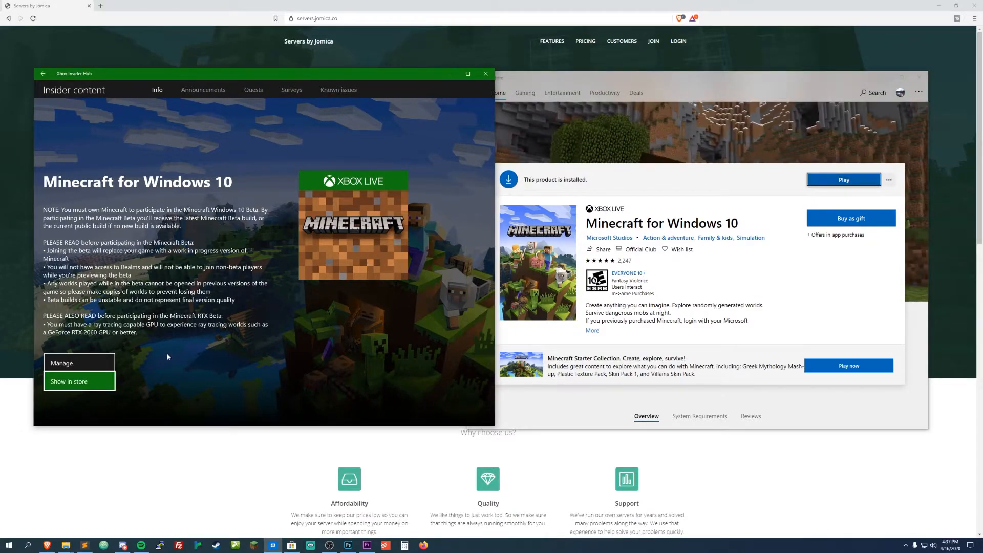
Choose Leave for the Minecraft for Windows 10 beta, confirming and accepting the unenrollment terms.
{"action": "left_click", "coordinate": [61, 363]}
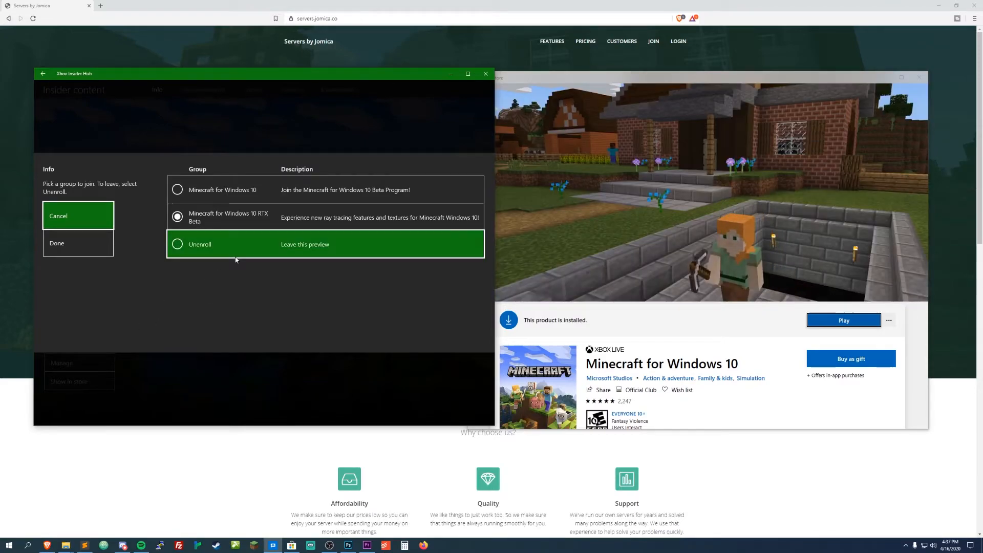
{"action": "left_click", "coordinate": [178, 244]}
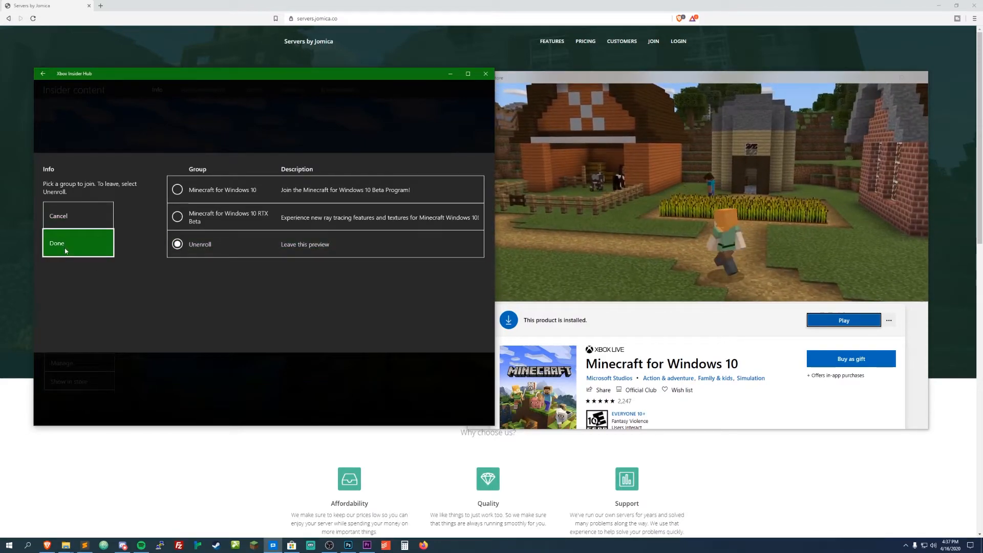
{"action": "left_click", "coordinate": [56, 243]}
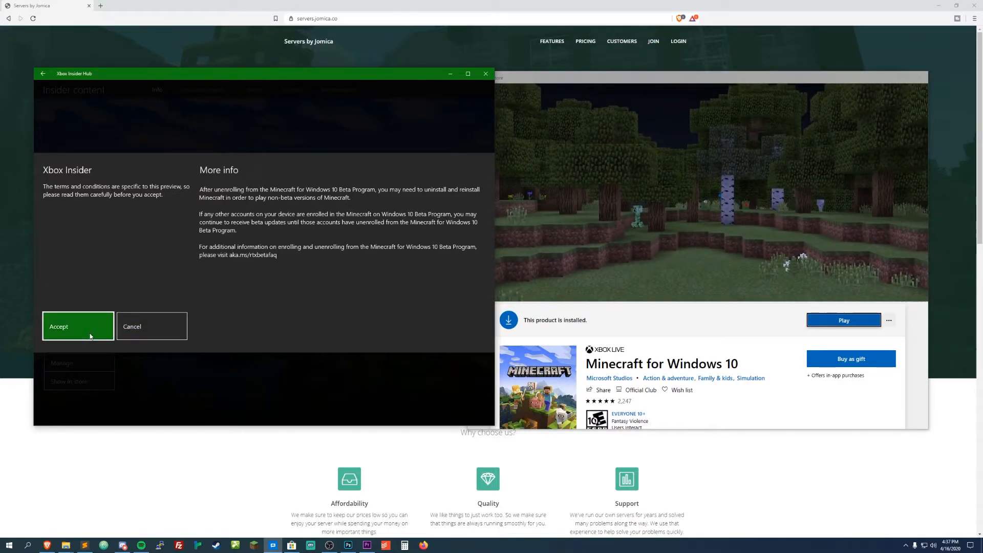
{"action": "left_click", "coordinate": [78, 326]}
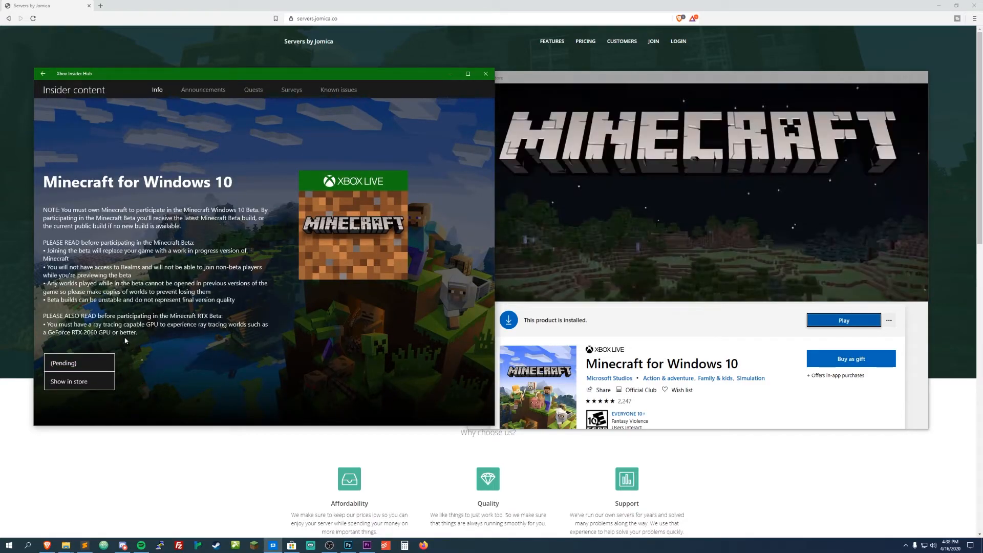
Find Minecraft in Add or remove programs by searching 'mine' and uninstall it.
{"action": "left_click", "coordinate": [30, 544]}
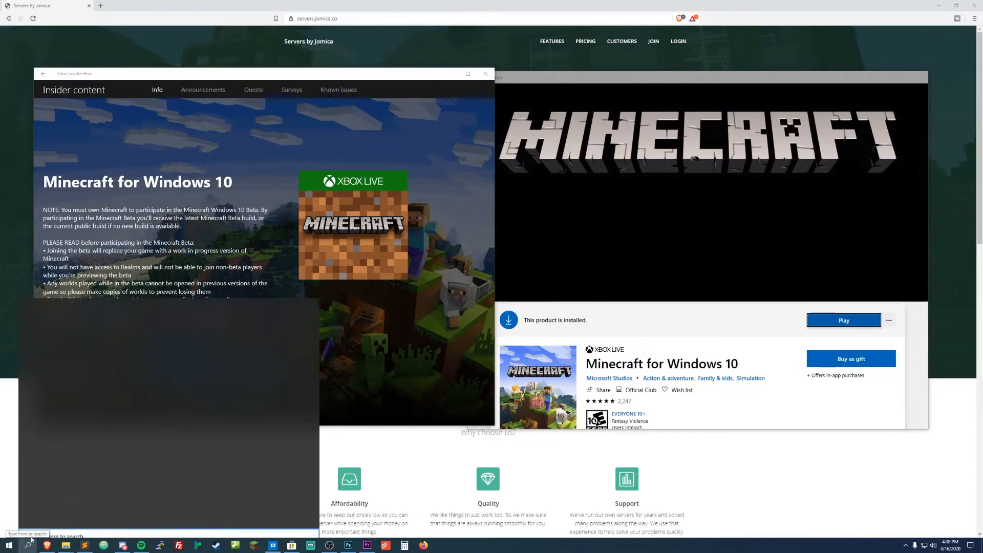
{"action": "type", "text": "add or remove programs"}
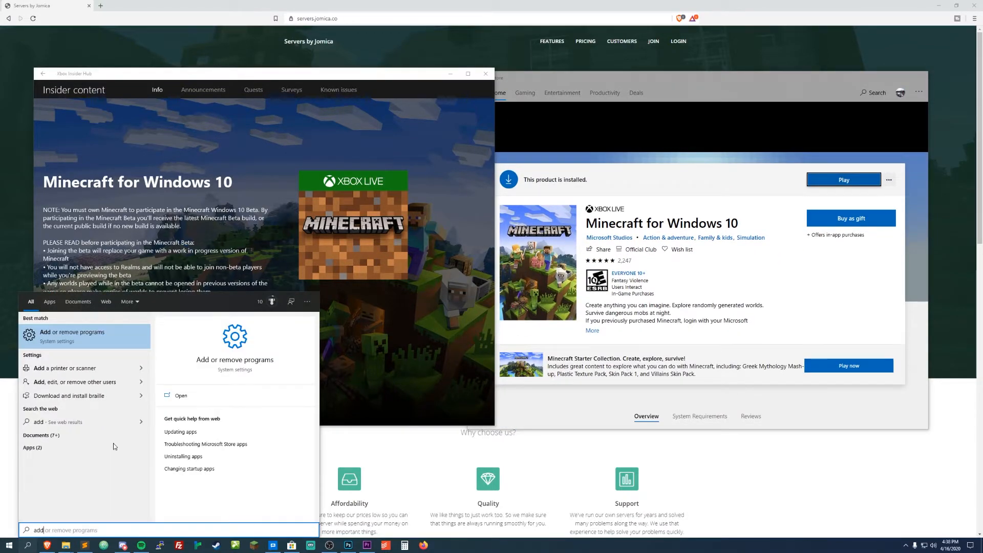
{"action": "mouse_move", "coordinate": [84, 368]}
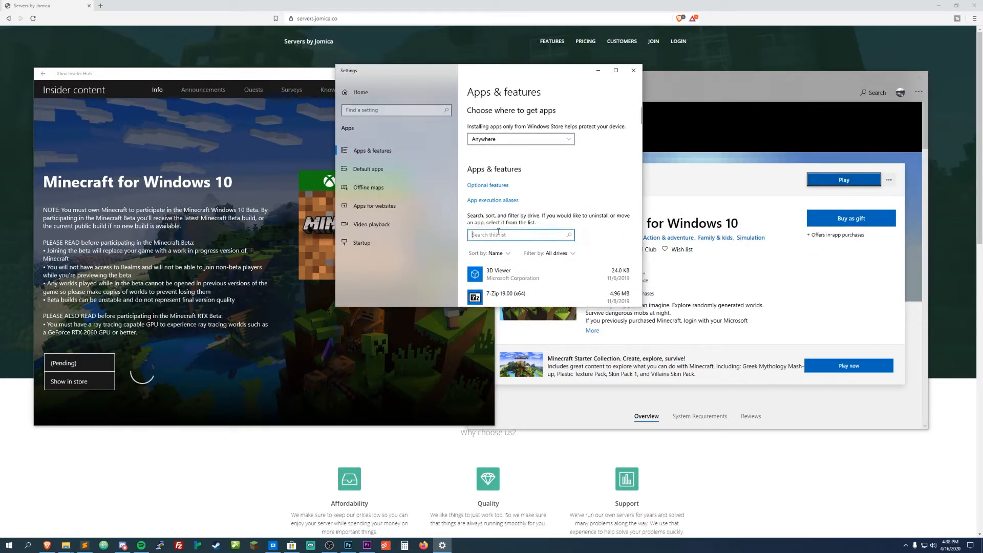
{"action": "type", "text": "mine"}
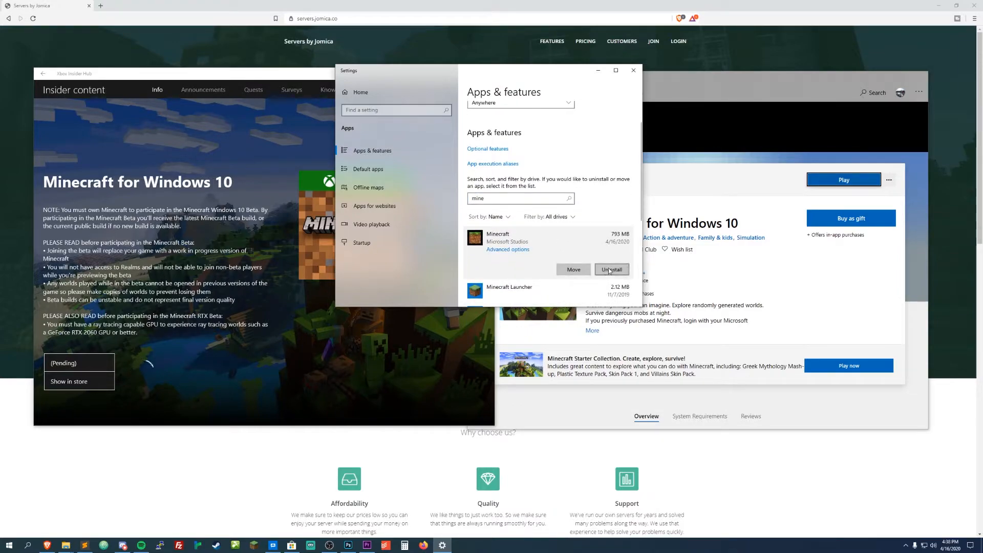
{"action": "left_click", "coordinate": [611, 270]}
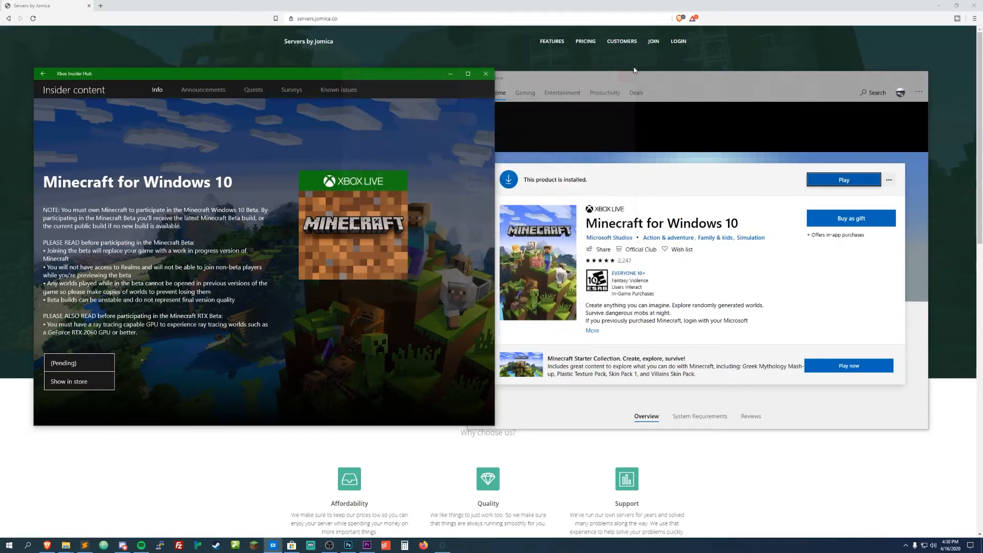
{"action": "mouse_move", "coordinate": [129, 365]}
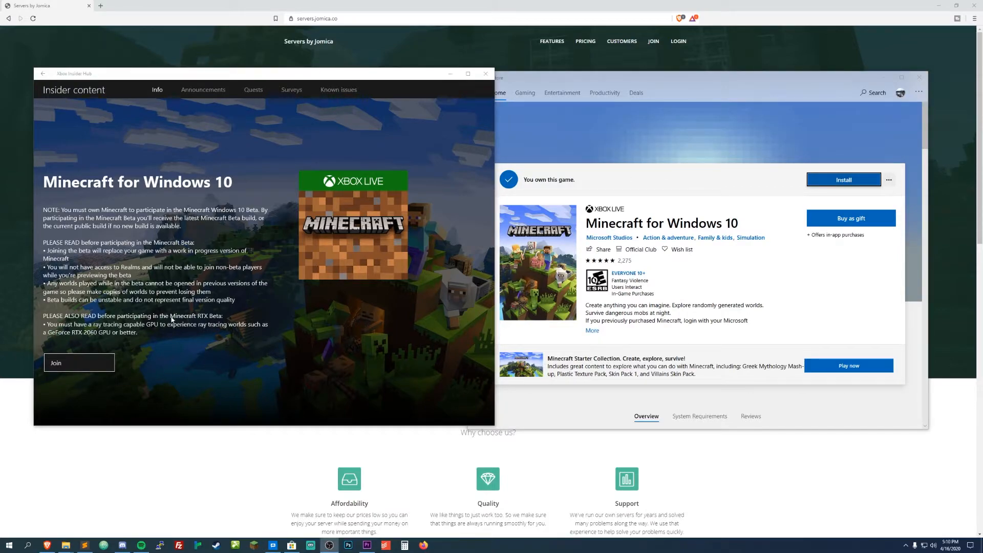
{"action": "mouse_move", "coordinate": [417, 216]}
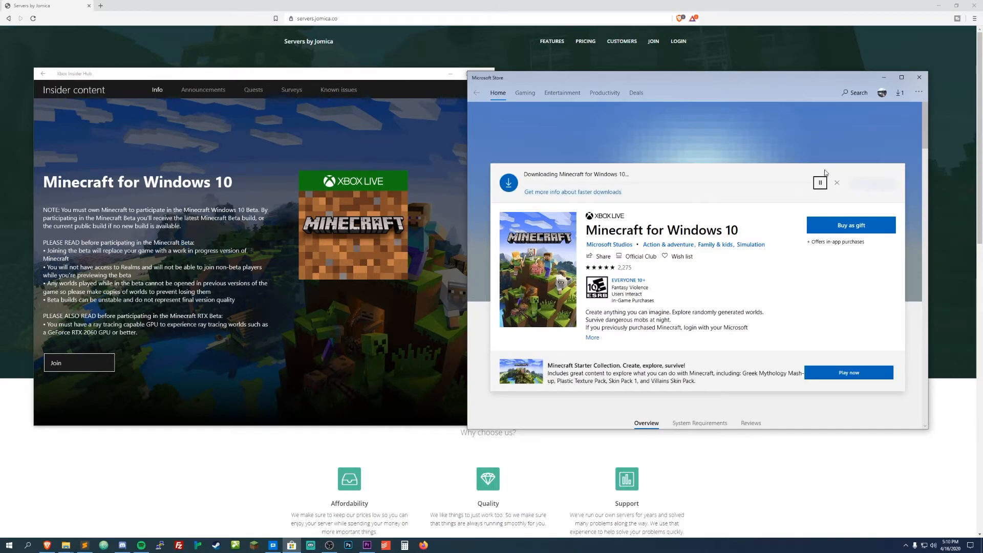
{"action": "mouse_move", "coordinate": [635, 204]}
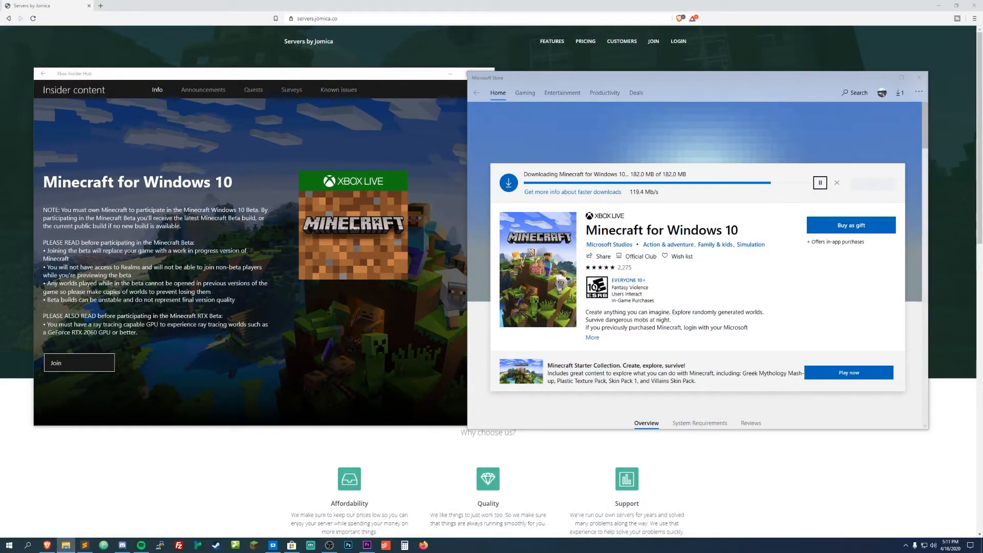
Open a File Explorer window, enter 'appdata', and move into AppData's Local folder.
{"action": "left_click", "coordinate": [65, 545]}
{"action": "type", "text": "%"}
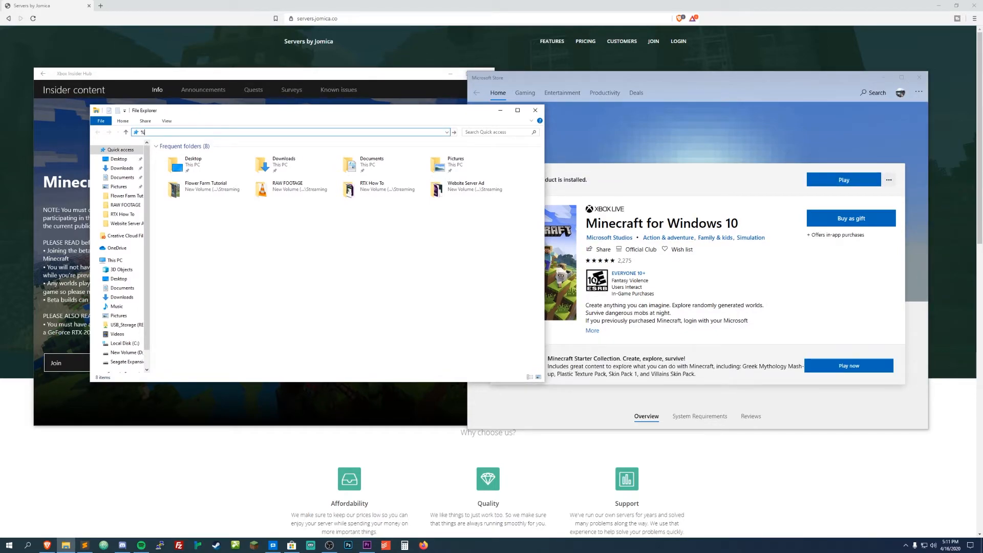
{"action": "type", "text": "appdata"}
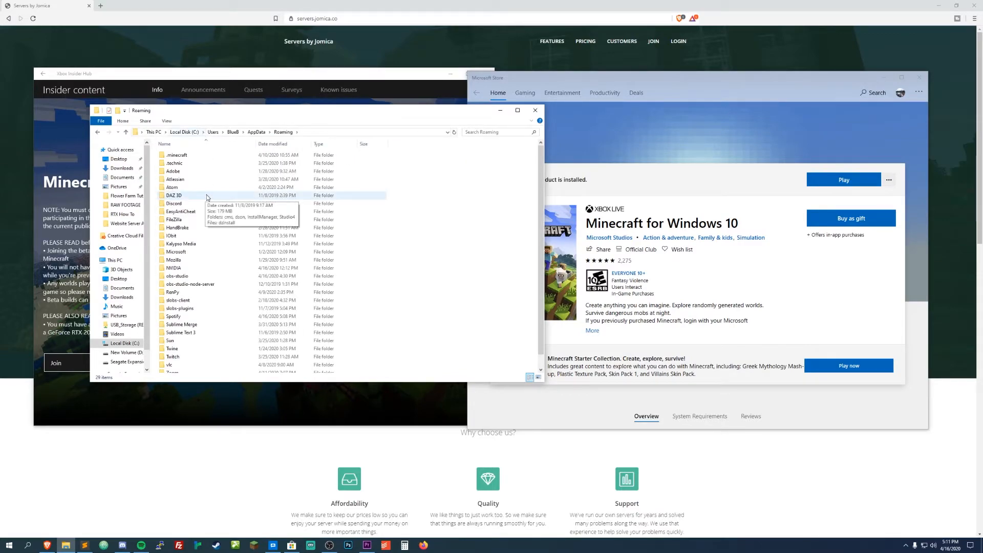
{"action": "left_click", "coordinate": [257, 131]}
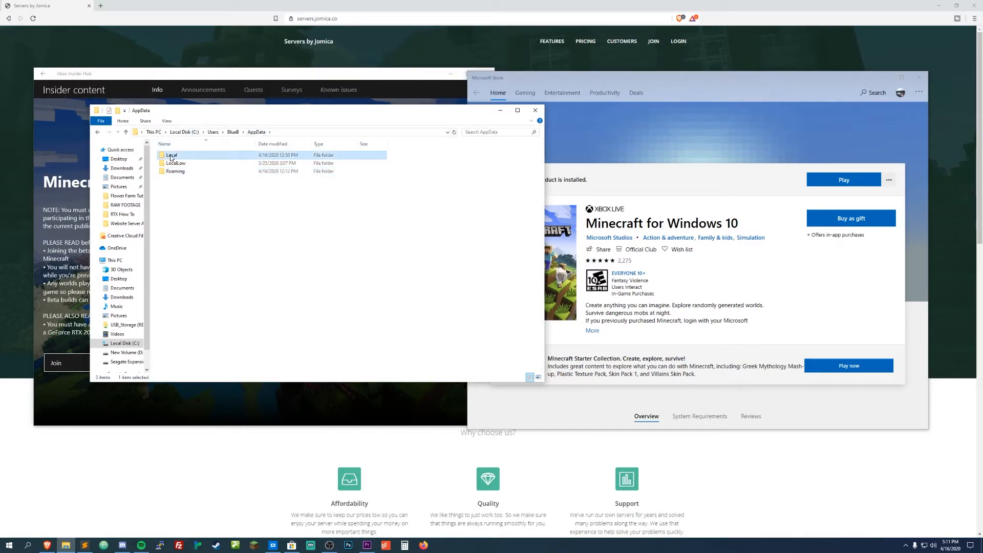
{"action": "double_click", "coordinate": [172, 155]}
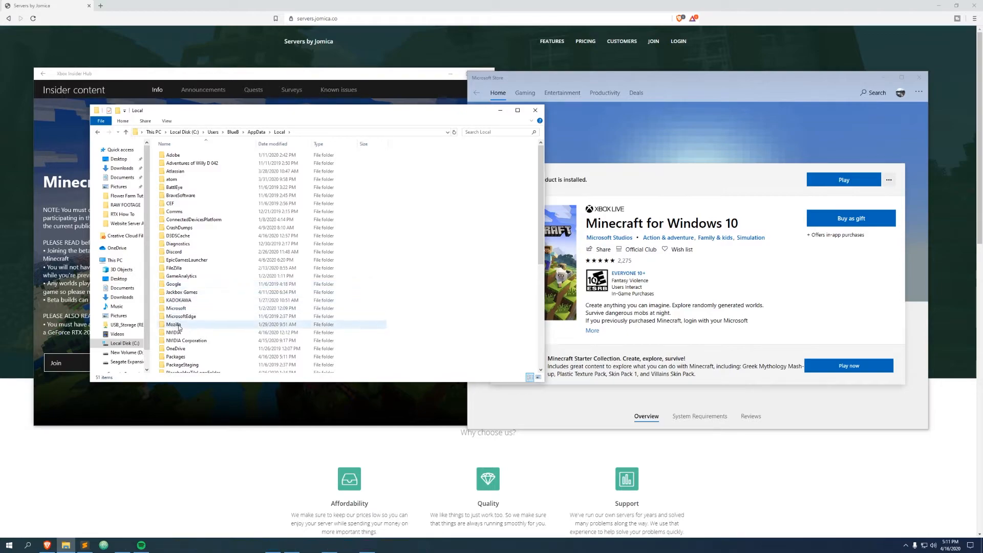
{"action": "mouse_move", "coordinate": [864, 277]}
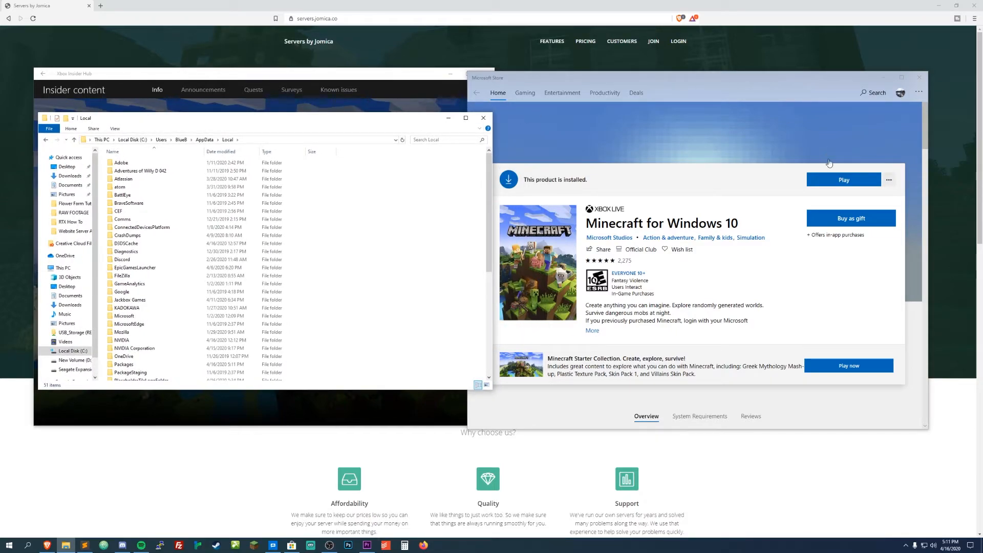
Launch the reinstalled Minecraft from the Store and dismiss the 1.14.60 hotfix notes.
{"action": "left_click", "coordinate": [843, 180]}
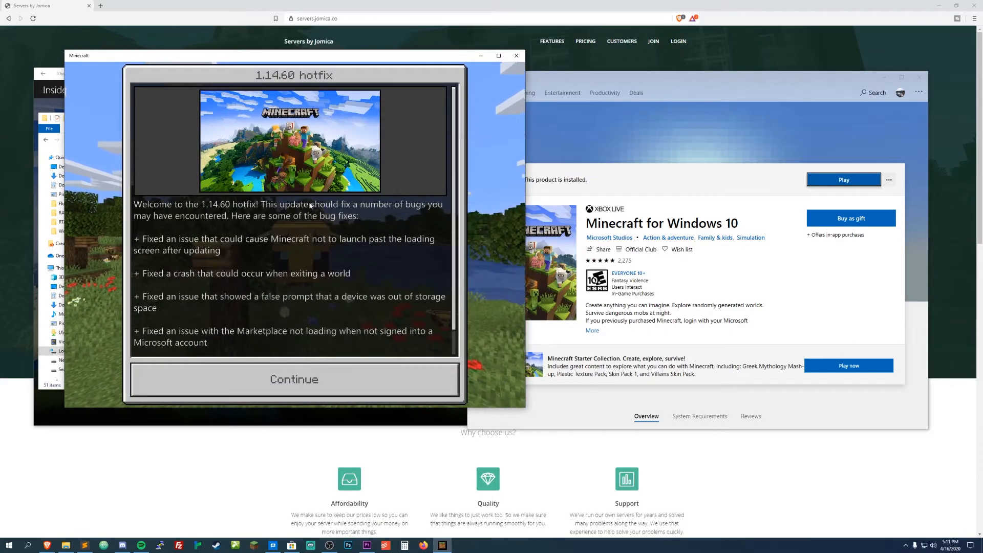
{"action": "left_click", "coordinate": [294, 379]}
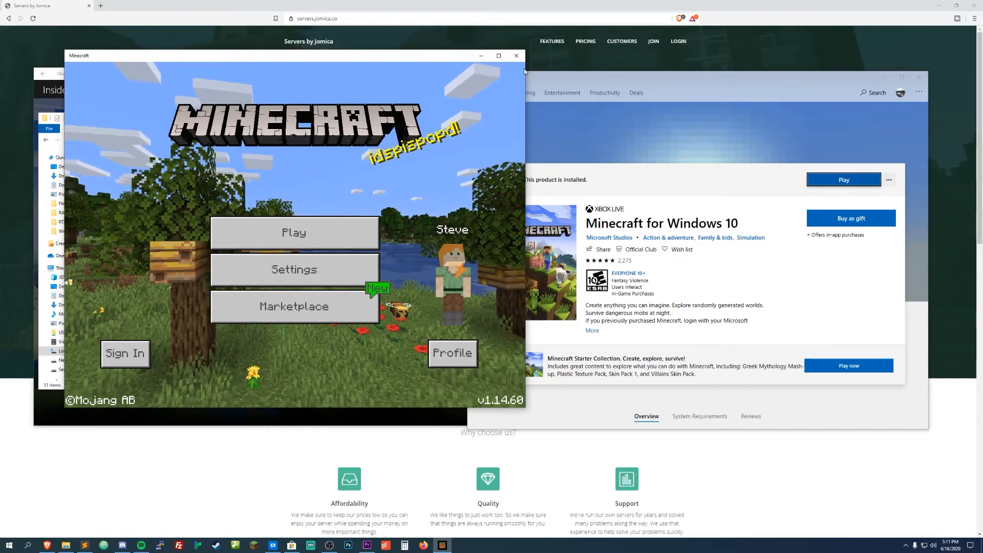
{"action": "mouse_move", "coordinate": [516, 56]}
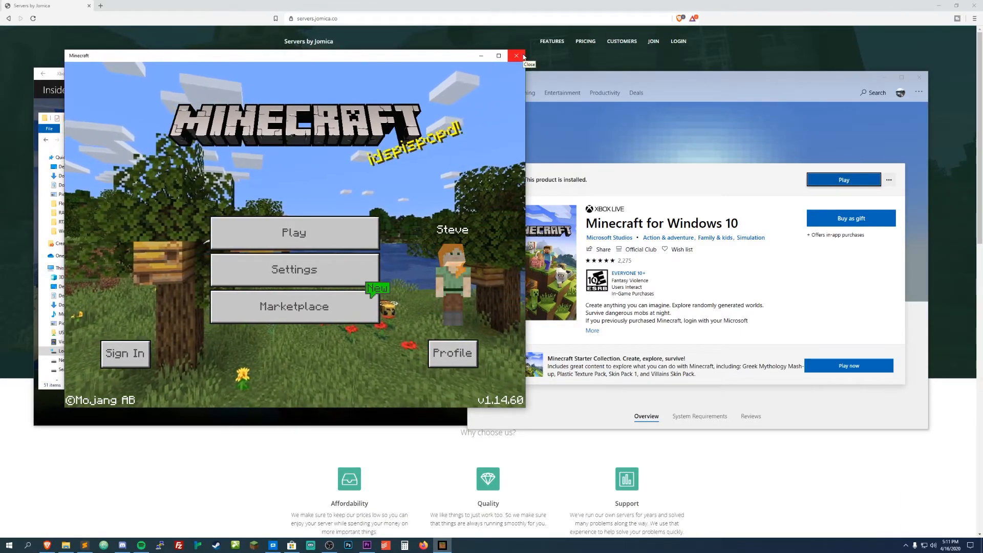
Close the Minecraft window and browse the AppData Local folder's contents in File Explorer.
{"action": "left_click", "coordinate": [516, 55]}
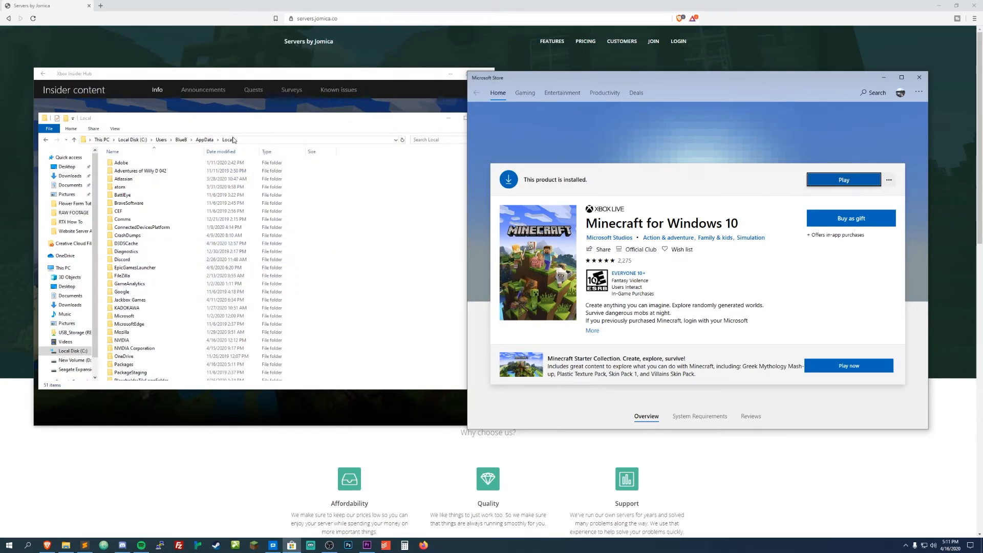
{"action": "left_click", "coordinate": [128, 235]}
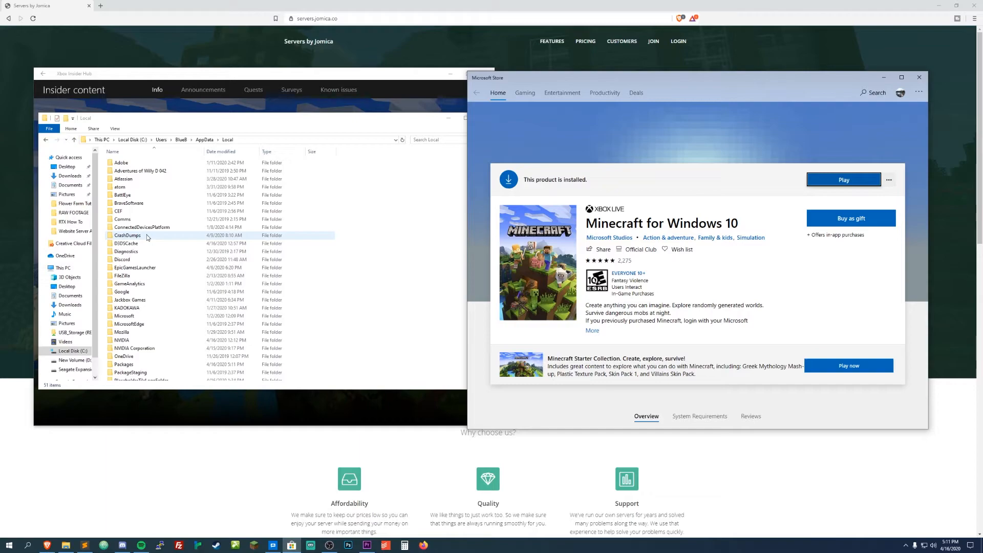
{"action": "scroll", "scroll_direction": "down", "scroll_amount": 3}
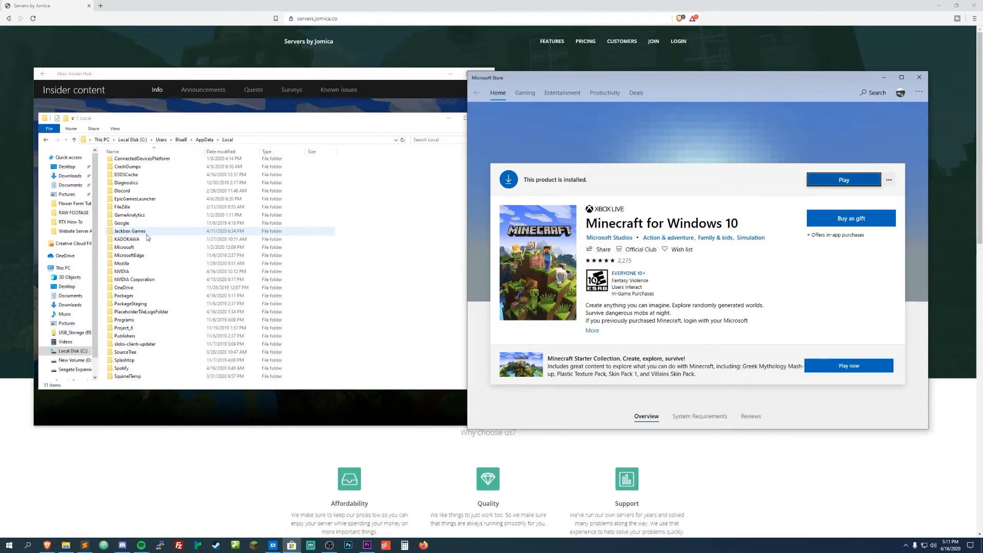
{"action": "scroll", "scroll_direction": "up", "scroll_amount": 3}
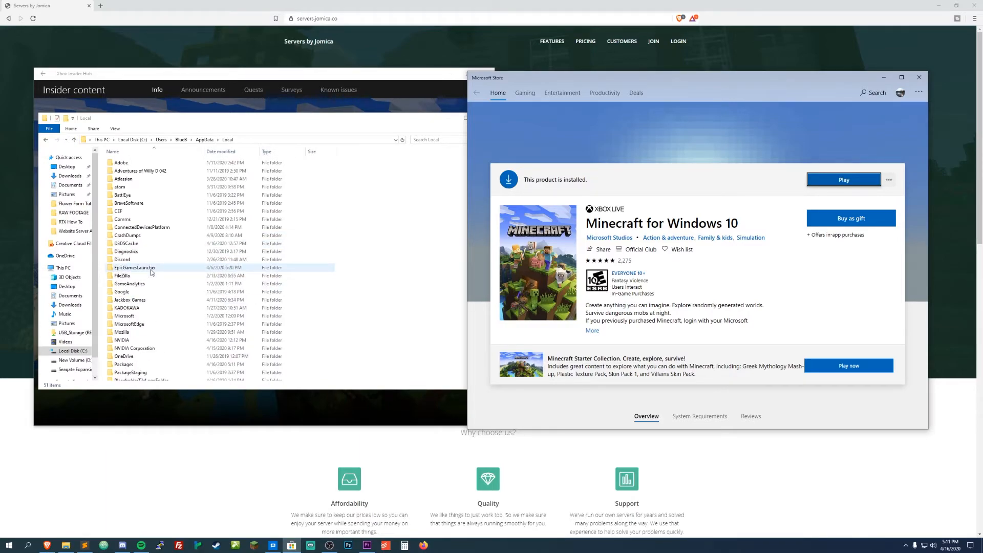
{"action": "double_click", "coordinate": [123, 316]}
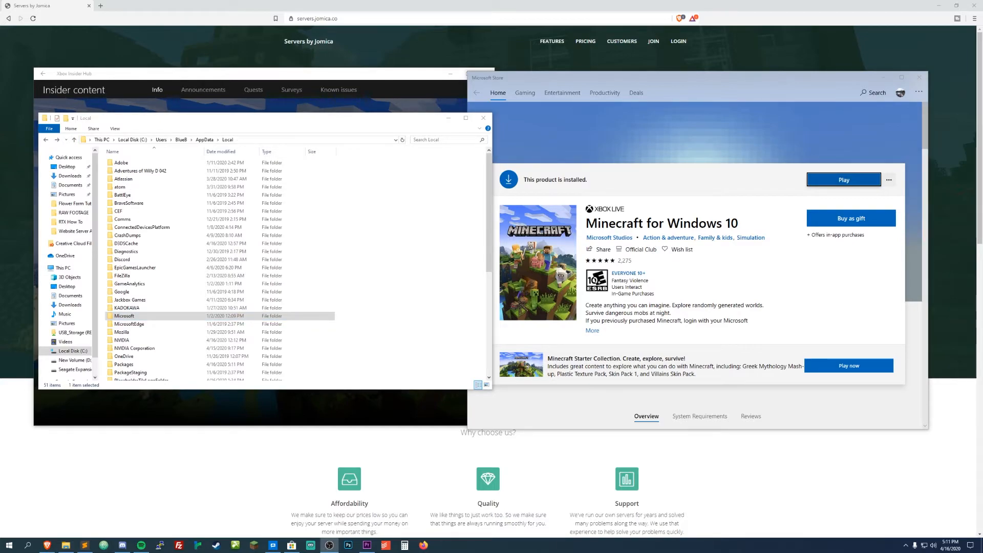
{"action": "scroll", "scroll_direction": "down", "scroll_amount": 3}
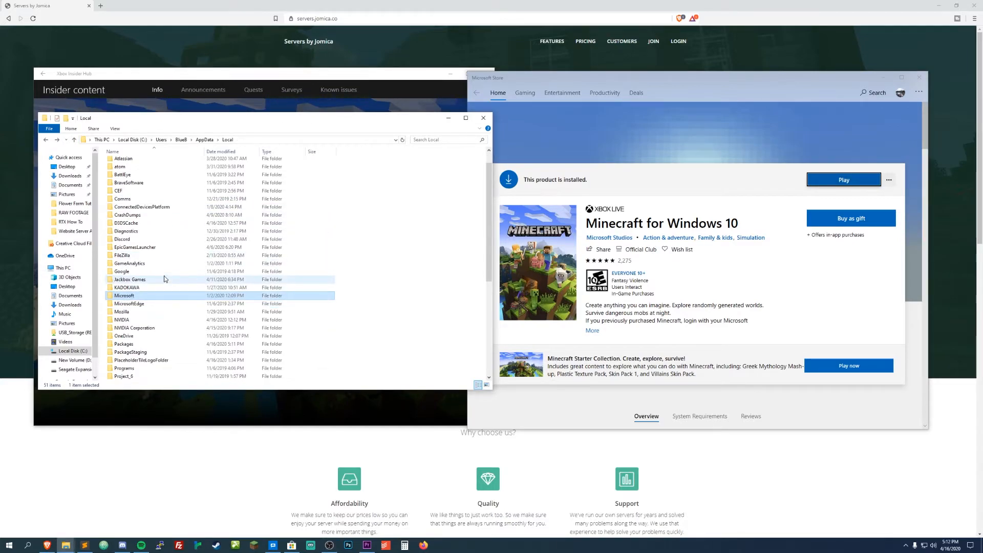
{"action": "scroll", "scroll_direction": "down", "scroll_amount": 3}
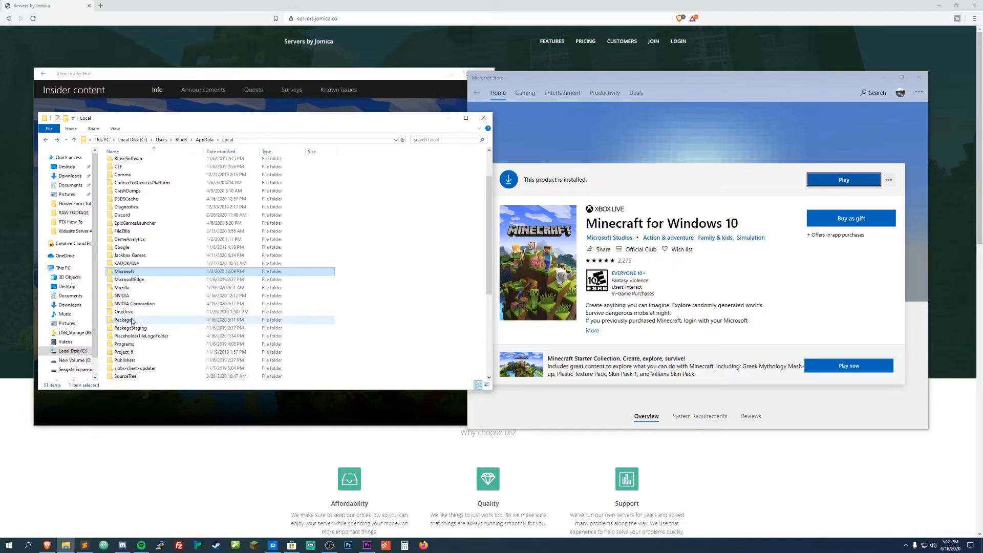
Browse Packages > Microsoft.MinecraftUWP > LocalState > games > com.mojang.
{"action": "double_click", "coordinate": [127, 319]}
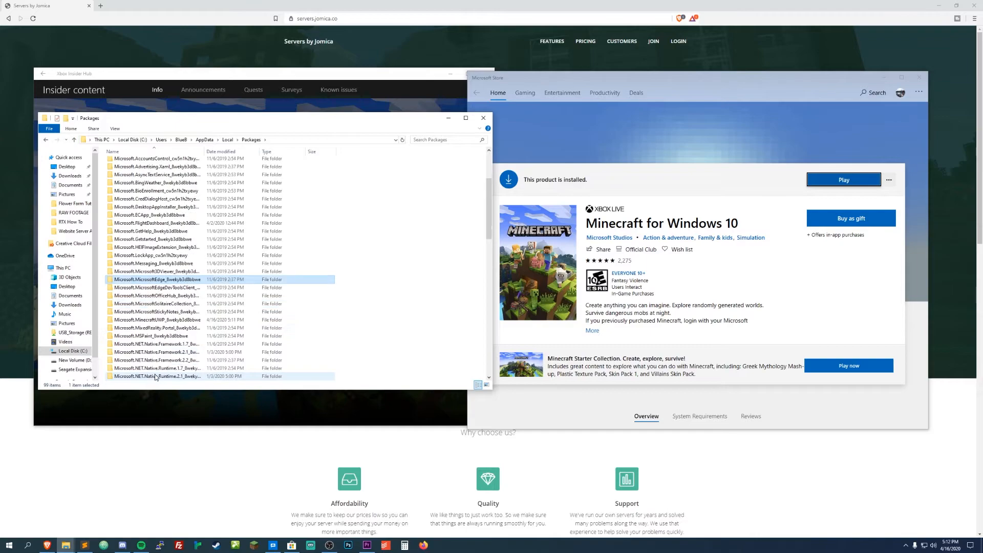
{"action": "scroll", "scroll_direction": "down", "scroll_amount": 3}
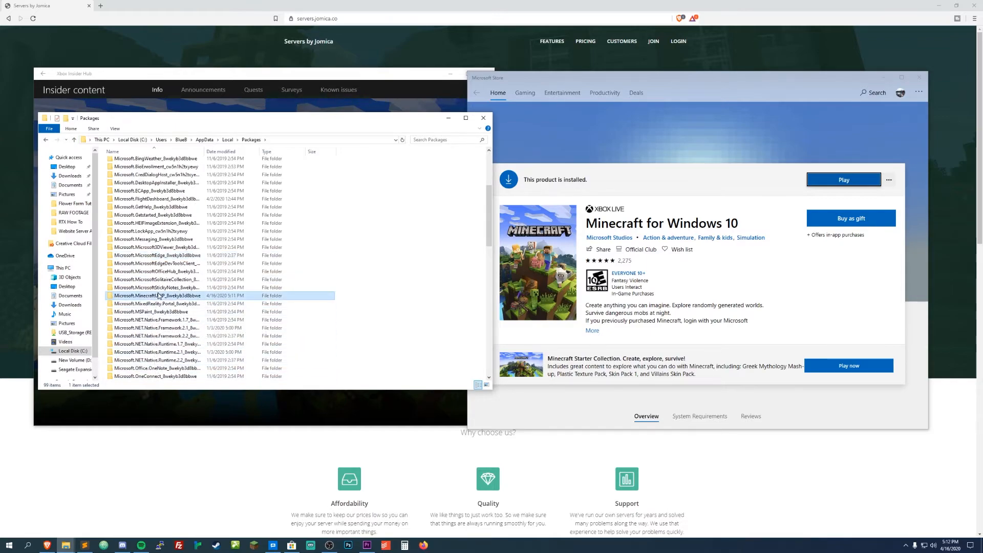
{"action": "double_click", "coordinate": [157, 296]}
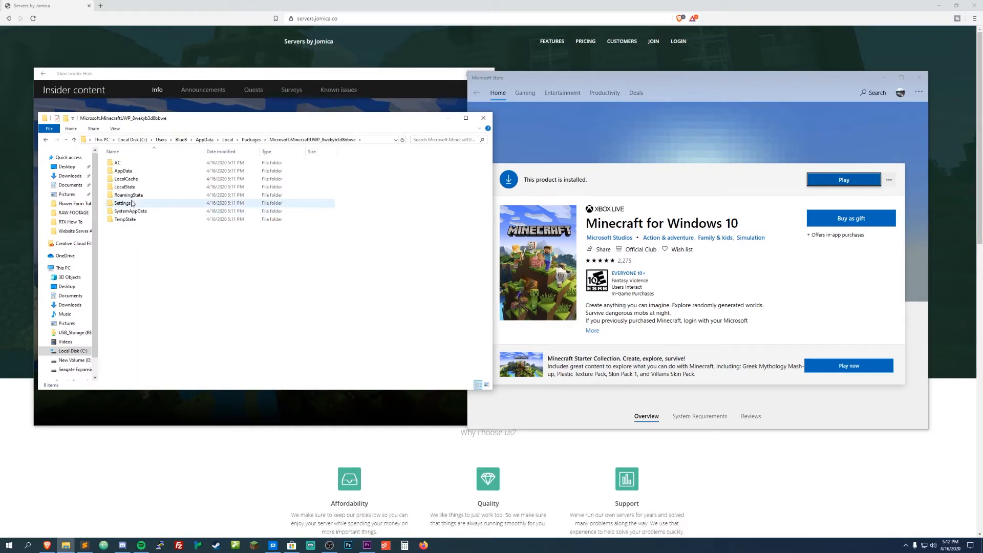
{"action": "left_click", "coordinate": [123, 170]}
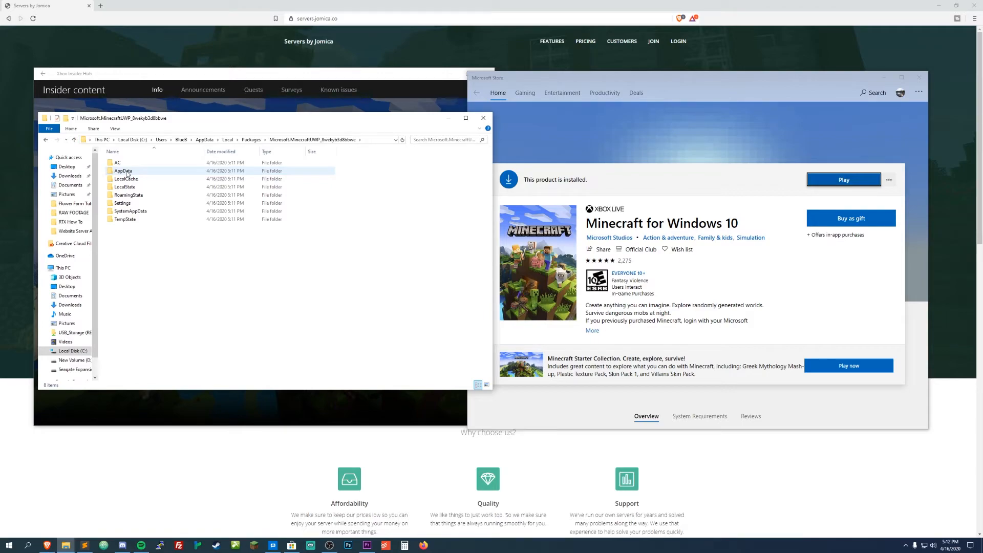
{"action": "left_click", "coordinate": [125, 187]}
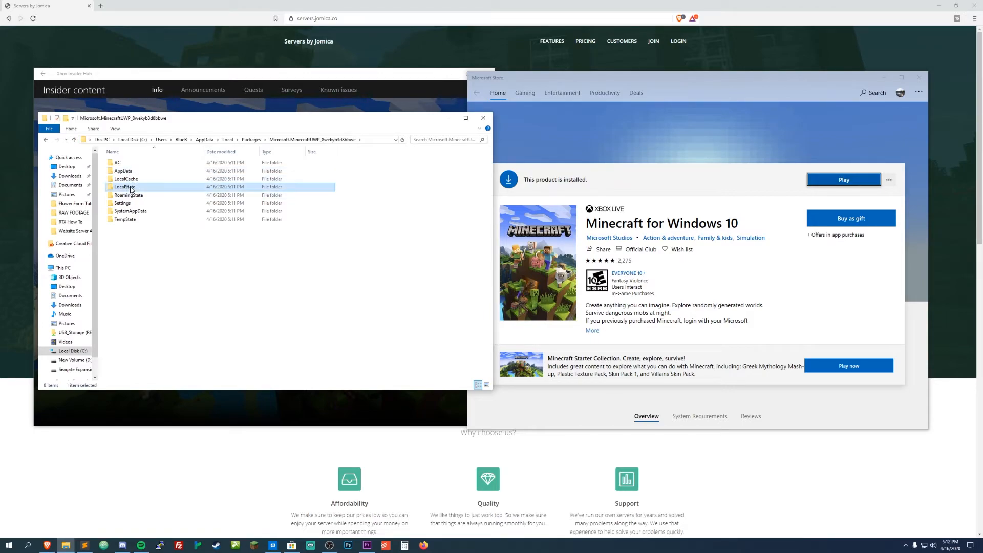
{"action": "double_click", "coordinate": [124, 186]}
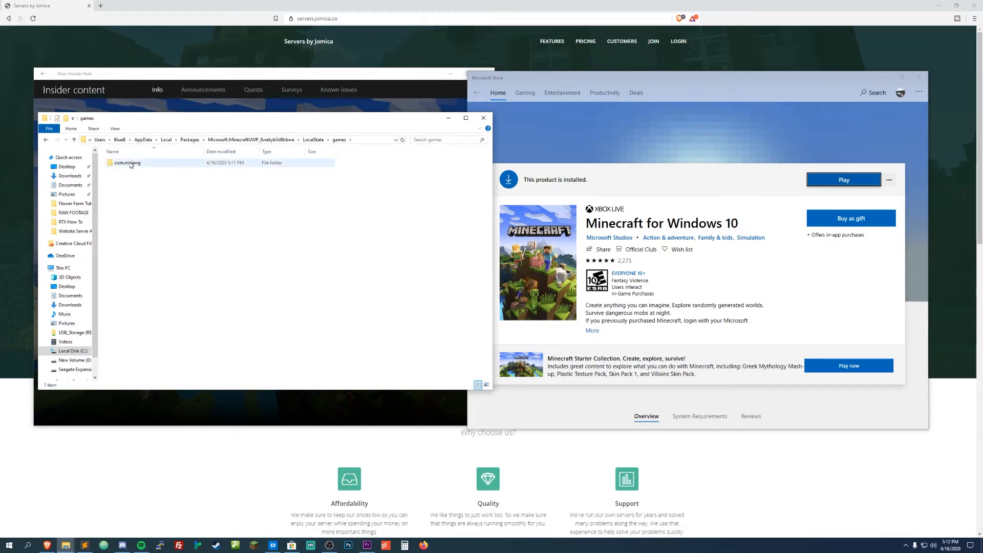
{"action": "double_click", "coordinate": [127, 163]}
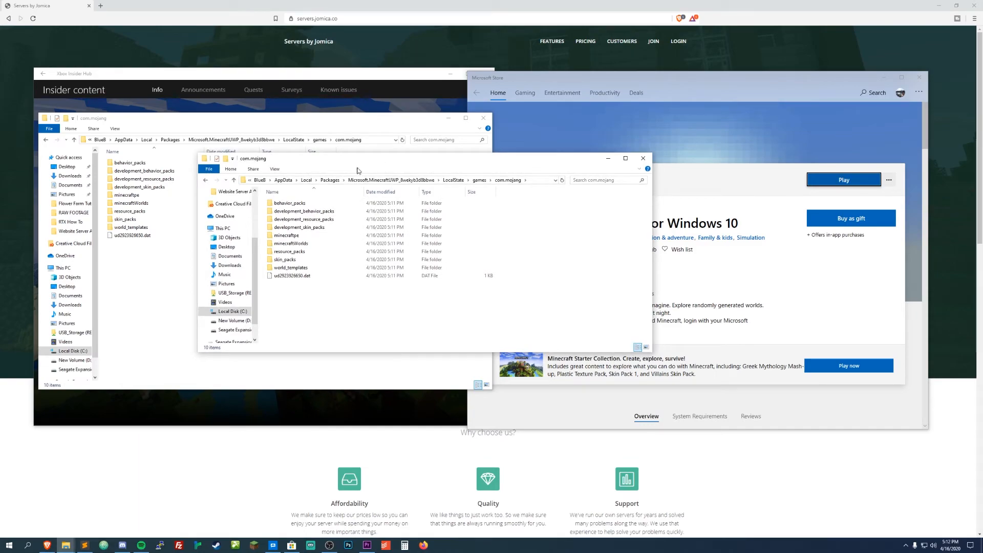
Copy everything in Desktop's Minecraft Backup into com.mojang, replacing same-named files, then close the window.
{"action": "left_click", "coordinate": [223, 227]}
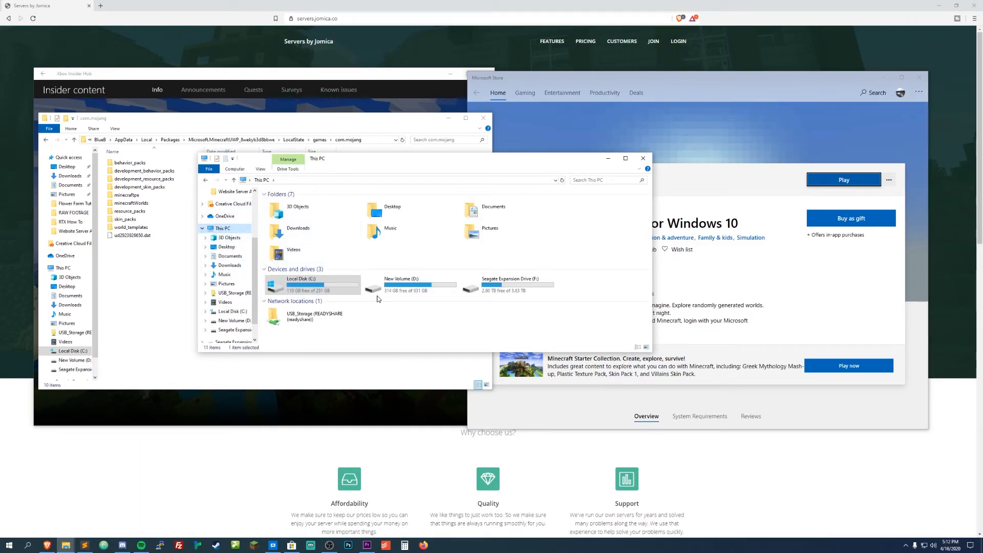
{"action": "double_click", "coordinate": [394, 210]}
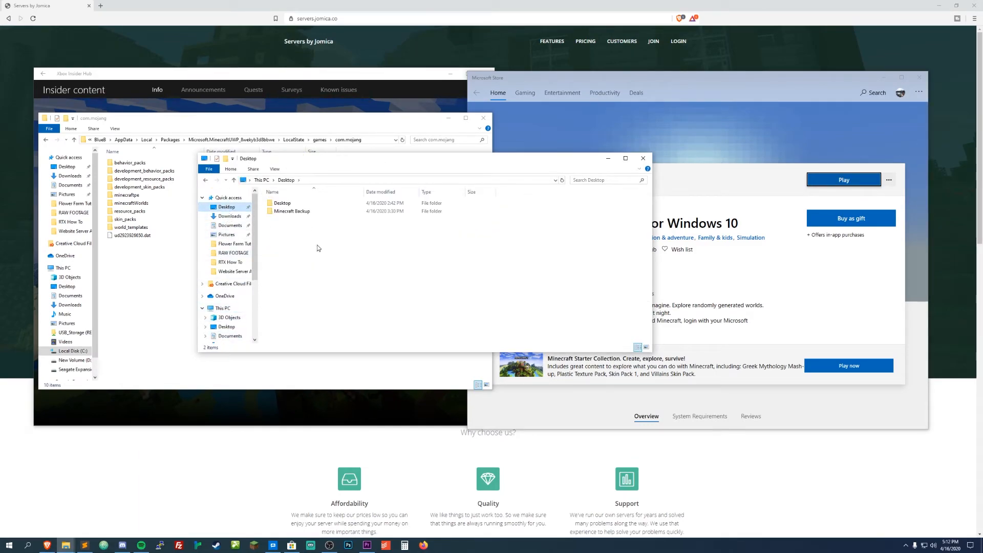
{"action": "double_click", "coordinate": [291, 210]}
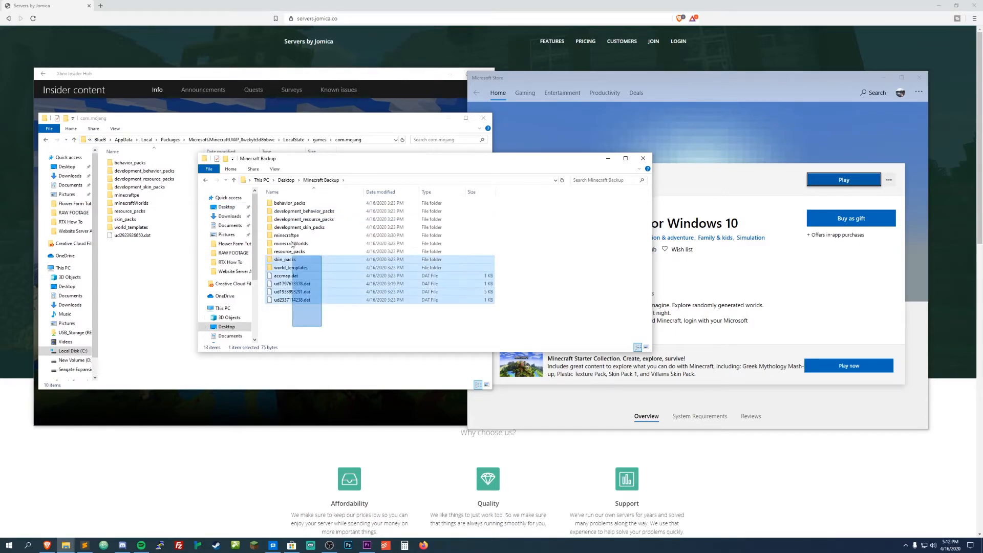
{"action": "key", "text": "ctrl+a"}
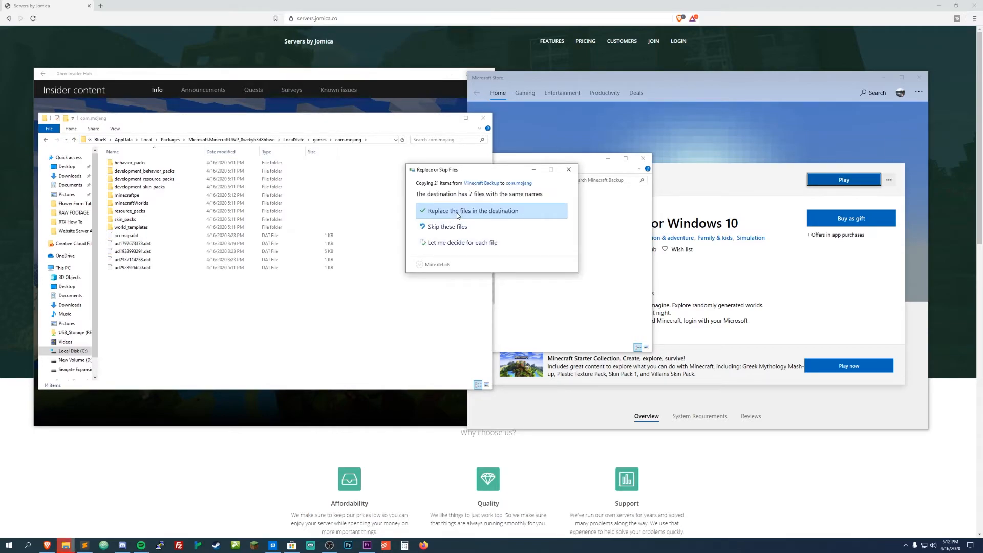
{"action": "left_click", "coordinate": [470, 211]}
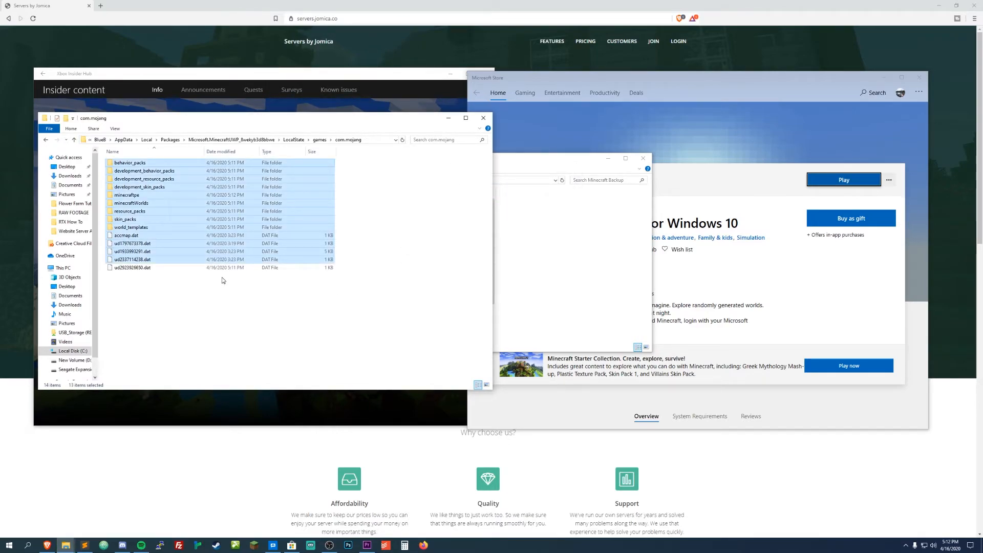
{"action": "left_click", "coordinate": [483, 117]}
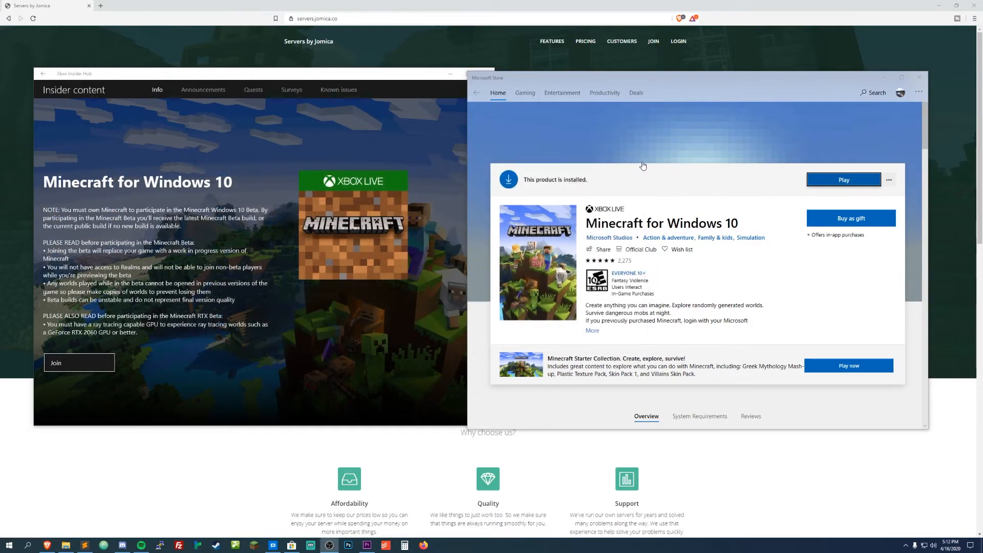
Close the Xbox Insider Hub window so Brave shows the Servers by Jomica homepage.
{"action": "left_click", "coordinate": [843, 180]}
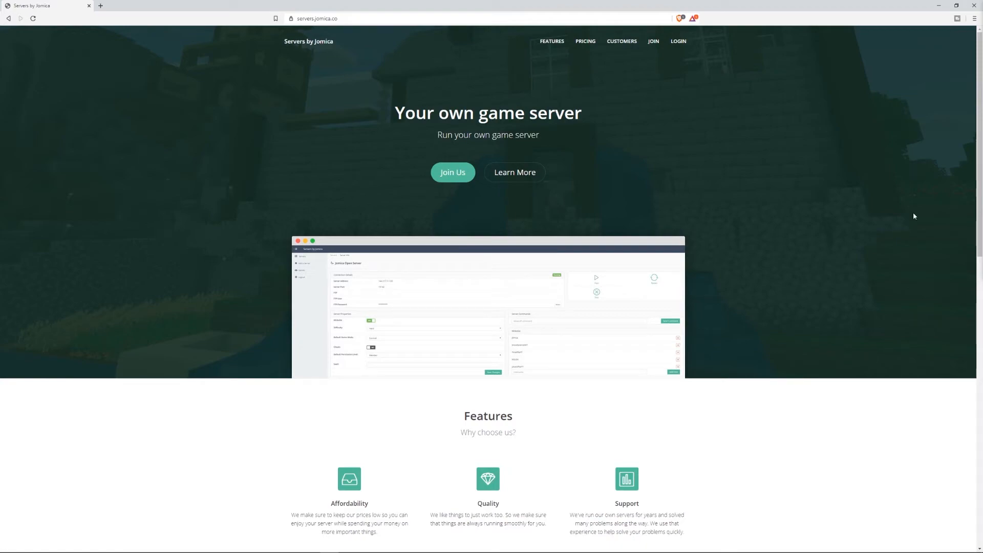
{"action": "mouse_move", "coordinate": [282, 48]}
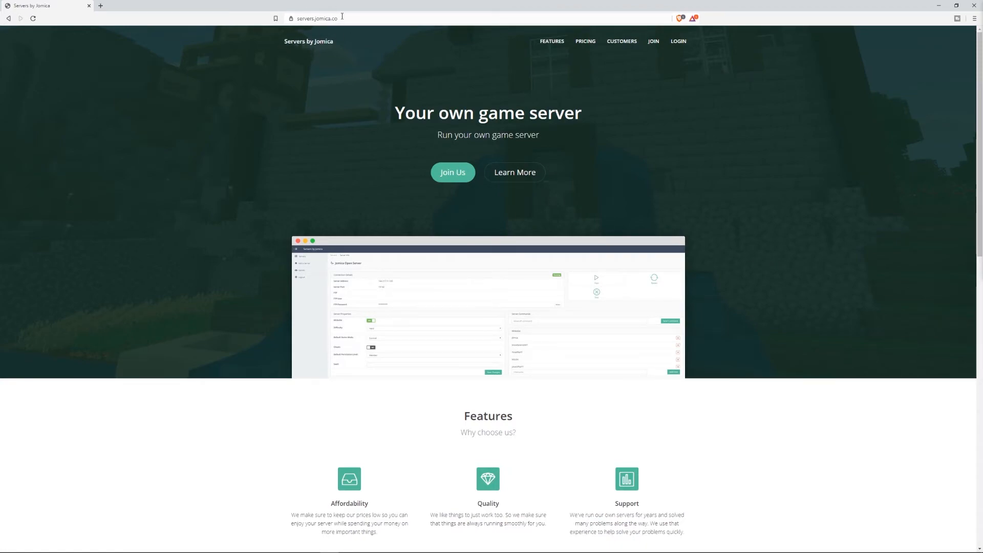
{"action": "mouse_move", "coordinate": [553, 310]}
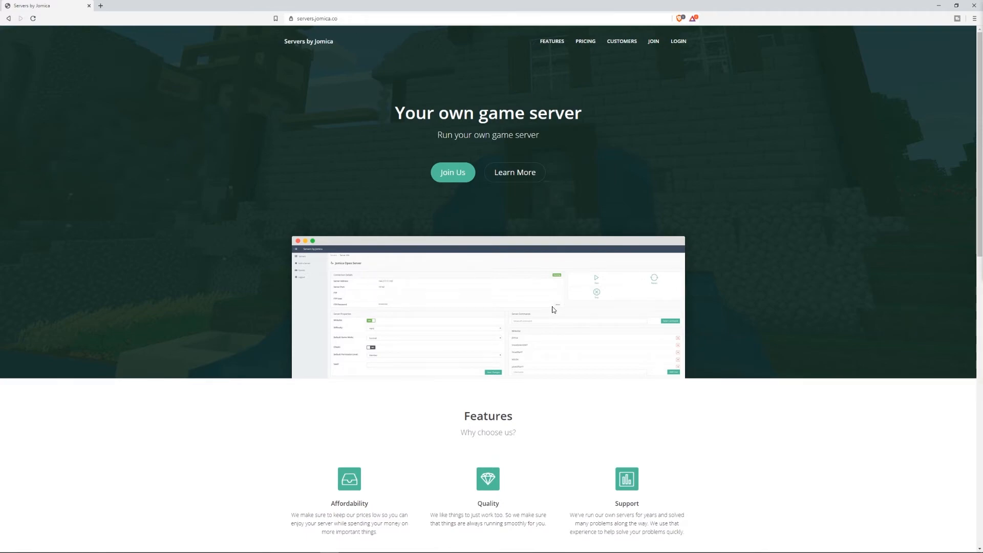
Scroll through the Bedrock, Java and Rust pricing plans, then log in from the header.
{"action": "scroll", "scroll_direction": "down", "scroll_amount": 3}
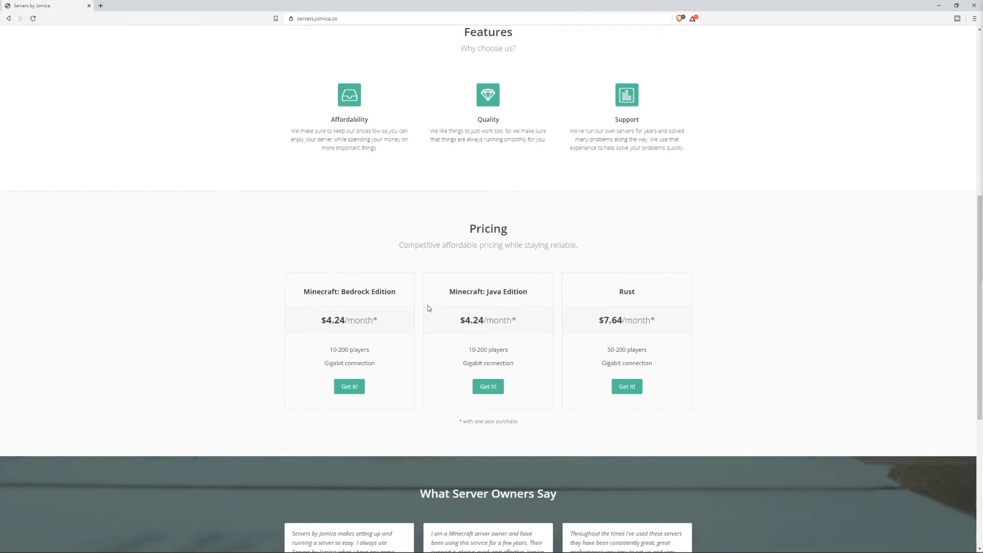
{"action": "mouse_move", "coordinate": [354, 291]}
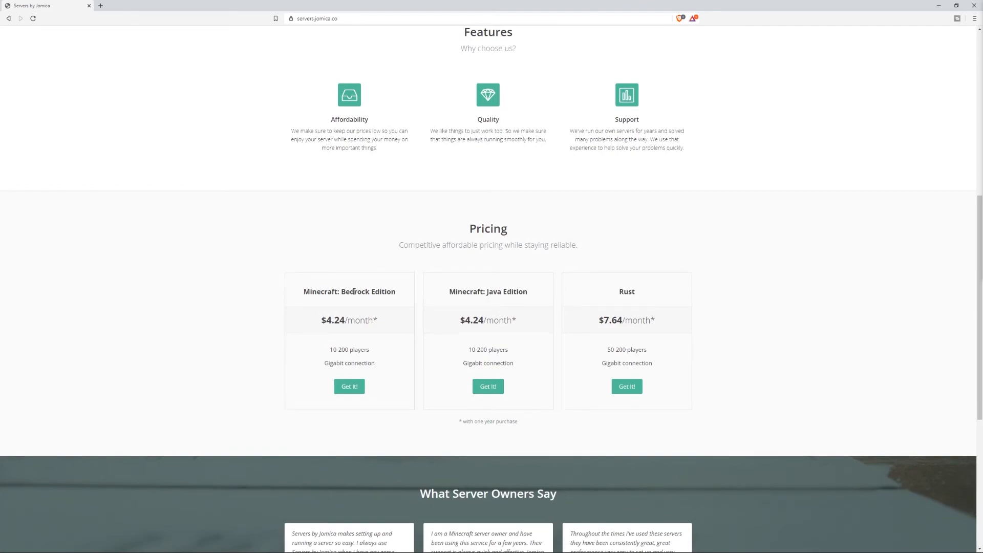
{"action": "scroll", "scroll_direction": "up", "scroll_amount": 3}
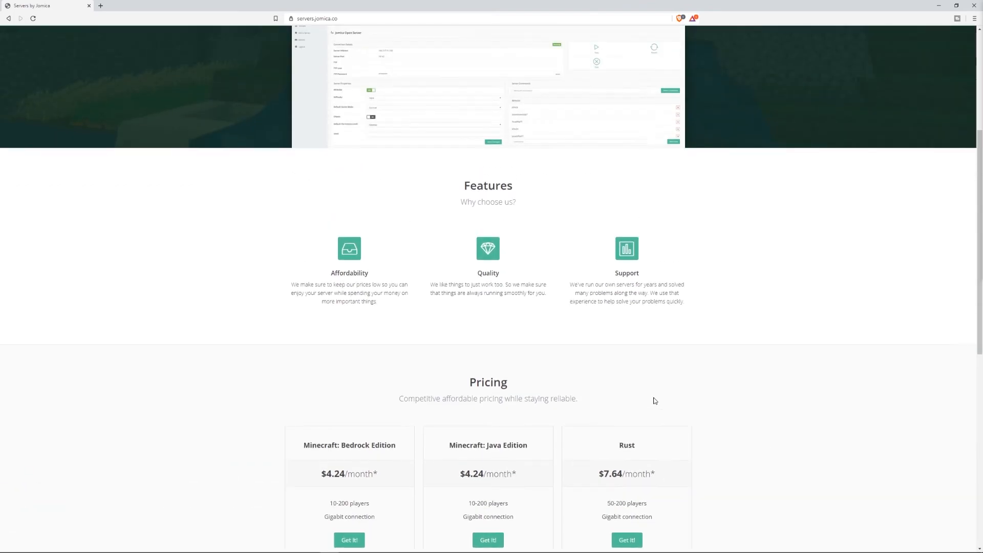
{"action": "scroll", "scroll_direction": "up", "scroll_amount": 3}
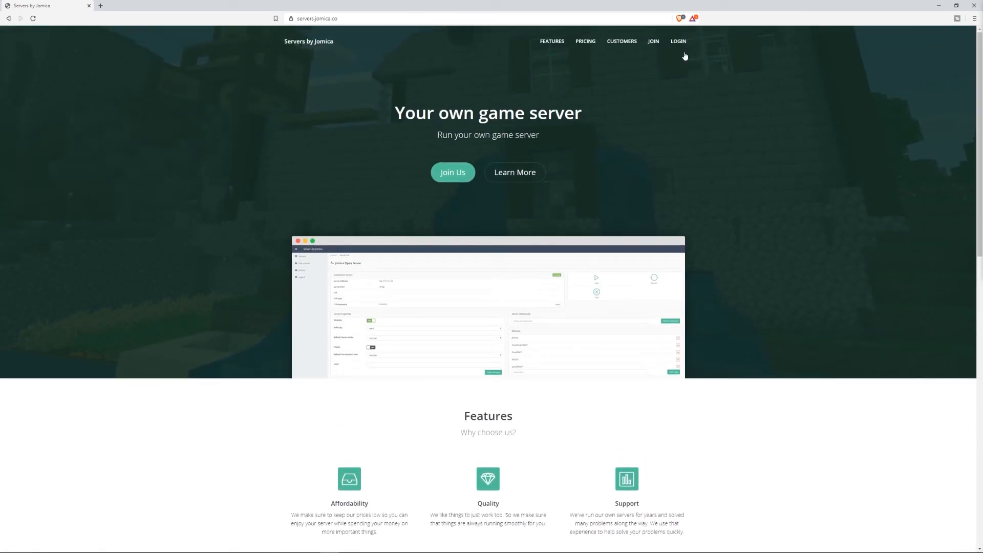
{"action": "mouse_move", "coordinate": [683, 51]}
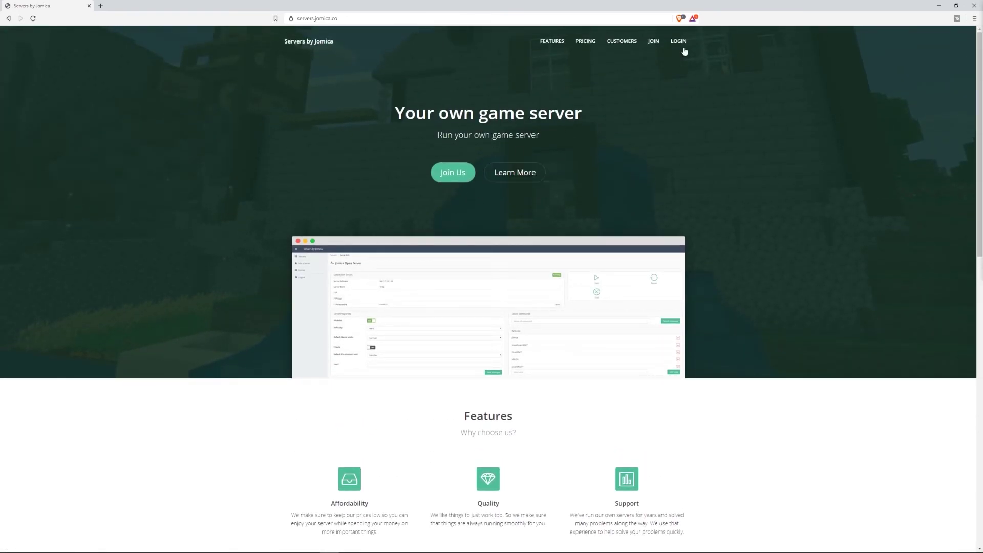
{"action": "left_click", "coordinate": [677, 42]}
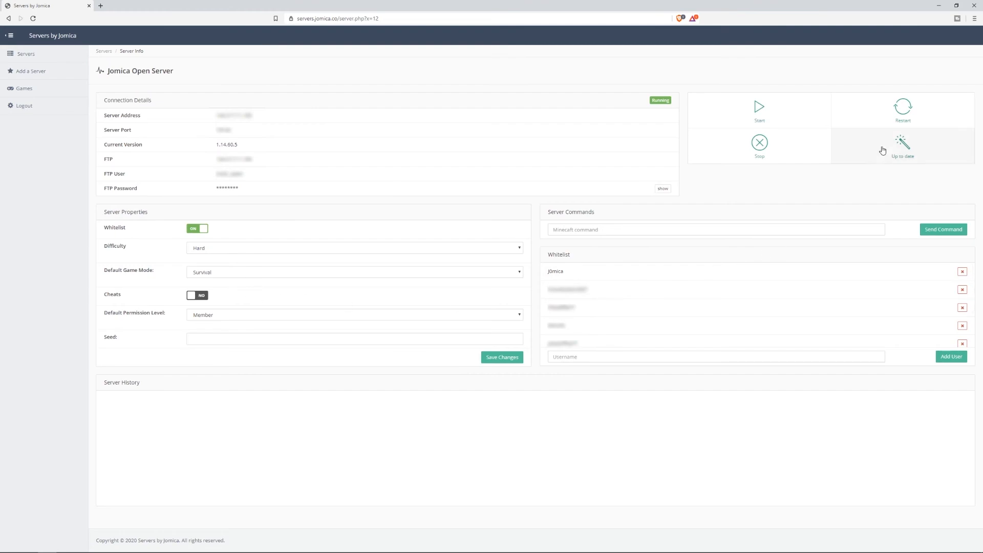
{"action": "mouse_move", "coordinate": [212, 248]}
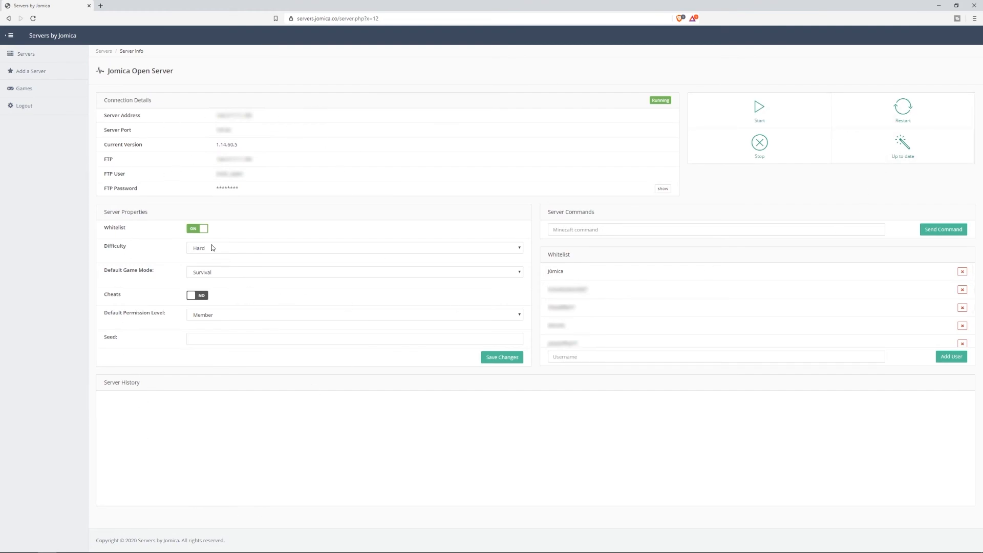
{"action": "mouse_move", "coordinate": [210, 274]}
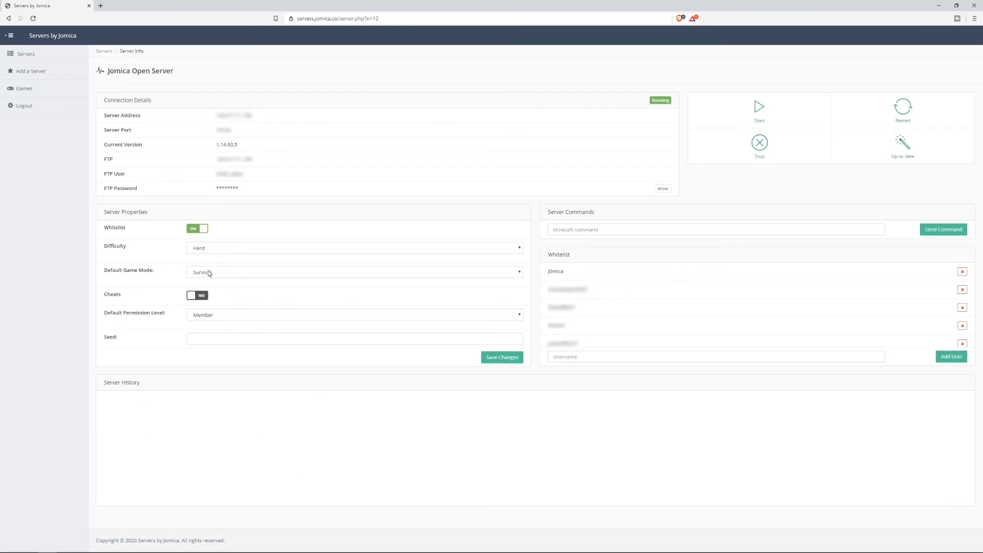
{"action": "mouse_move", "coordinate": [282, 318]}
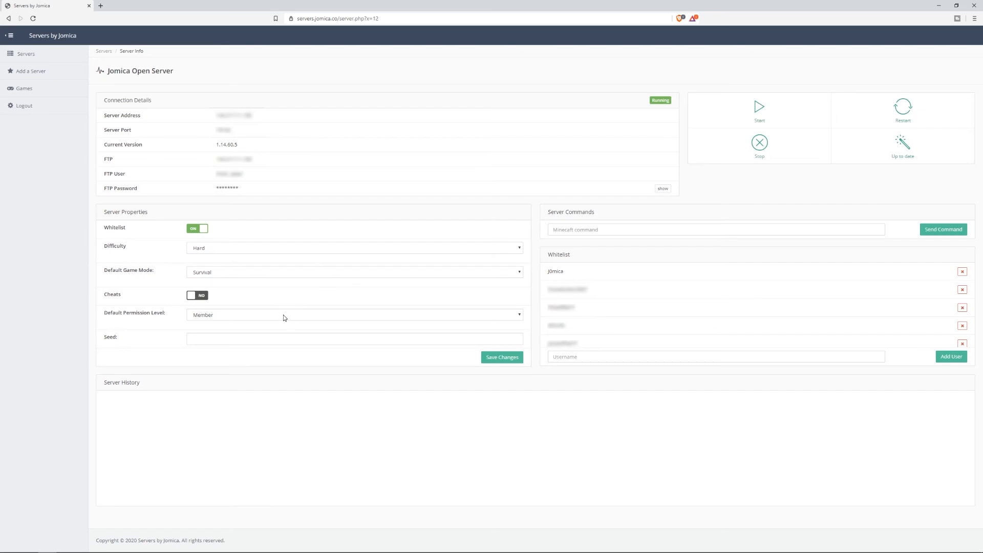
{"action": "mouse_move", "coordinate": [189, 366]}
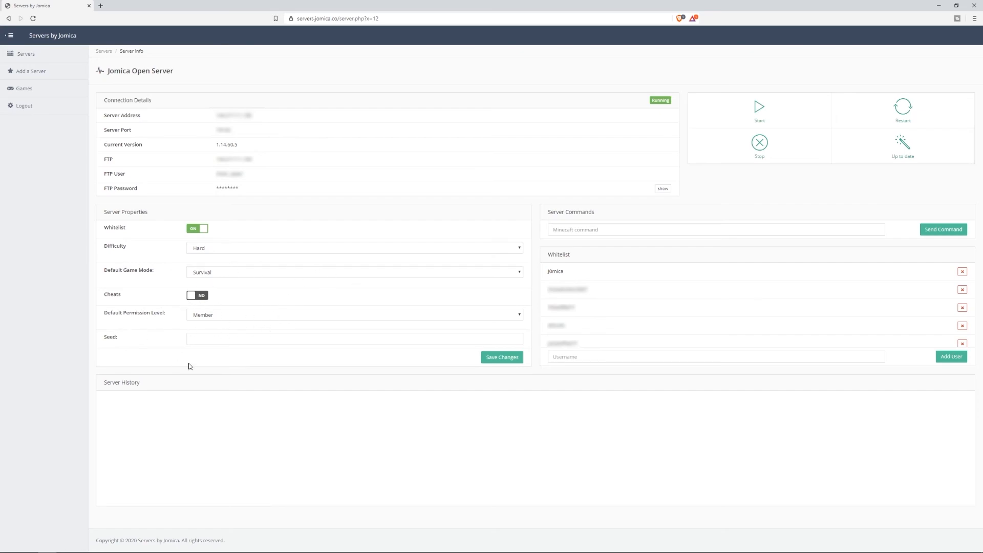
{"action": "mouse_move", "coordinate": [196, 471]}
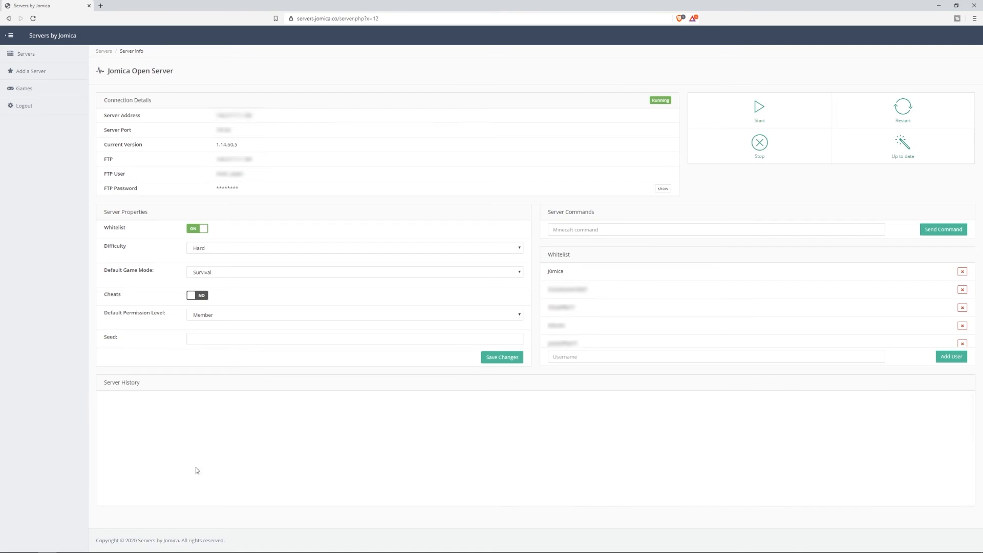
{"action": "mouse_move", "coordinate": [609, 354]}
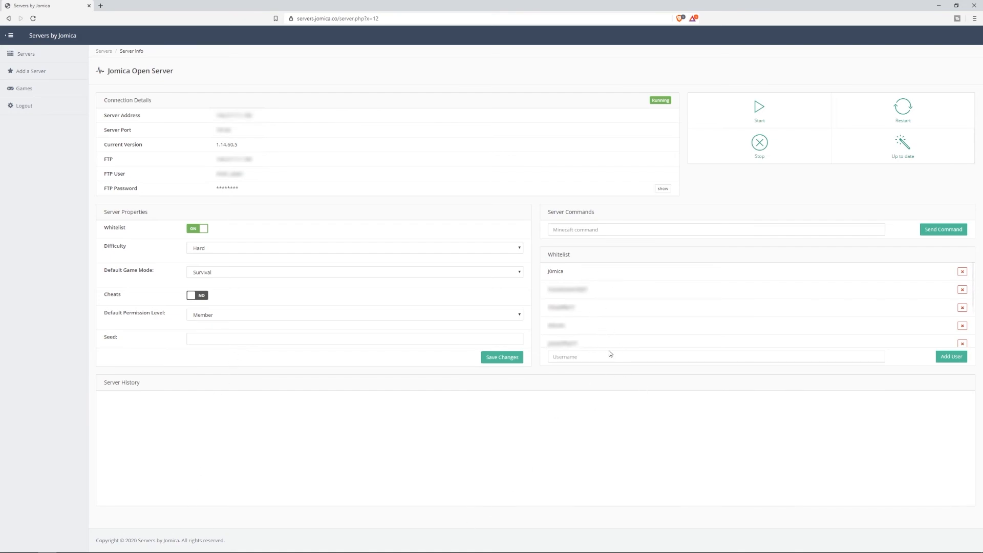
{"action": "mouse_move", "coordinate": [583, 210]}
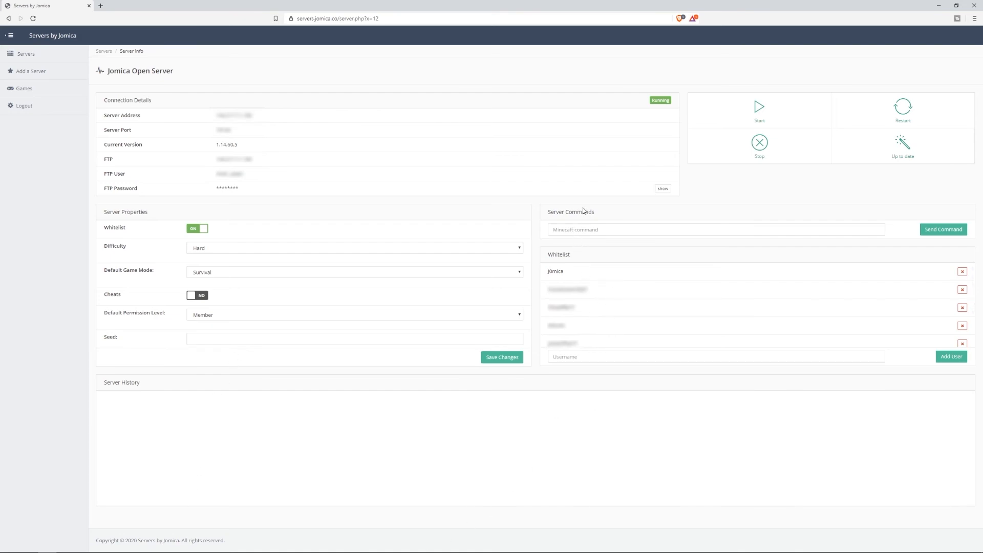
{"action": "mouse_move", "coordinate": [759, 109]}
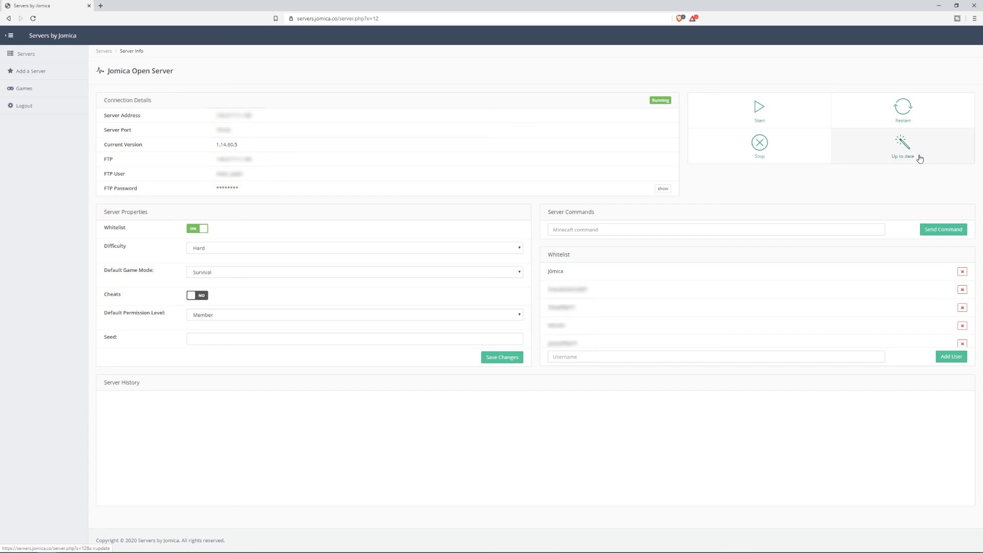
{"action": "mouse_move", "coordinate": [290, 212]}
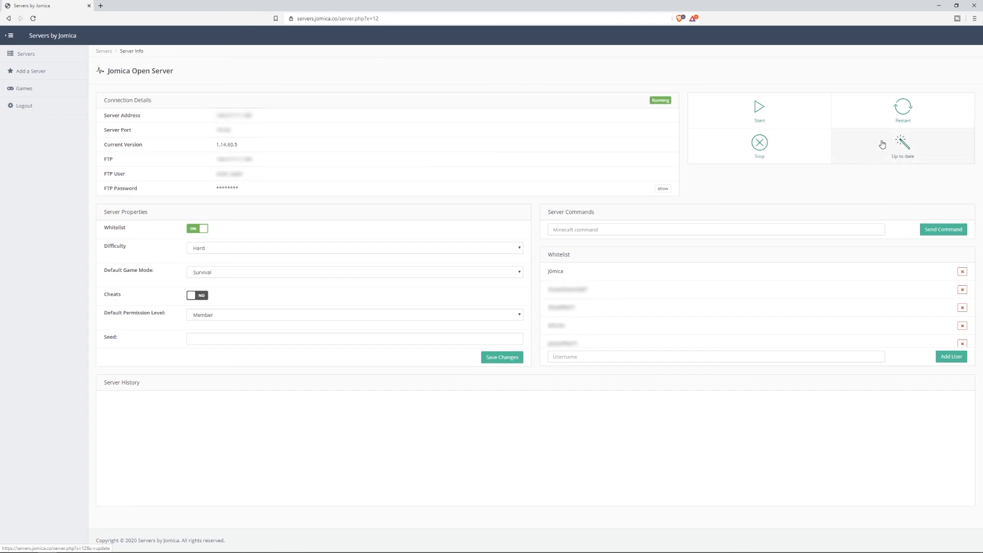
{"action": "mouse_move", "coordinate": [291, 231]}
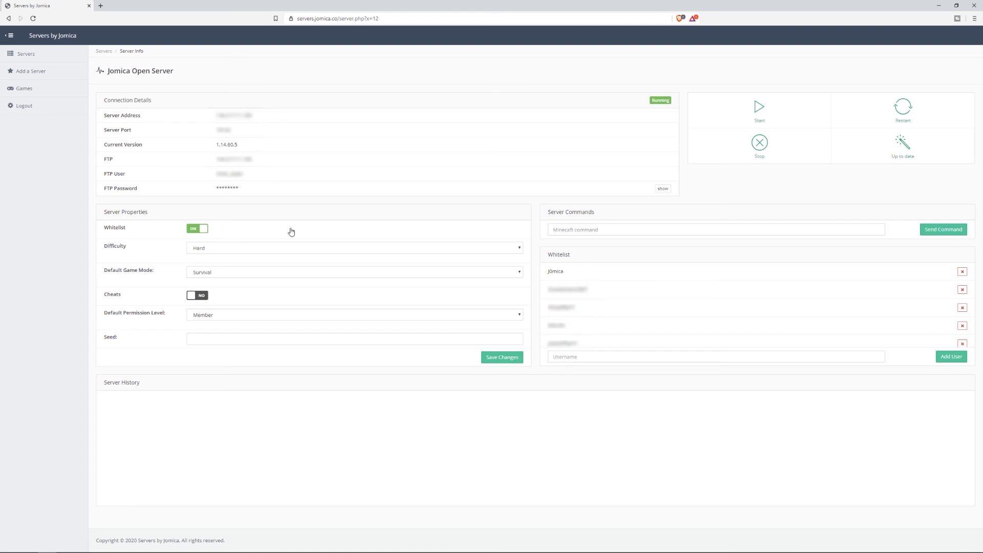
{"action": "mouse_move", "coordinate": [26, 54]}
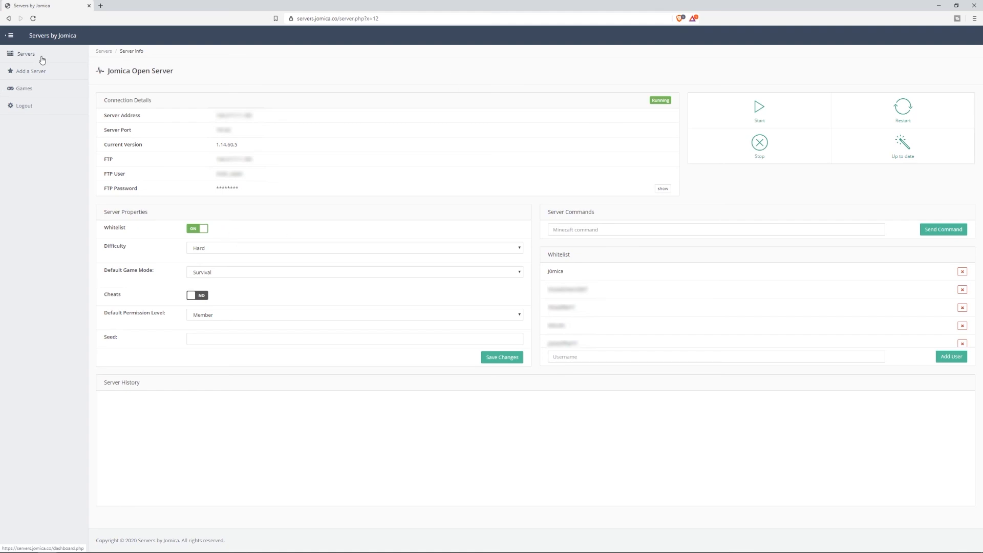
Go from the Jomica Open Server info page back to the Servers dashboard.
{"action": "left_click", "coordinate": [26, 54]}
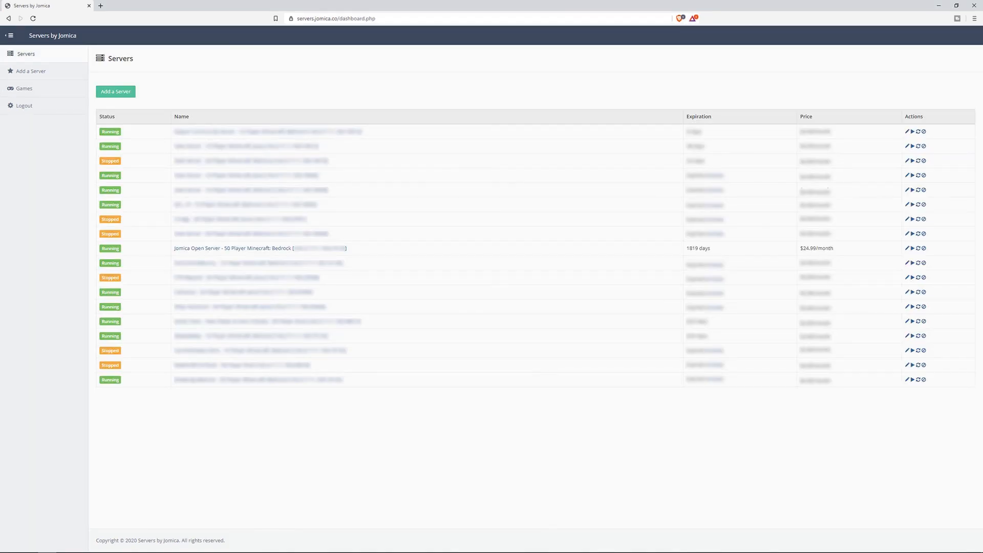